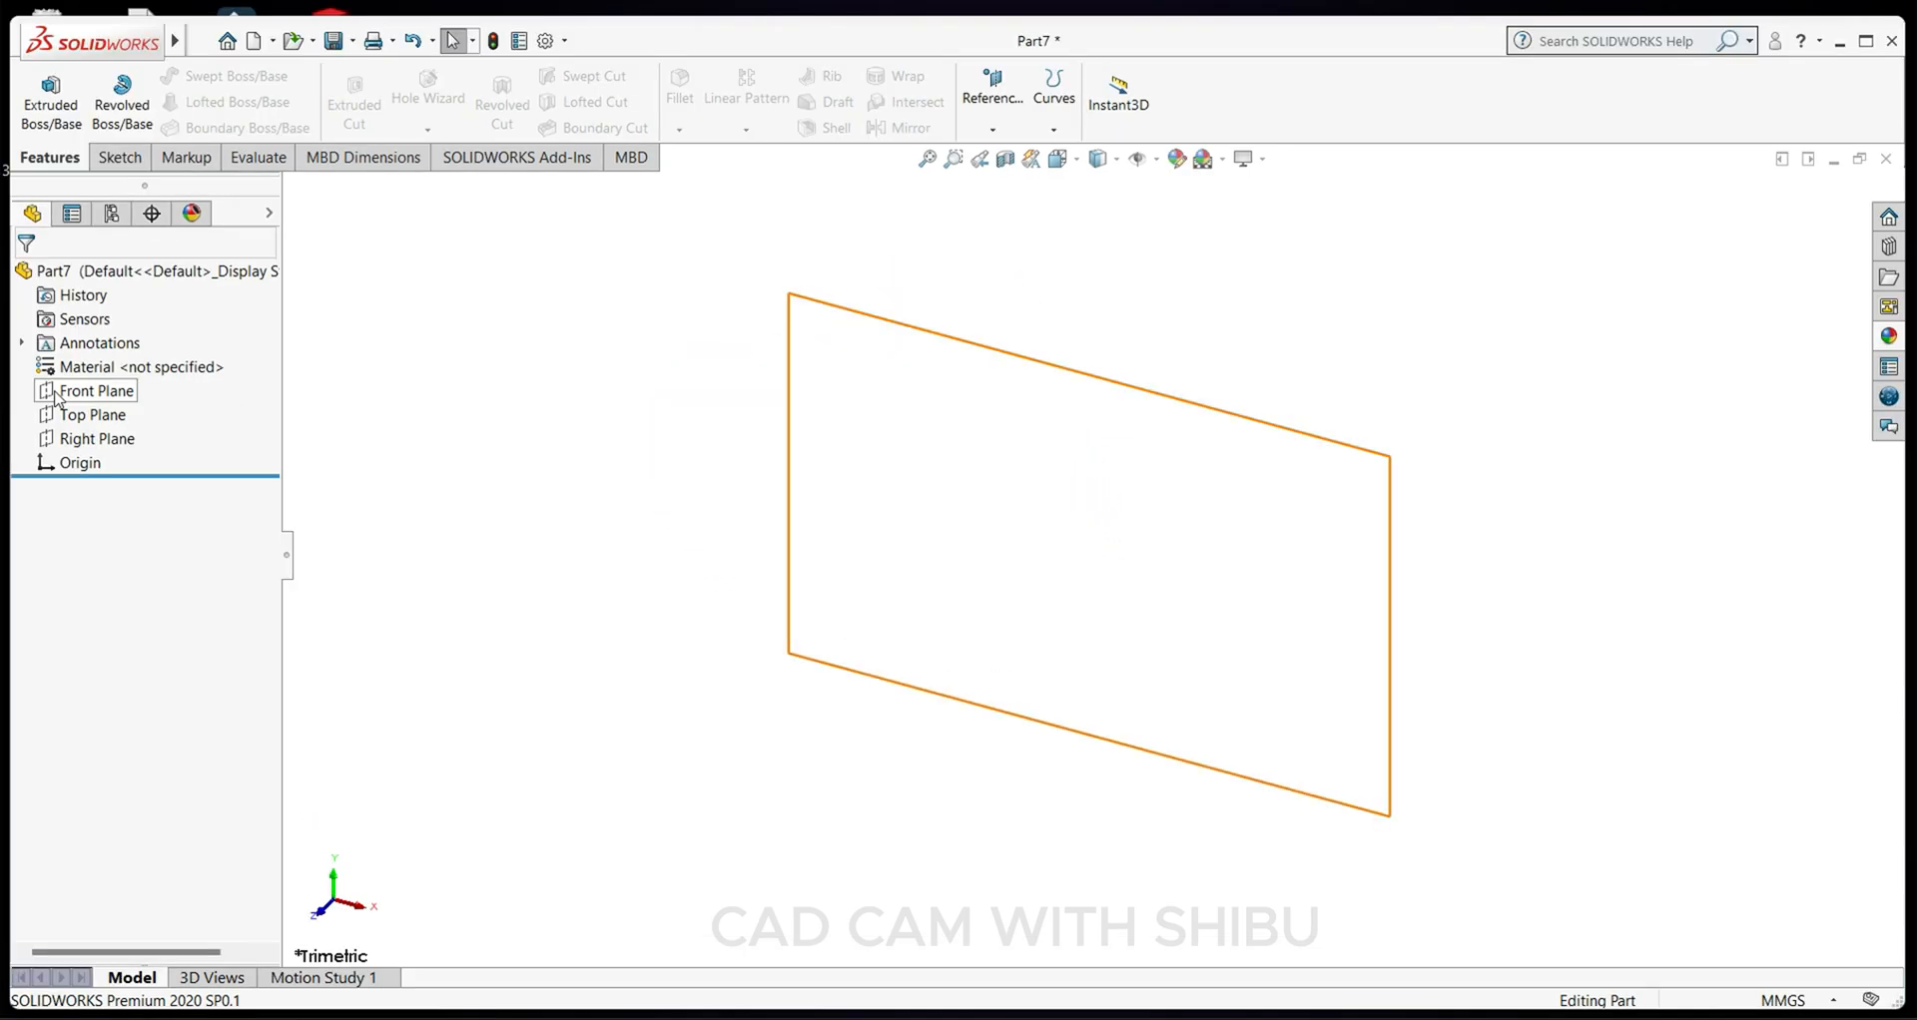
# Sketch a circle on the Front Plane centred on the origin.
pyautogui.click(95, 389)
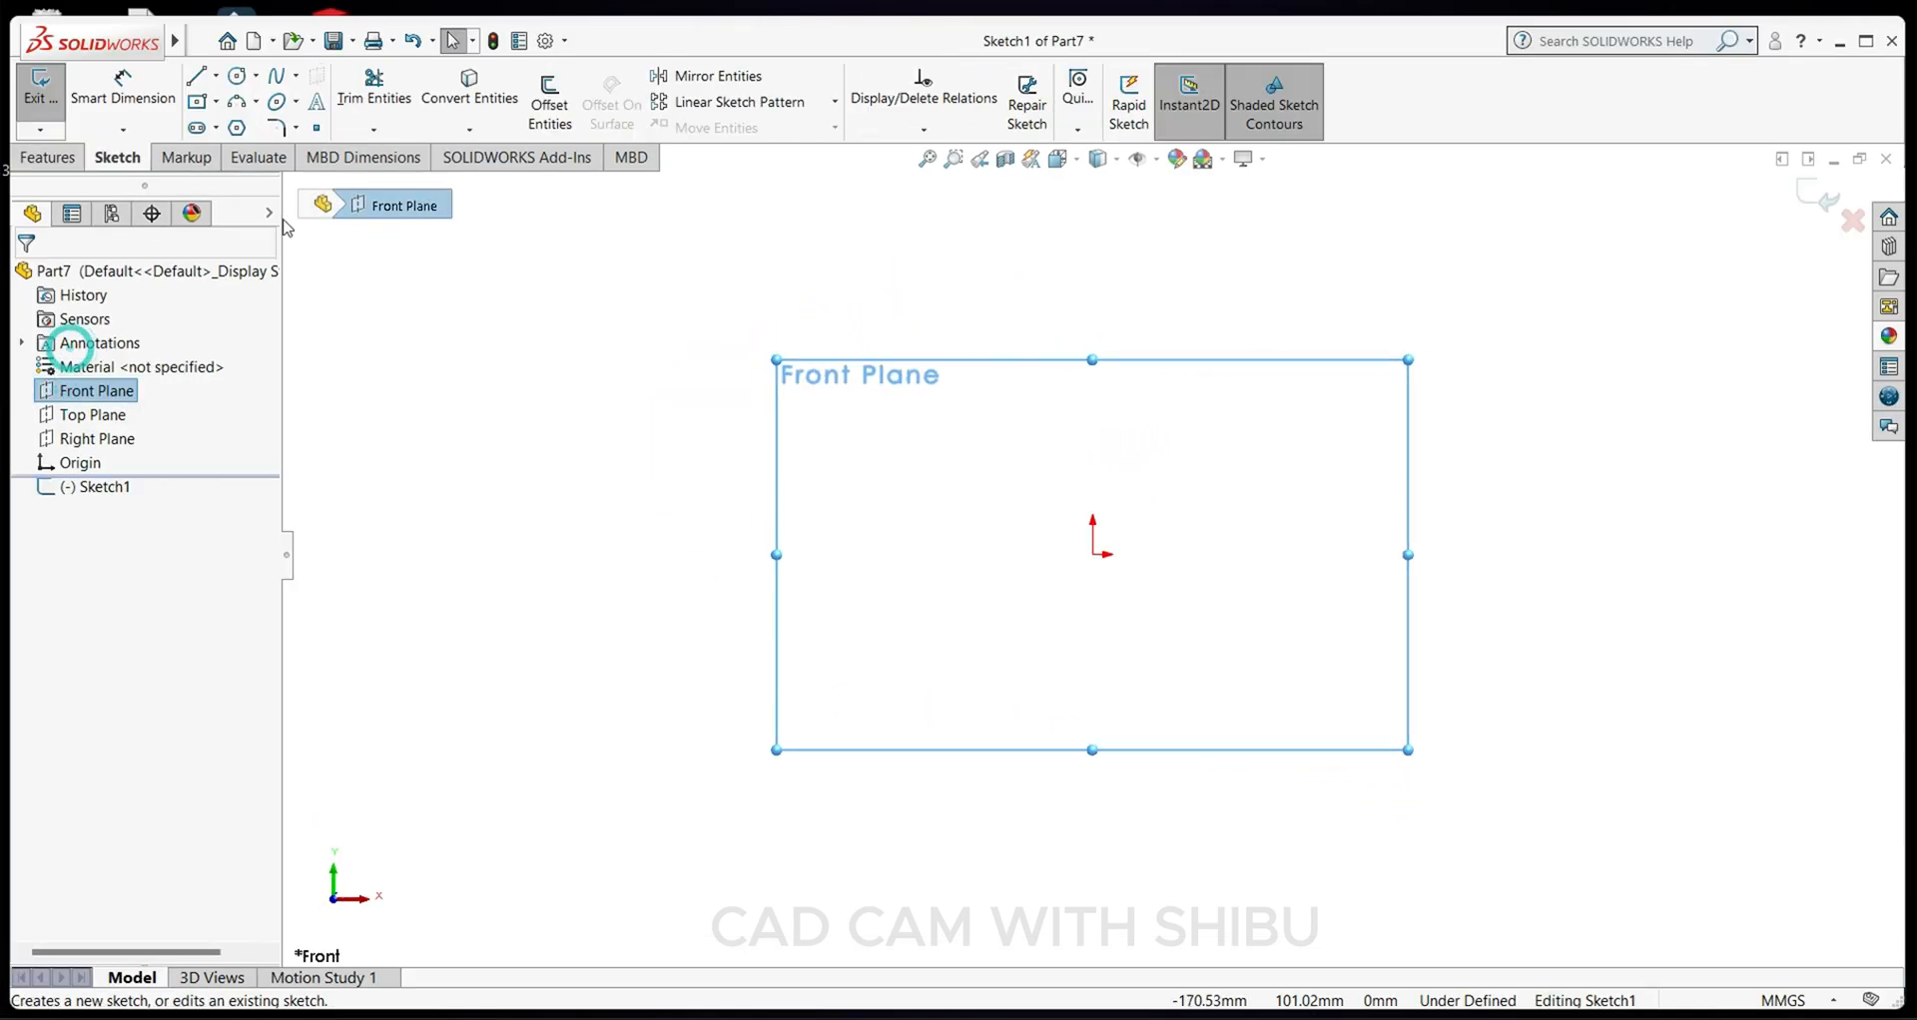
pyautogui.click(231, 76)
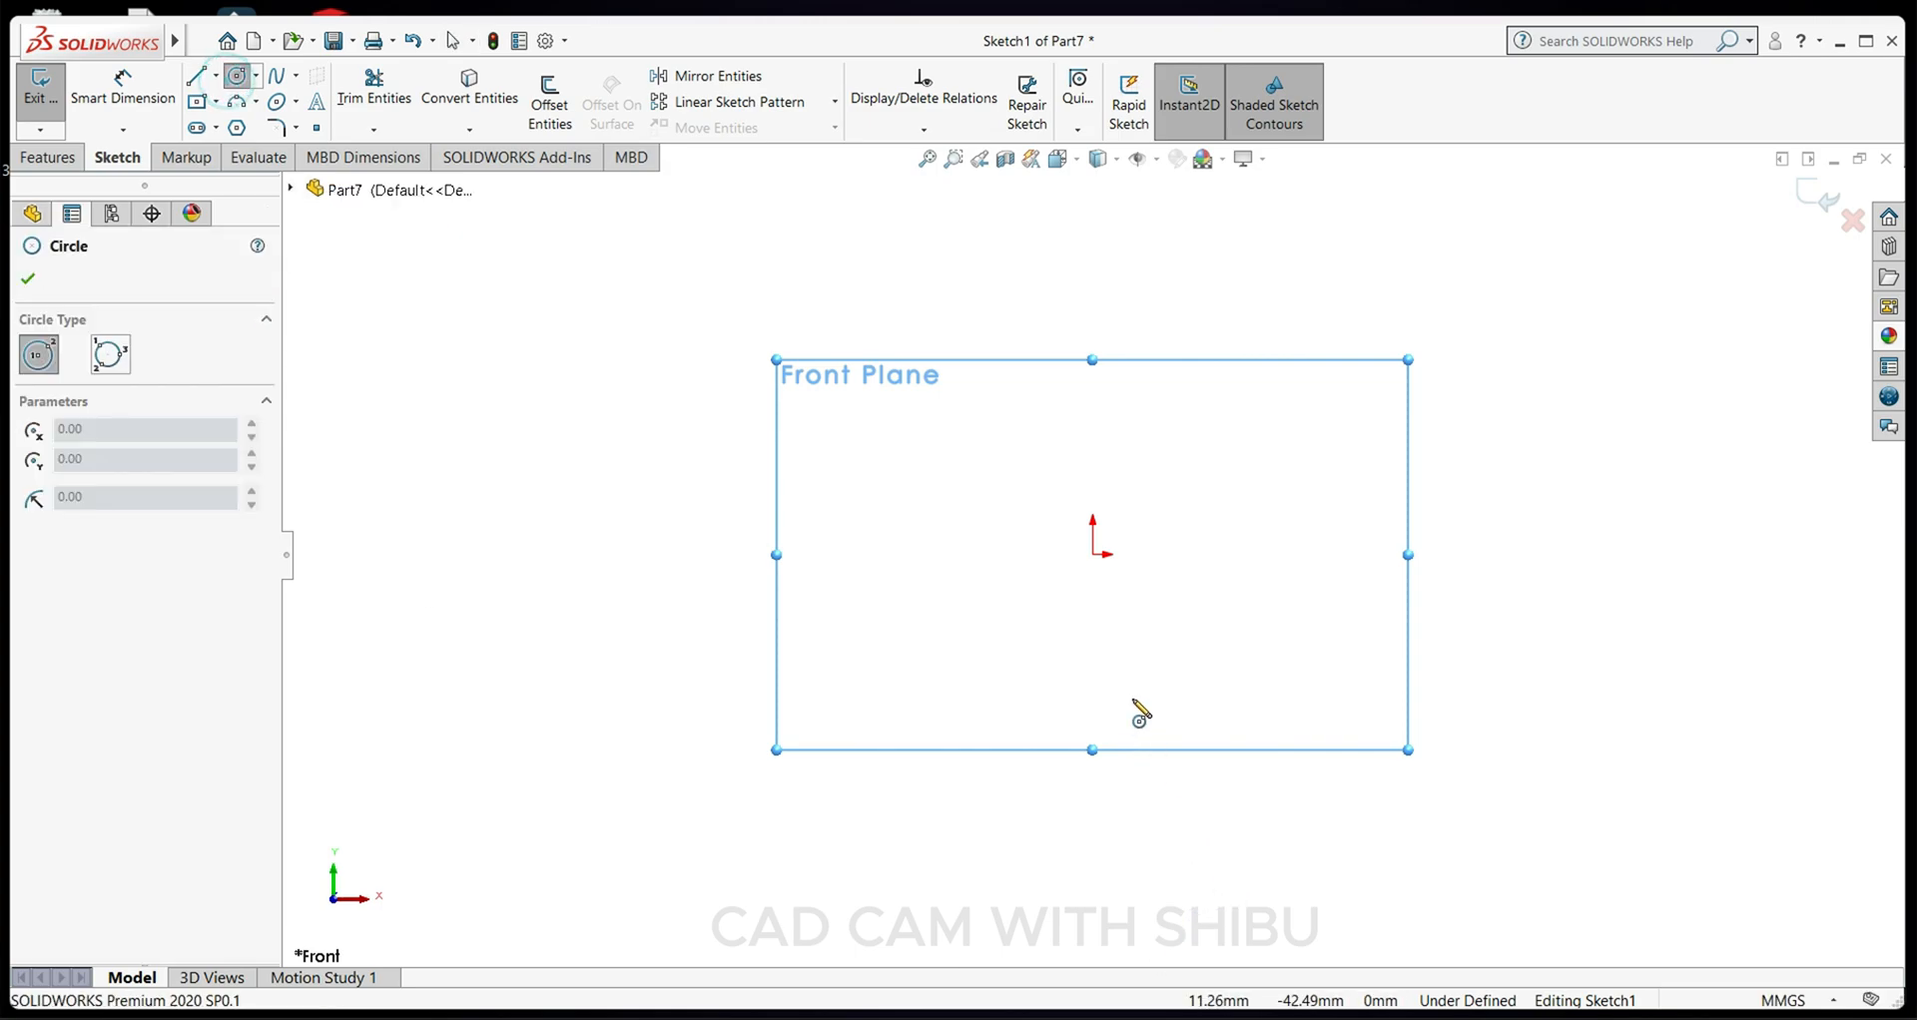
pyautogui.moveTo(1092, 553); pyautogui.dragTo(1234, 757)
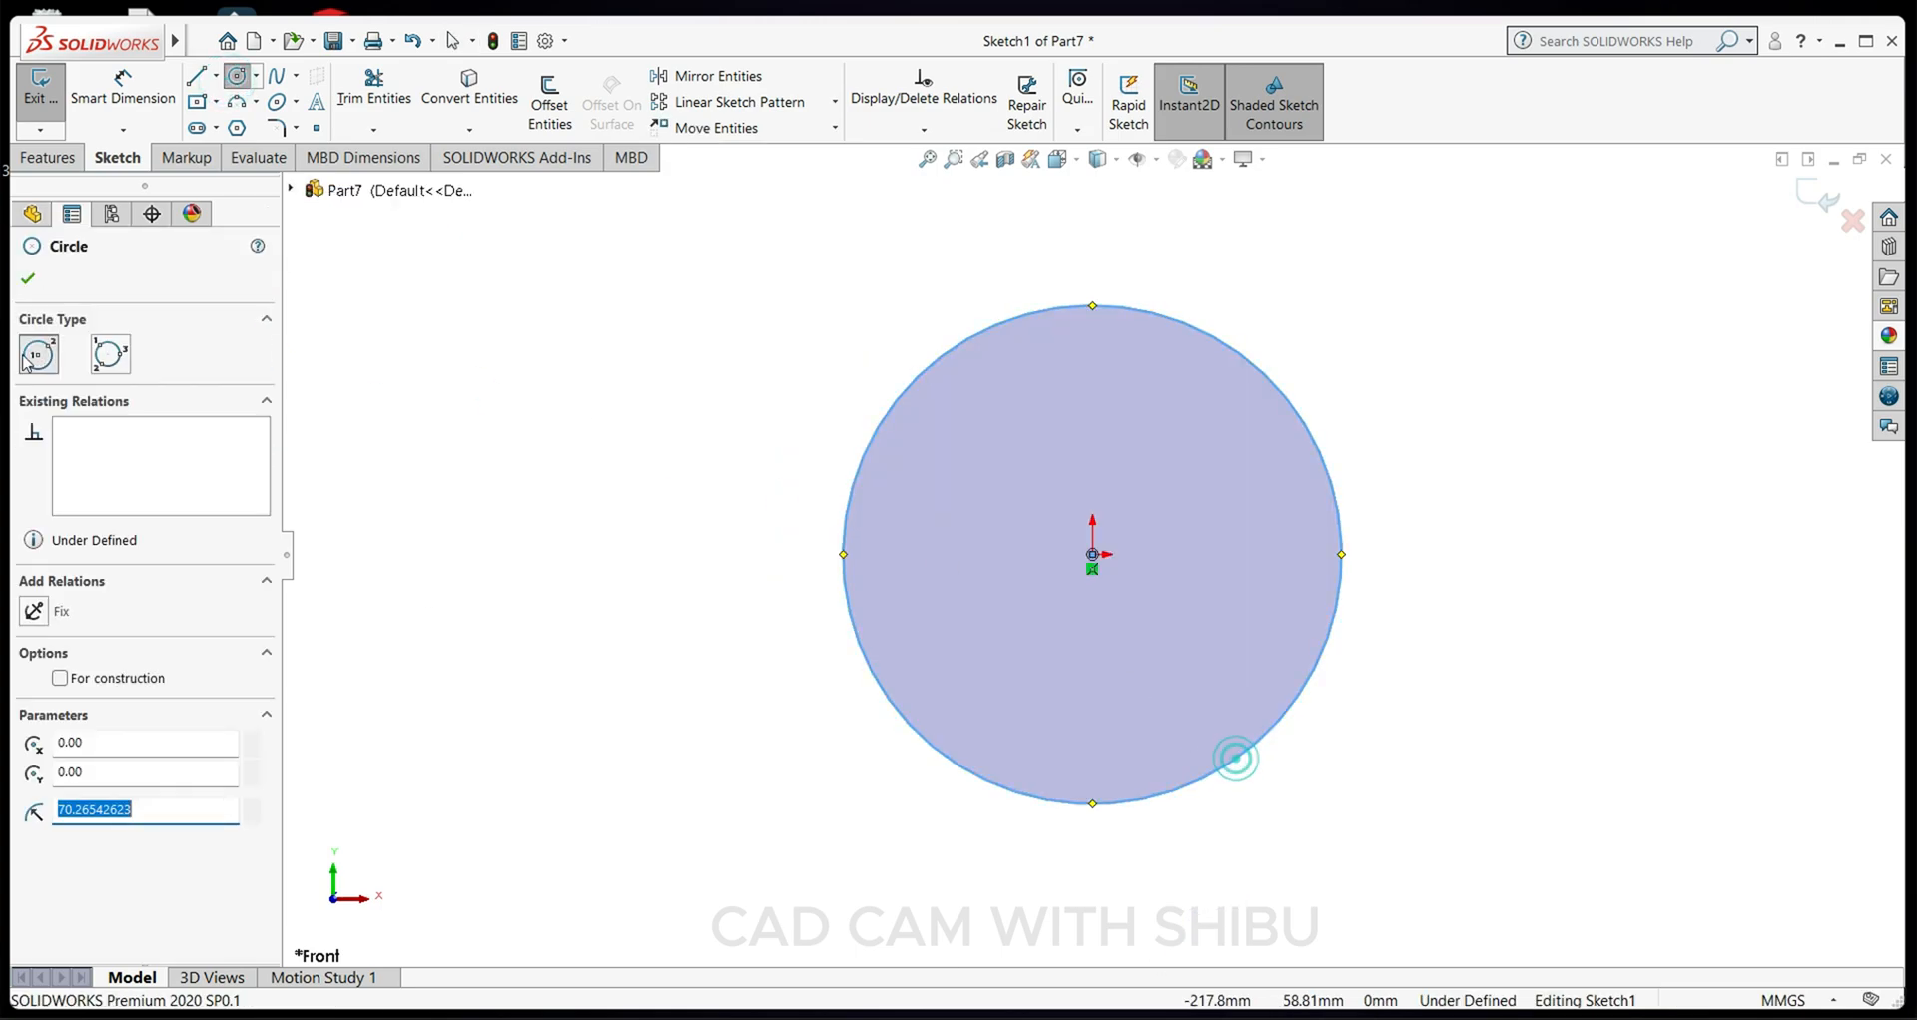
pyautogui.click(26, 277)
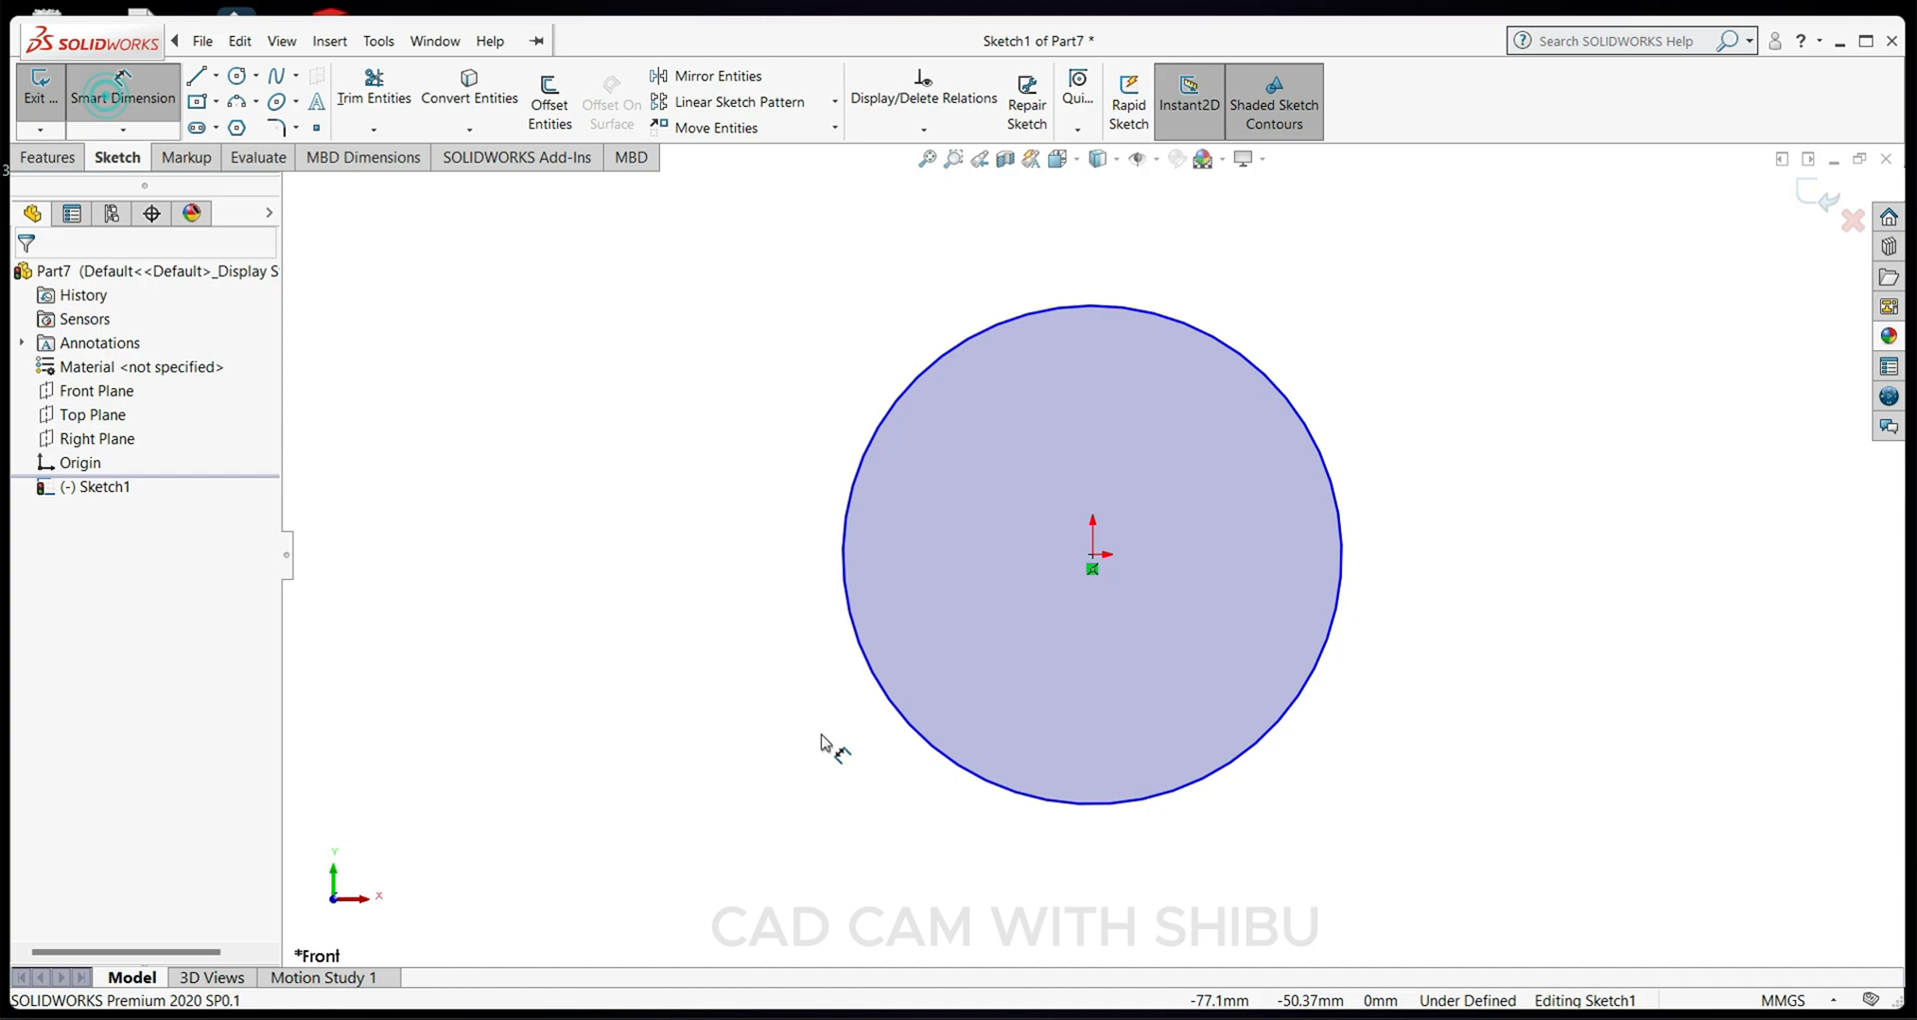
pyautogui.click(836, 607)
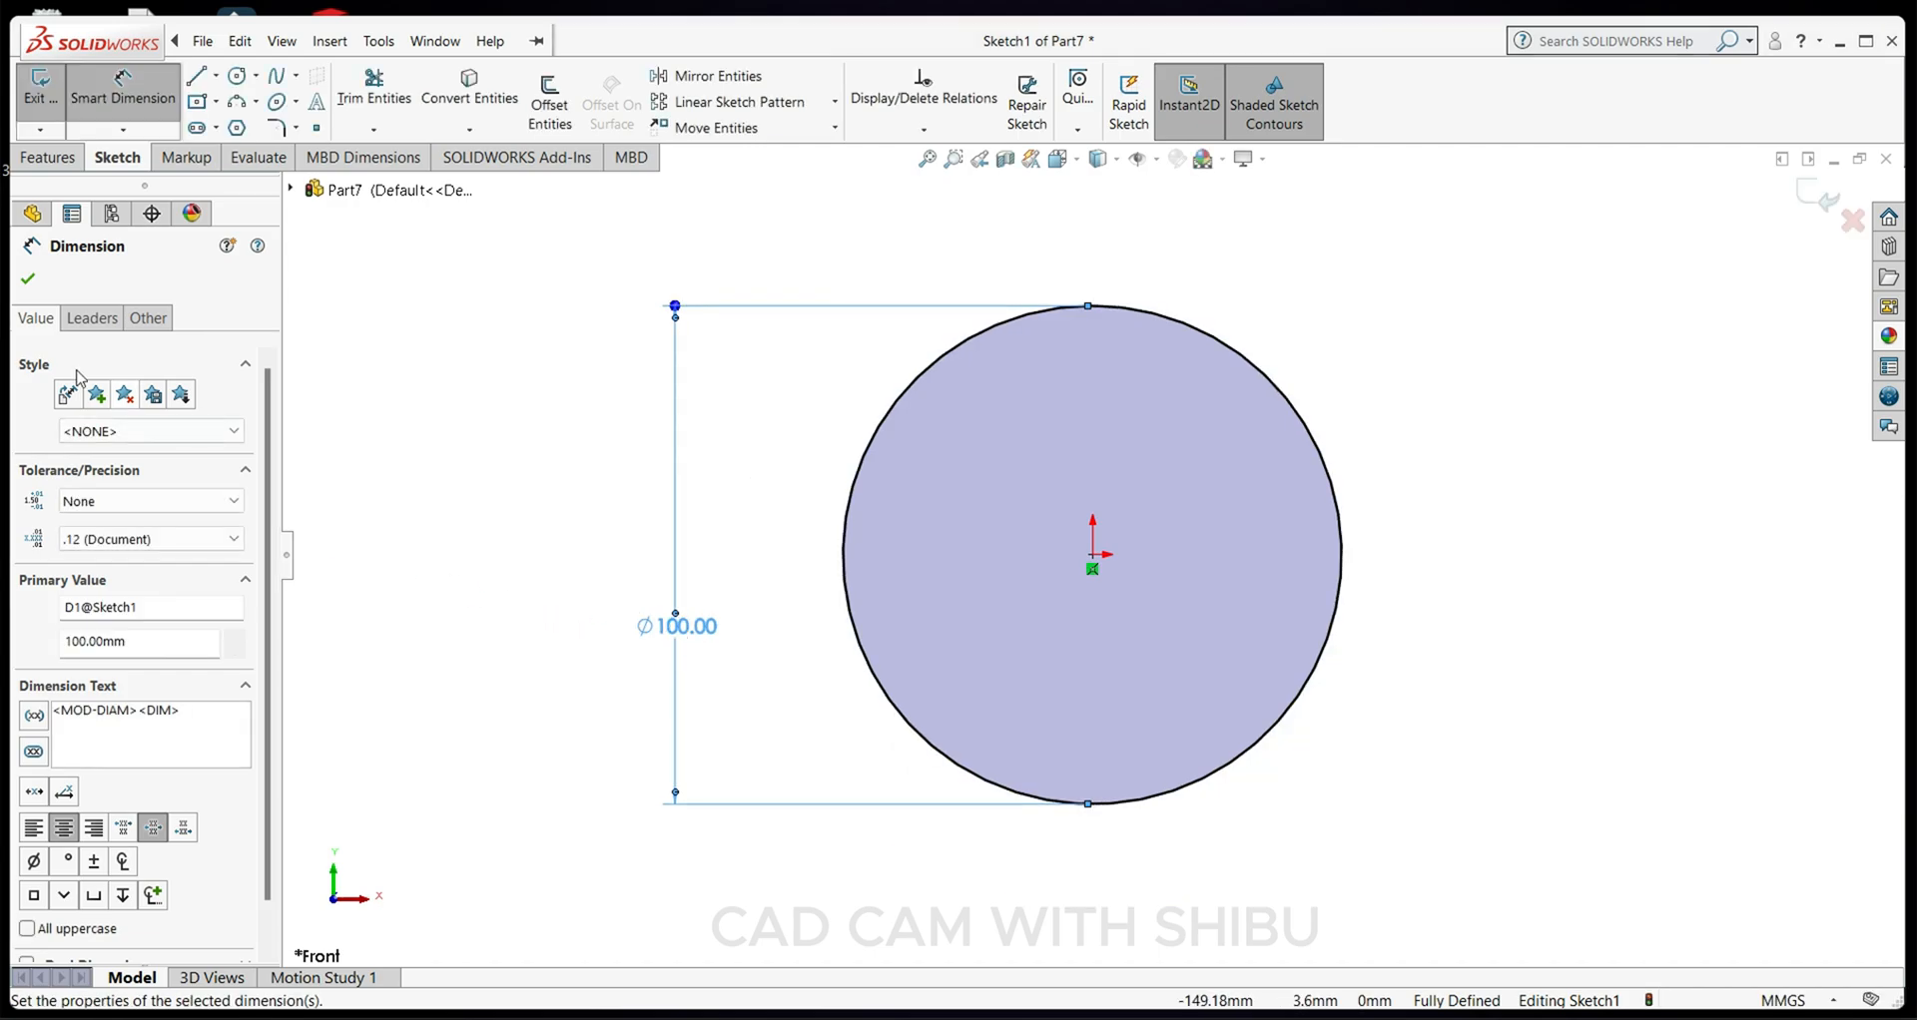
# Set the circle to Ø100 mm and extrude it into a 10 mm disc.
pyautogui.click(329, 40)
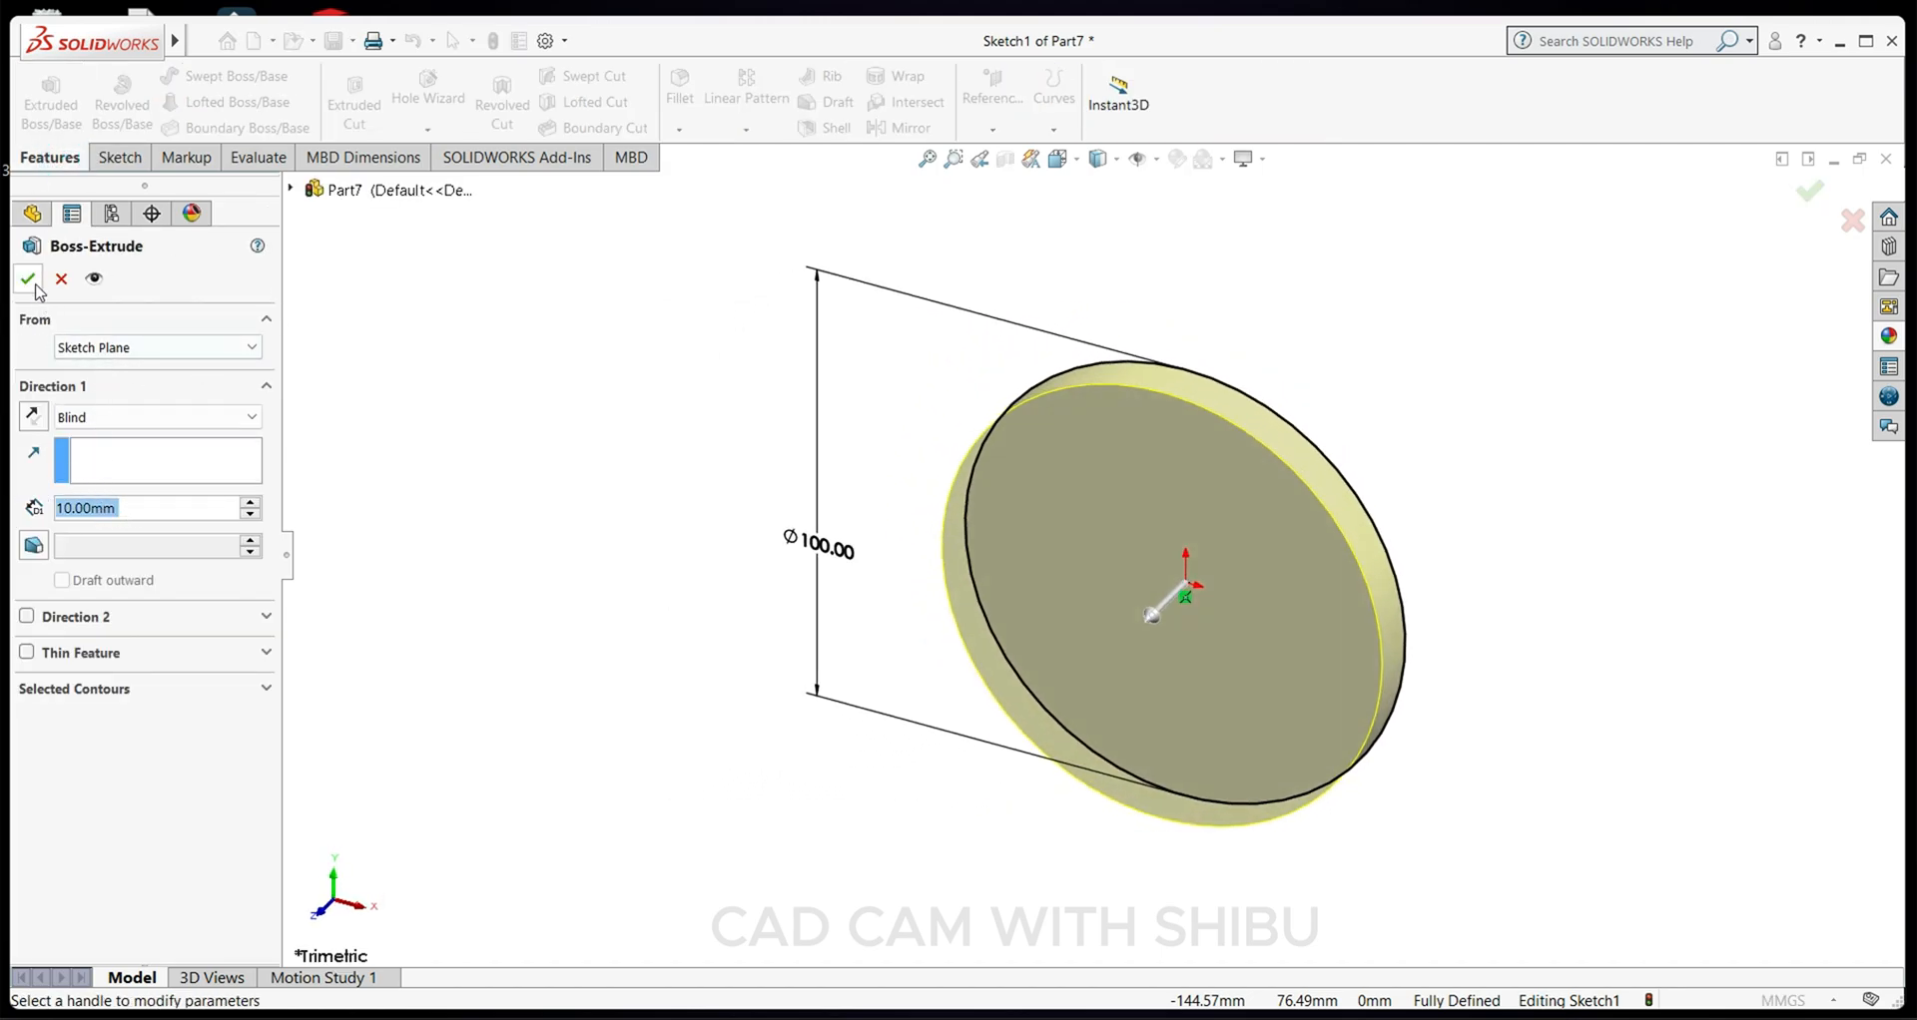
pyautogui.click(26, 280)
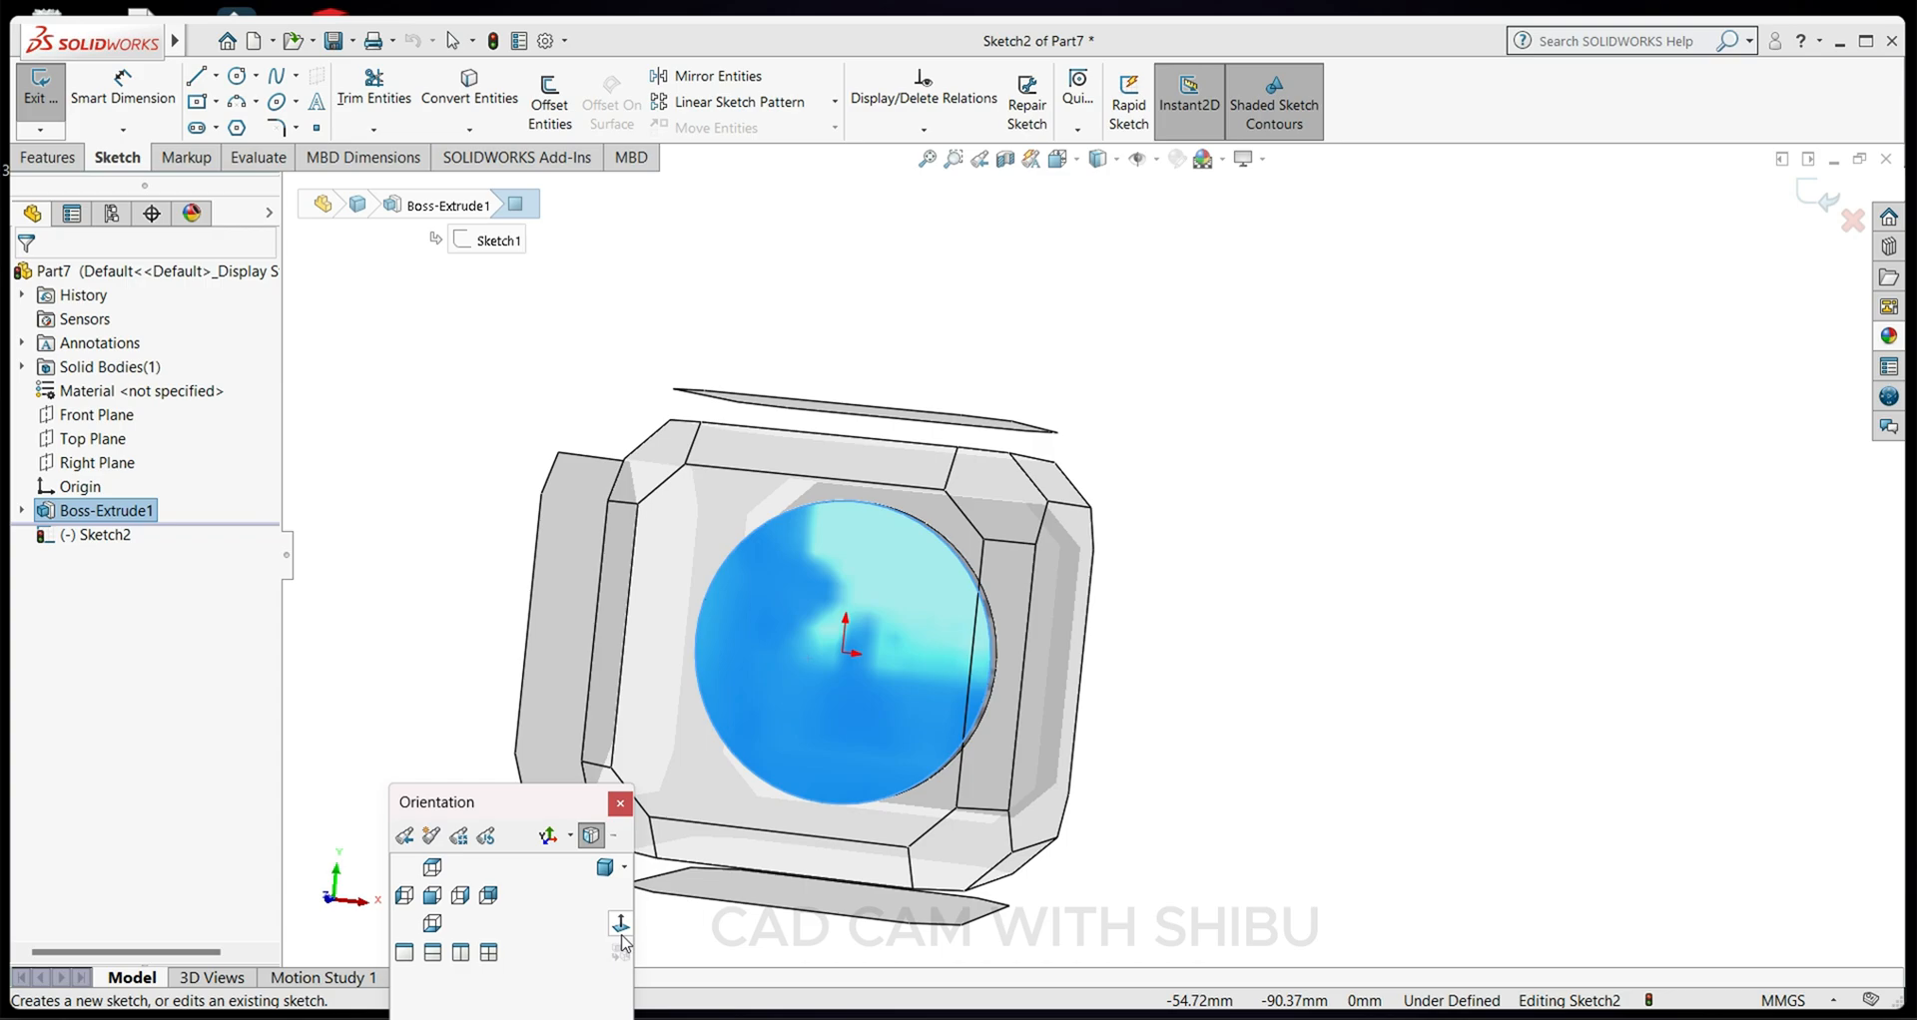
# Sketch a 36 mm diameter centre circle on the disc face.
pyautogui.click(619, 923)
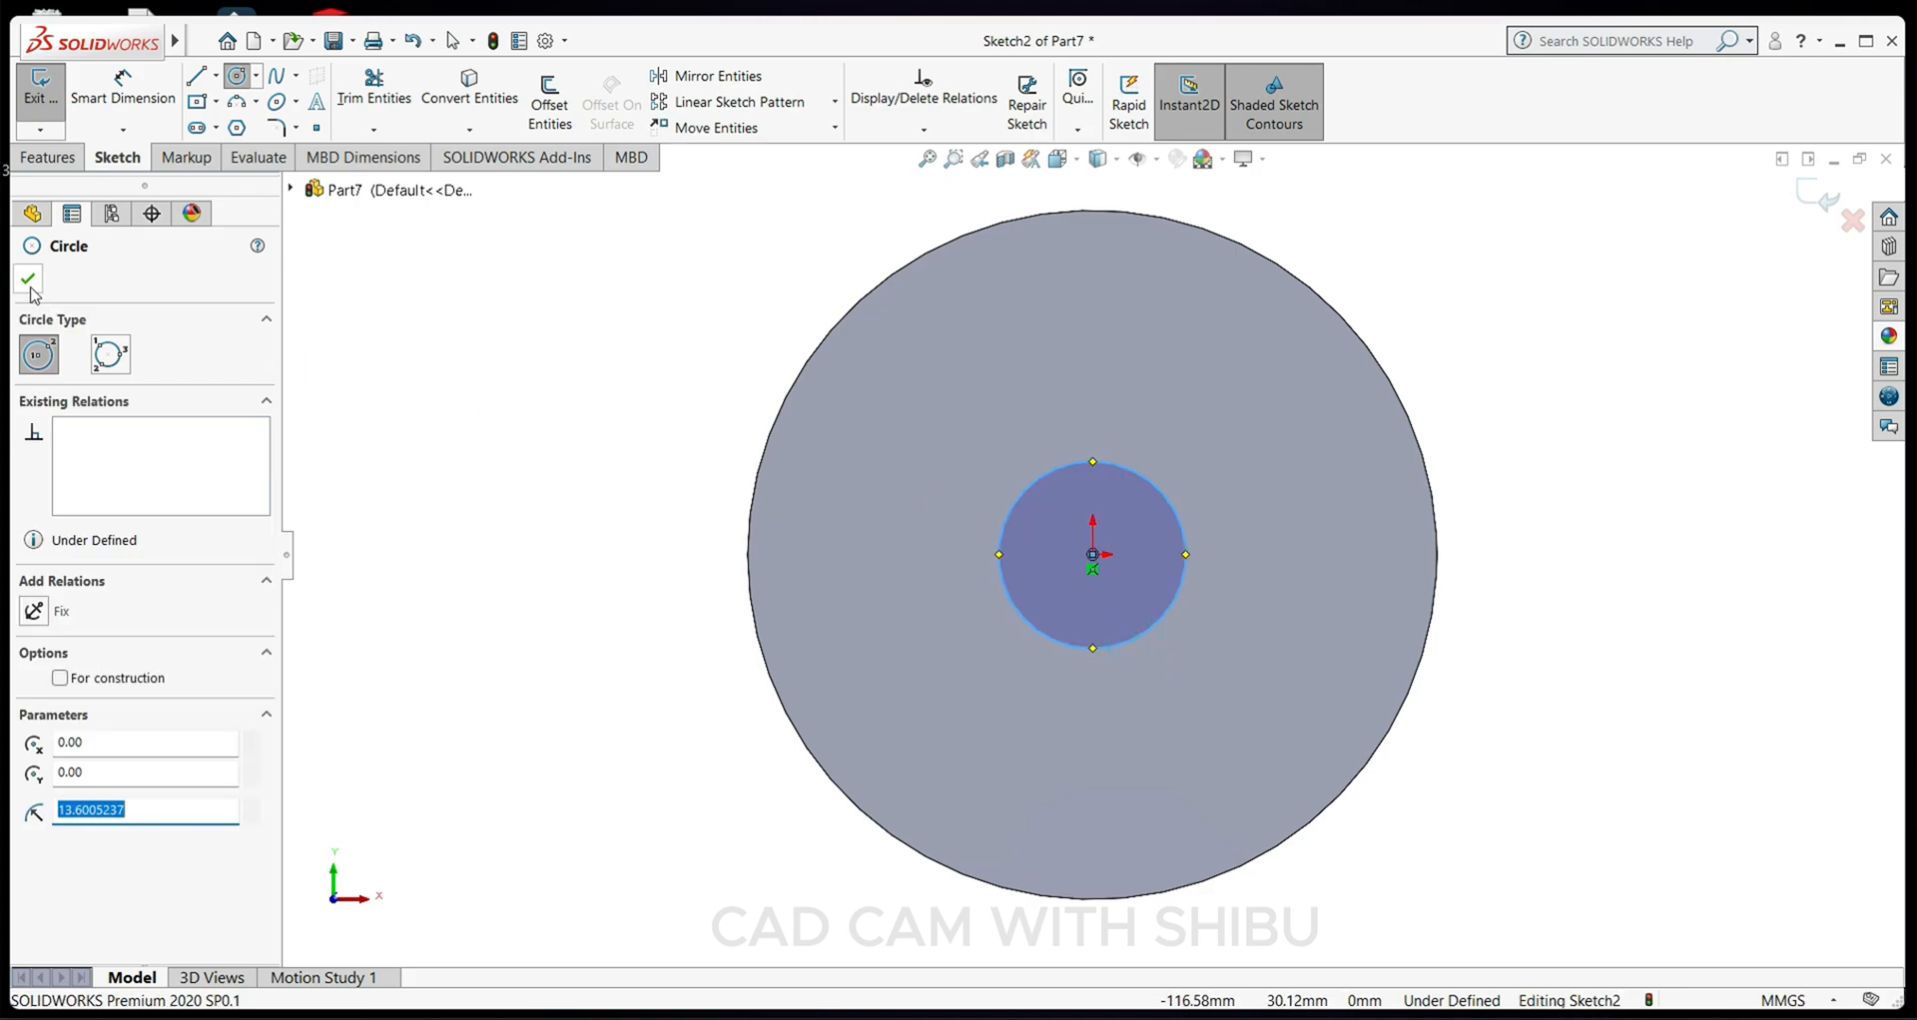
pyautogui.click(28, 280)
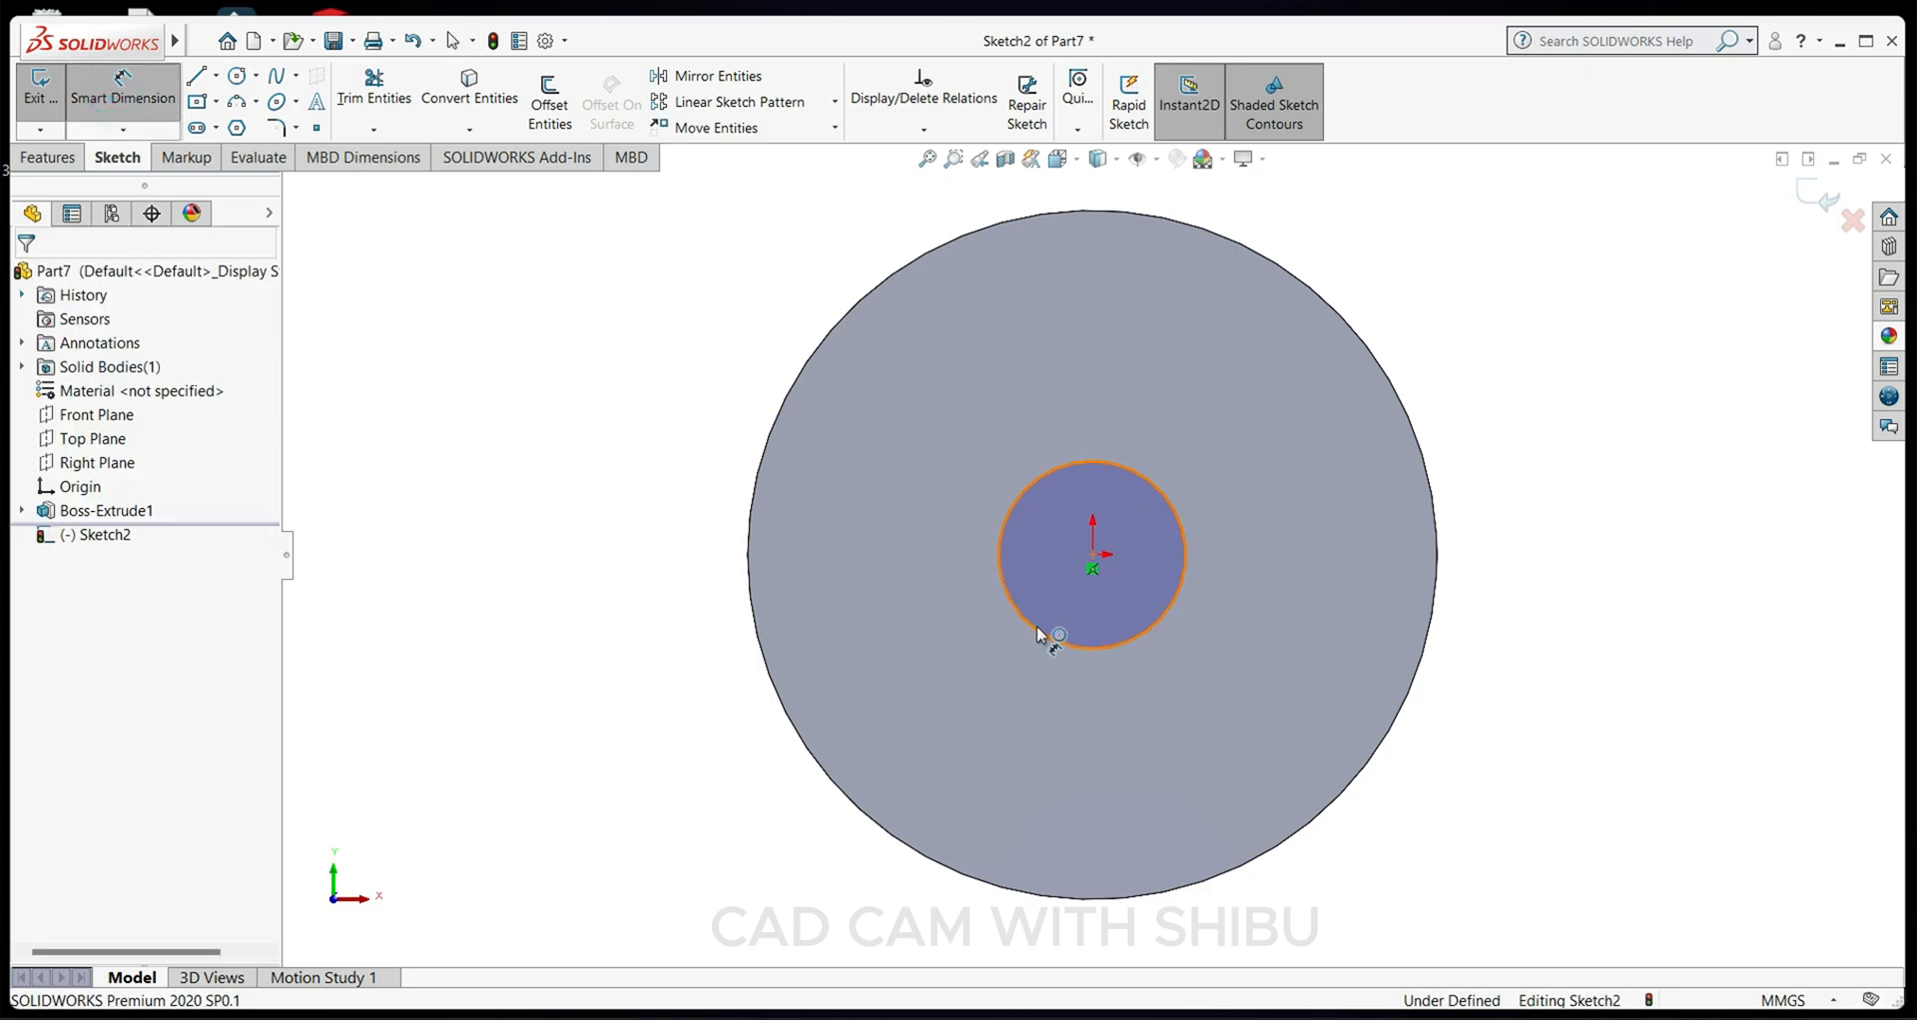
pyautogui.click(1054, 635)
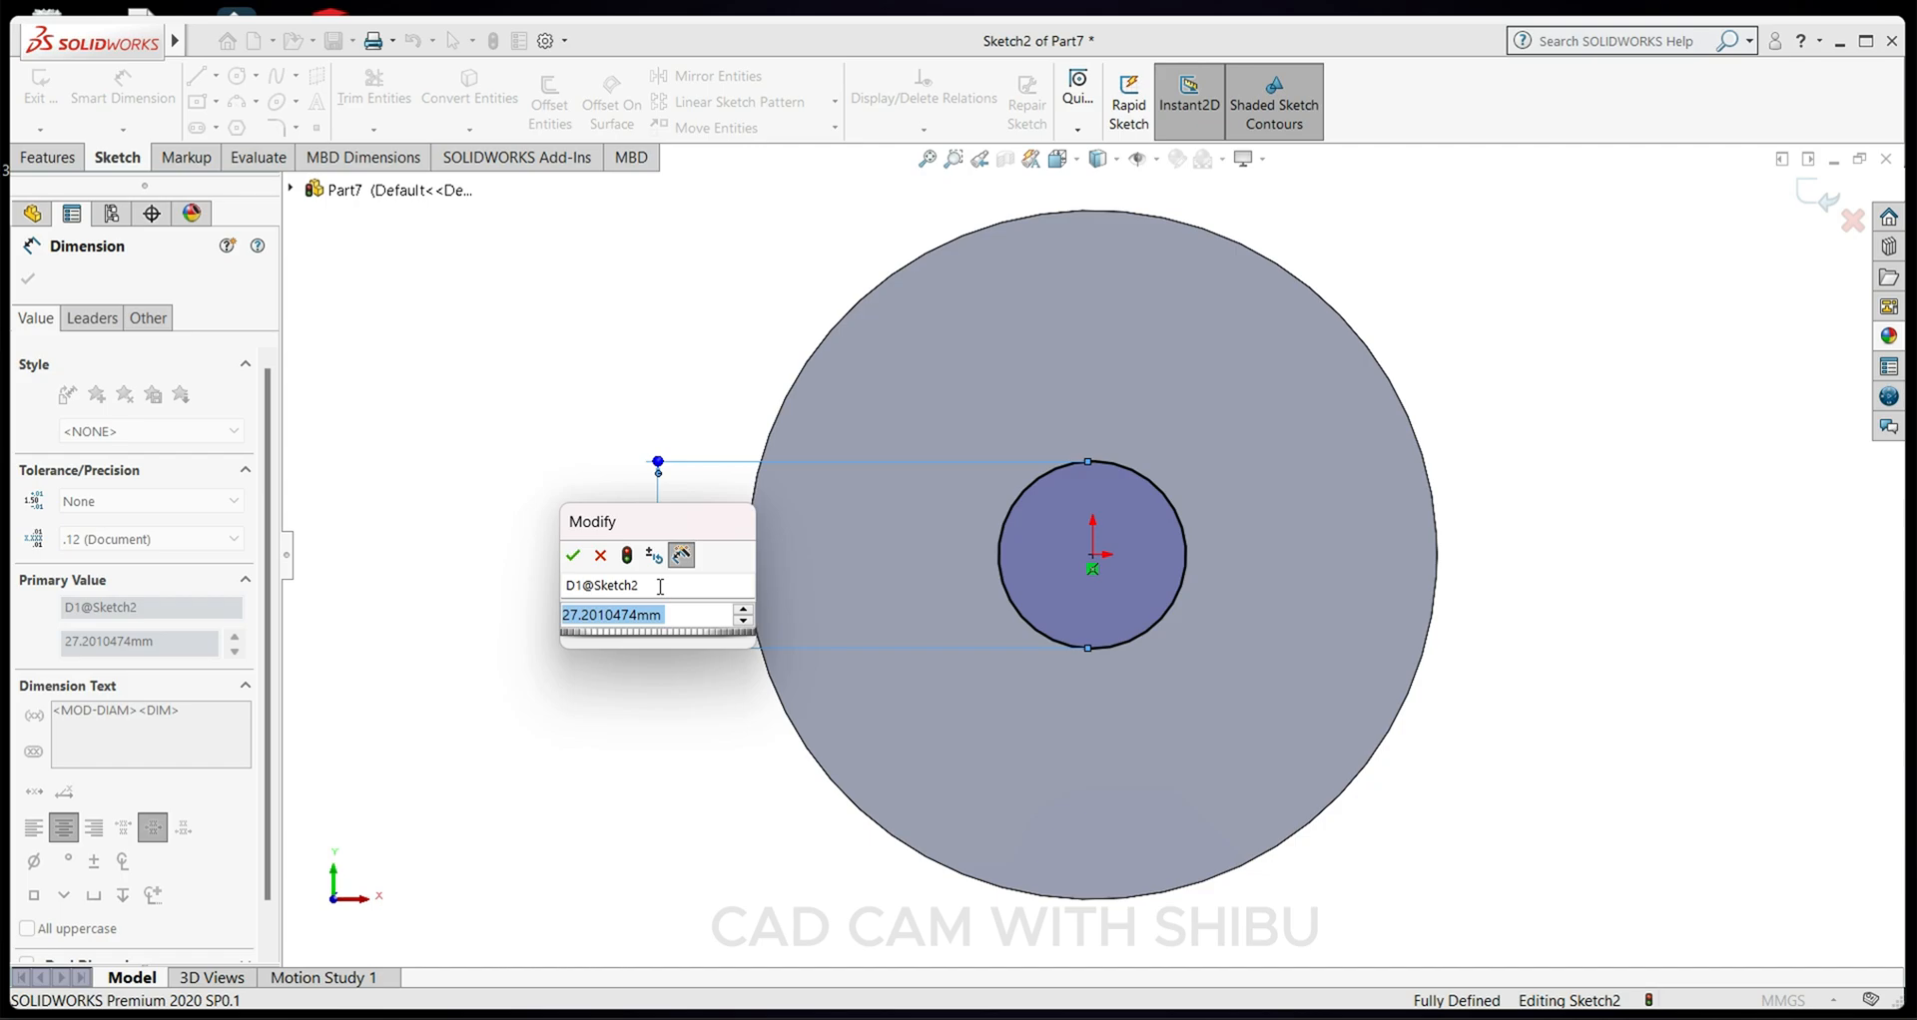
pyautogui.click(572, 555)
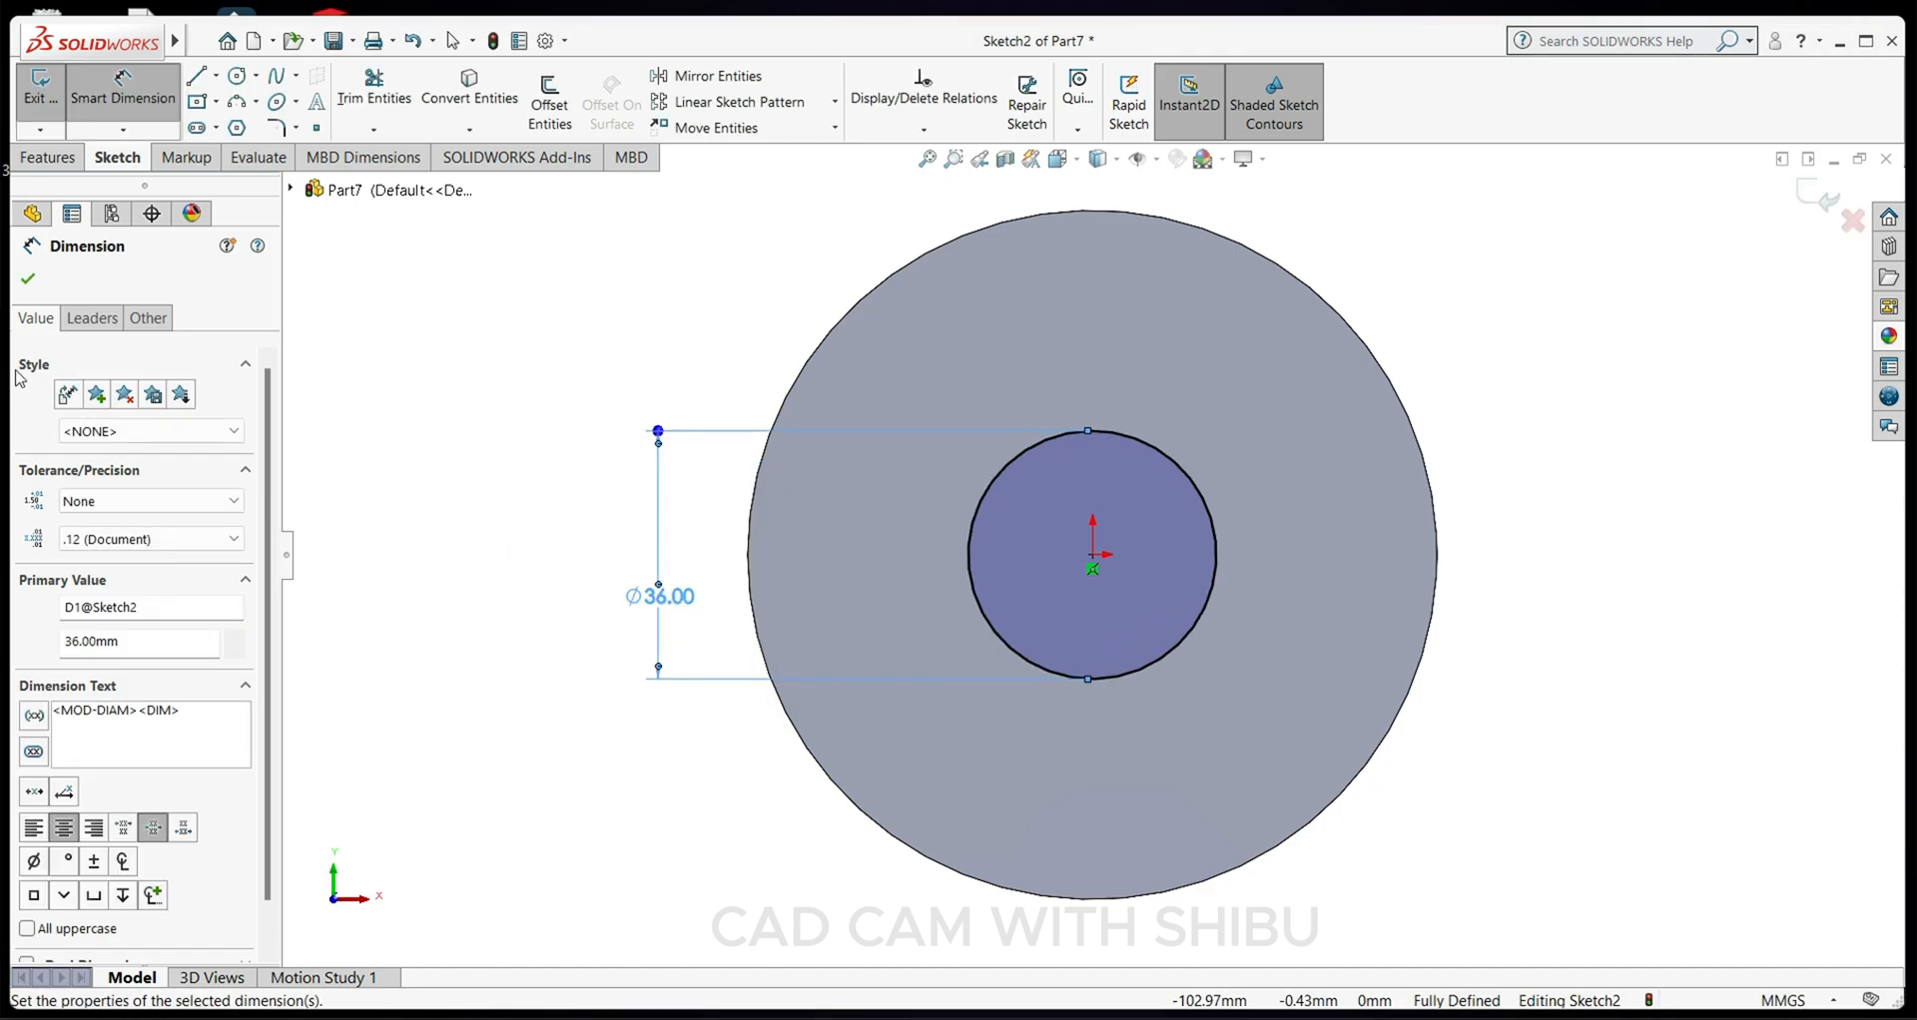
pyautogui.click(26, 280)
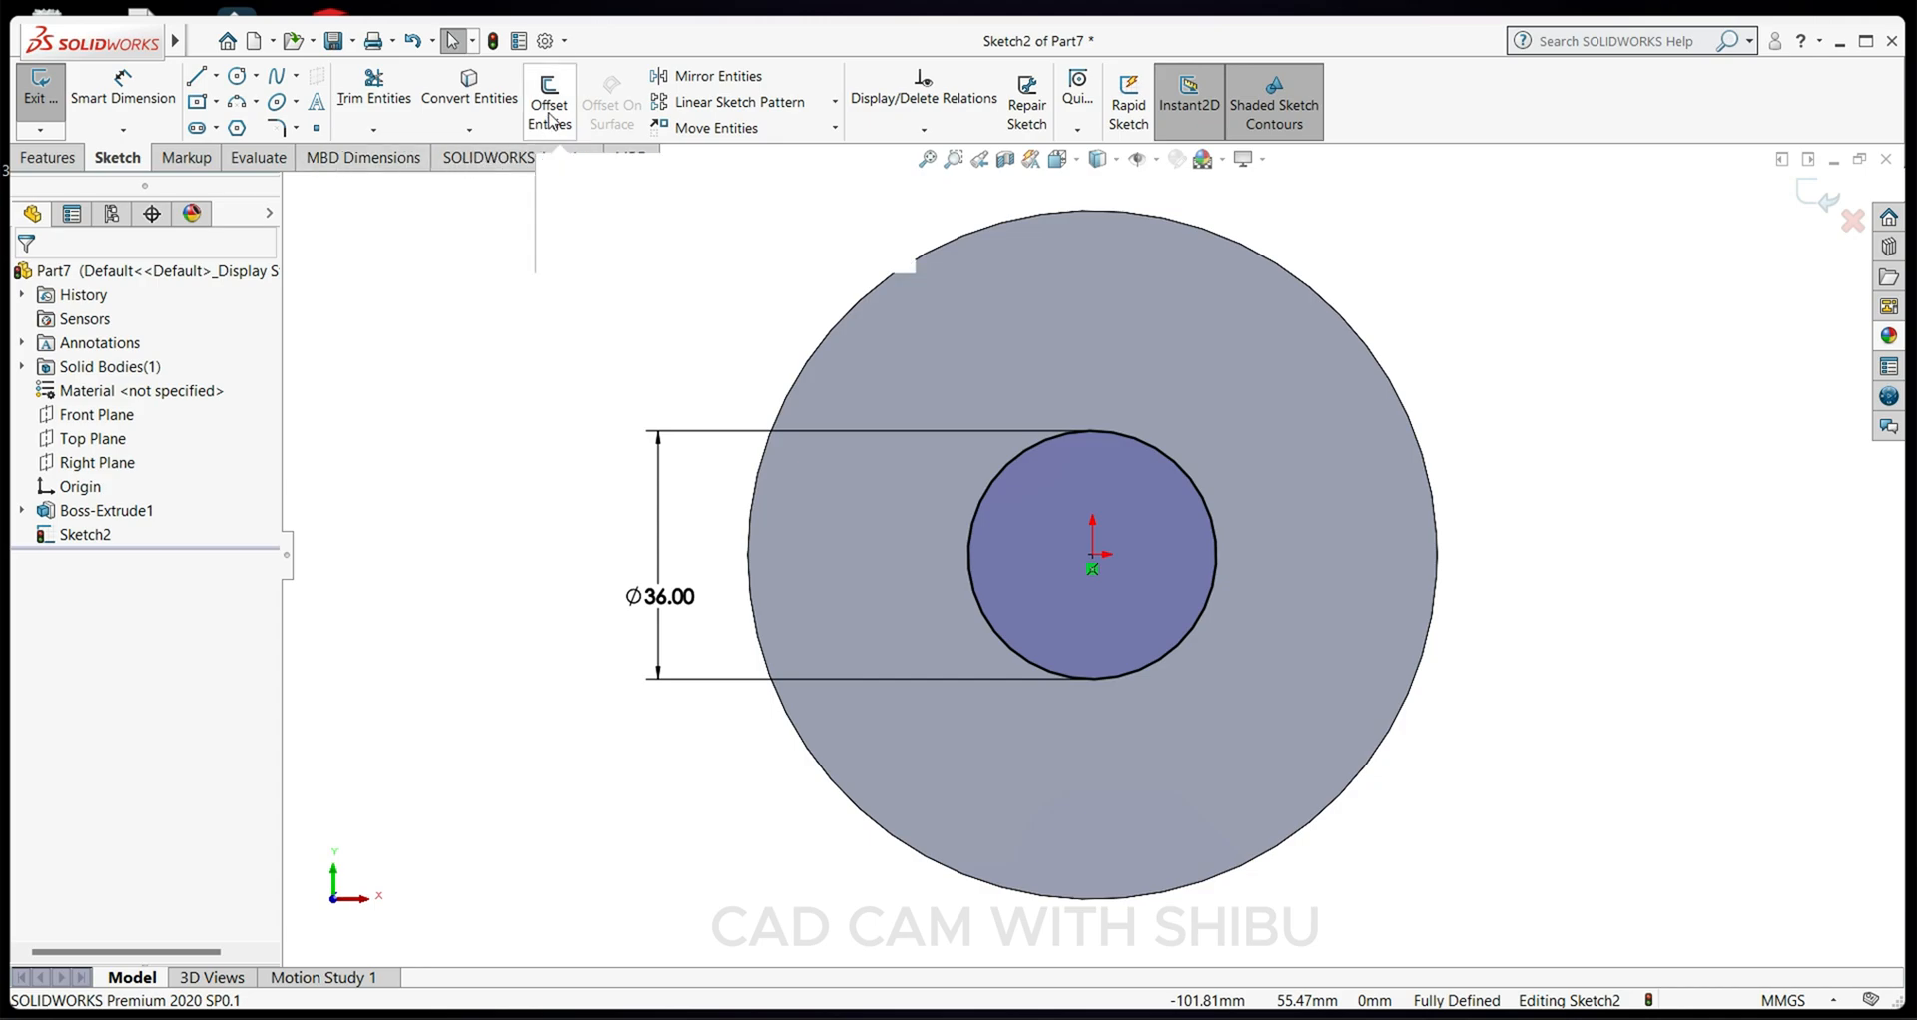
# Offset the 36 mm circle 5 mm outward to form a ring.
pyautogui.click(549, 99)
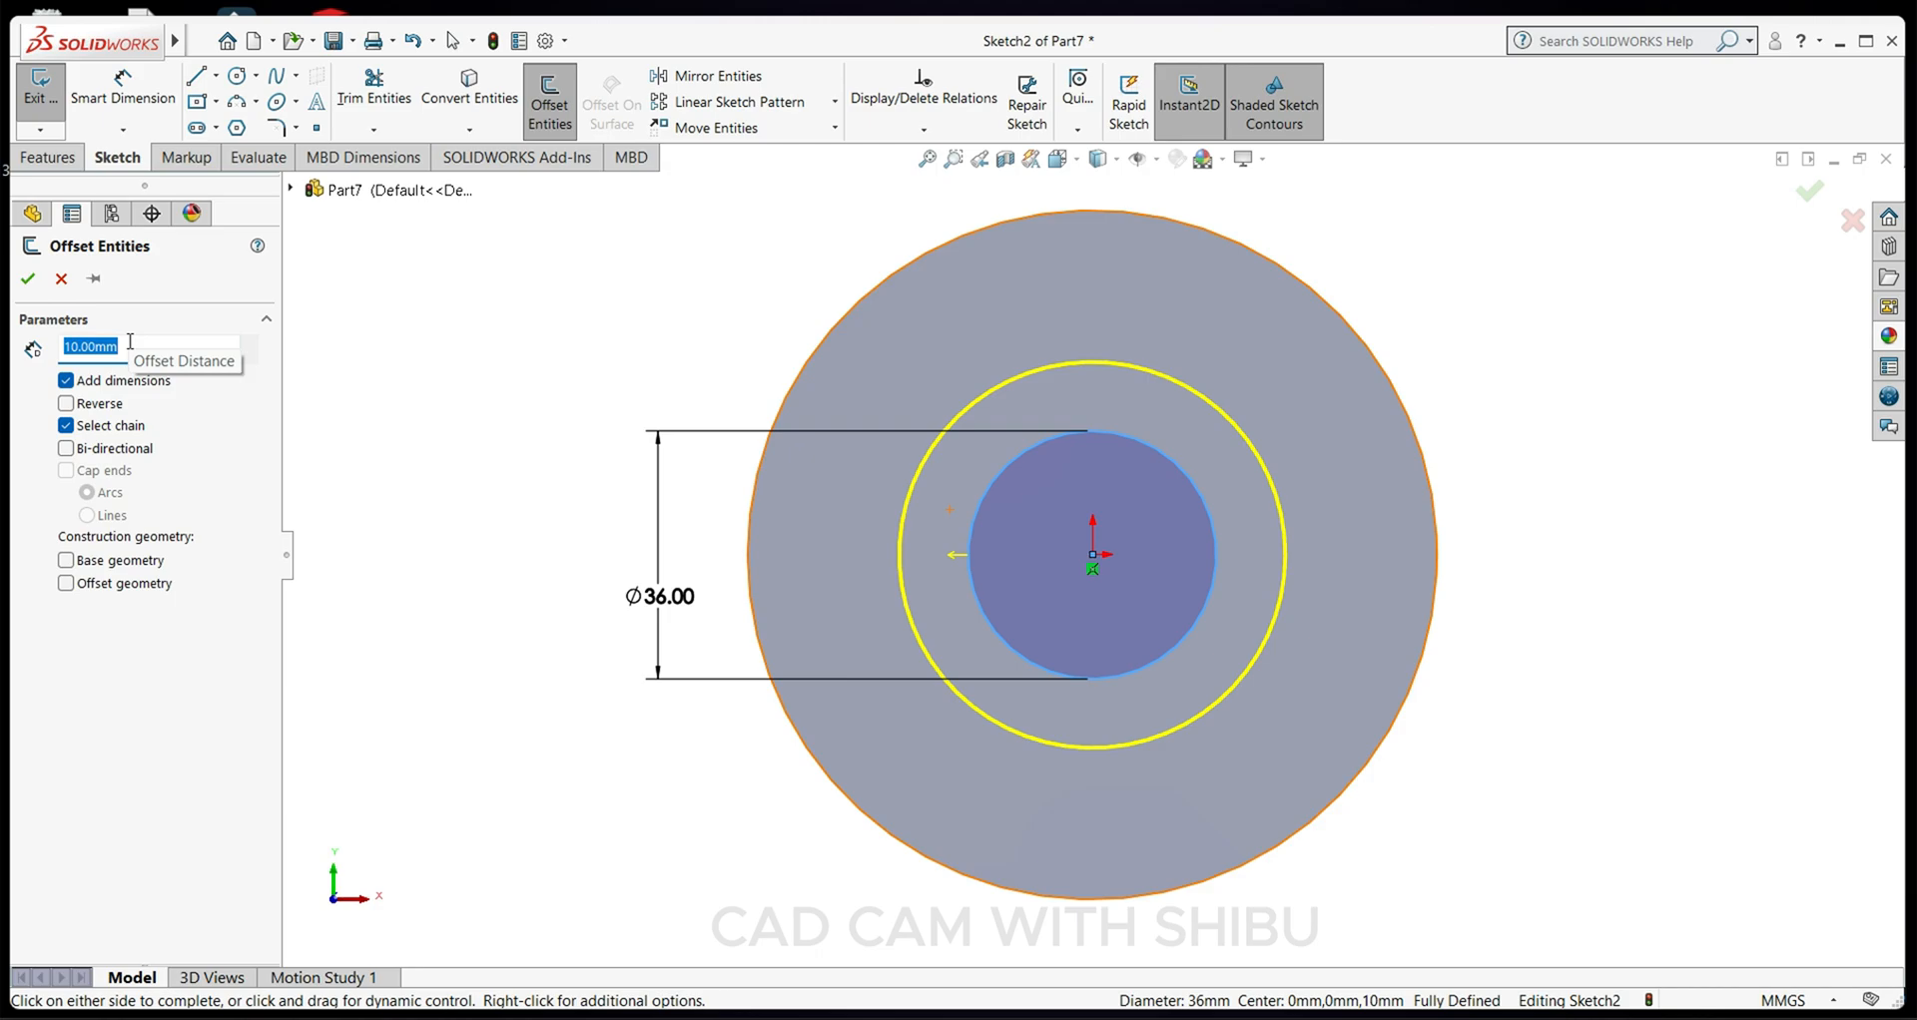
pyautogui.write('5.00mm')
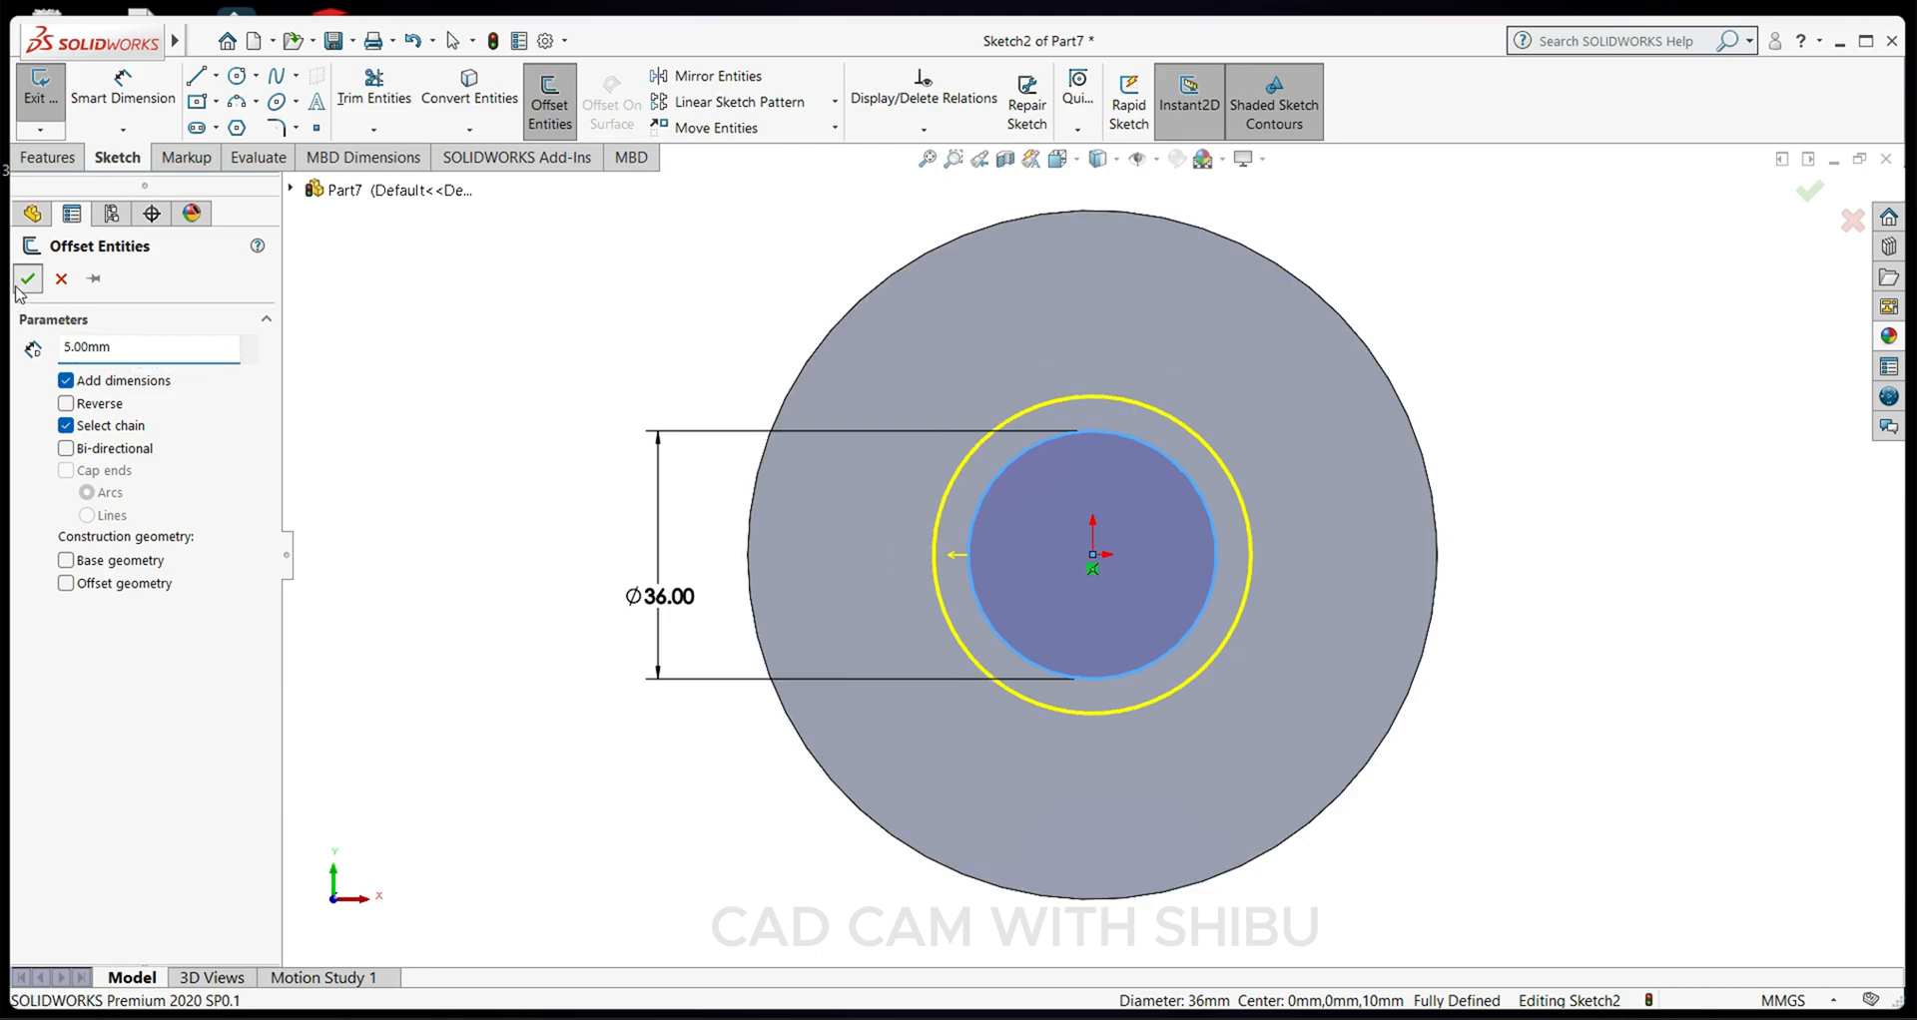
pyautogui.click(26, 279)
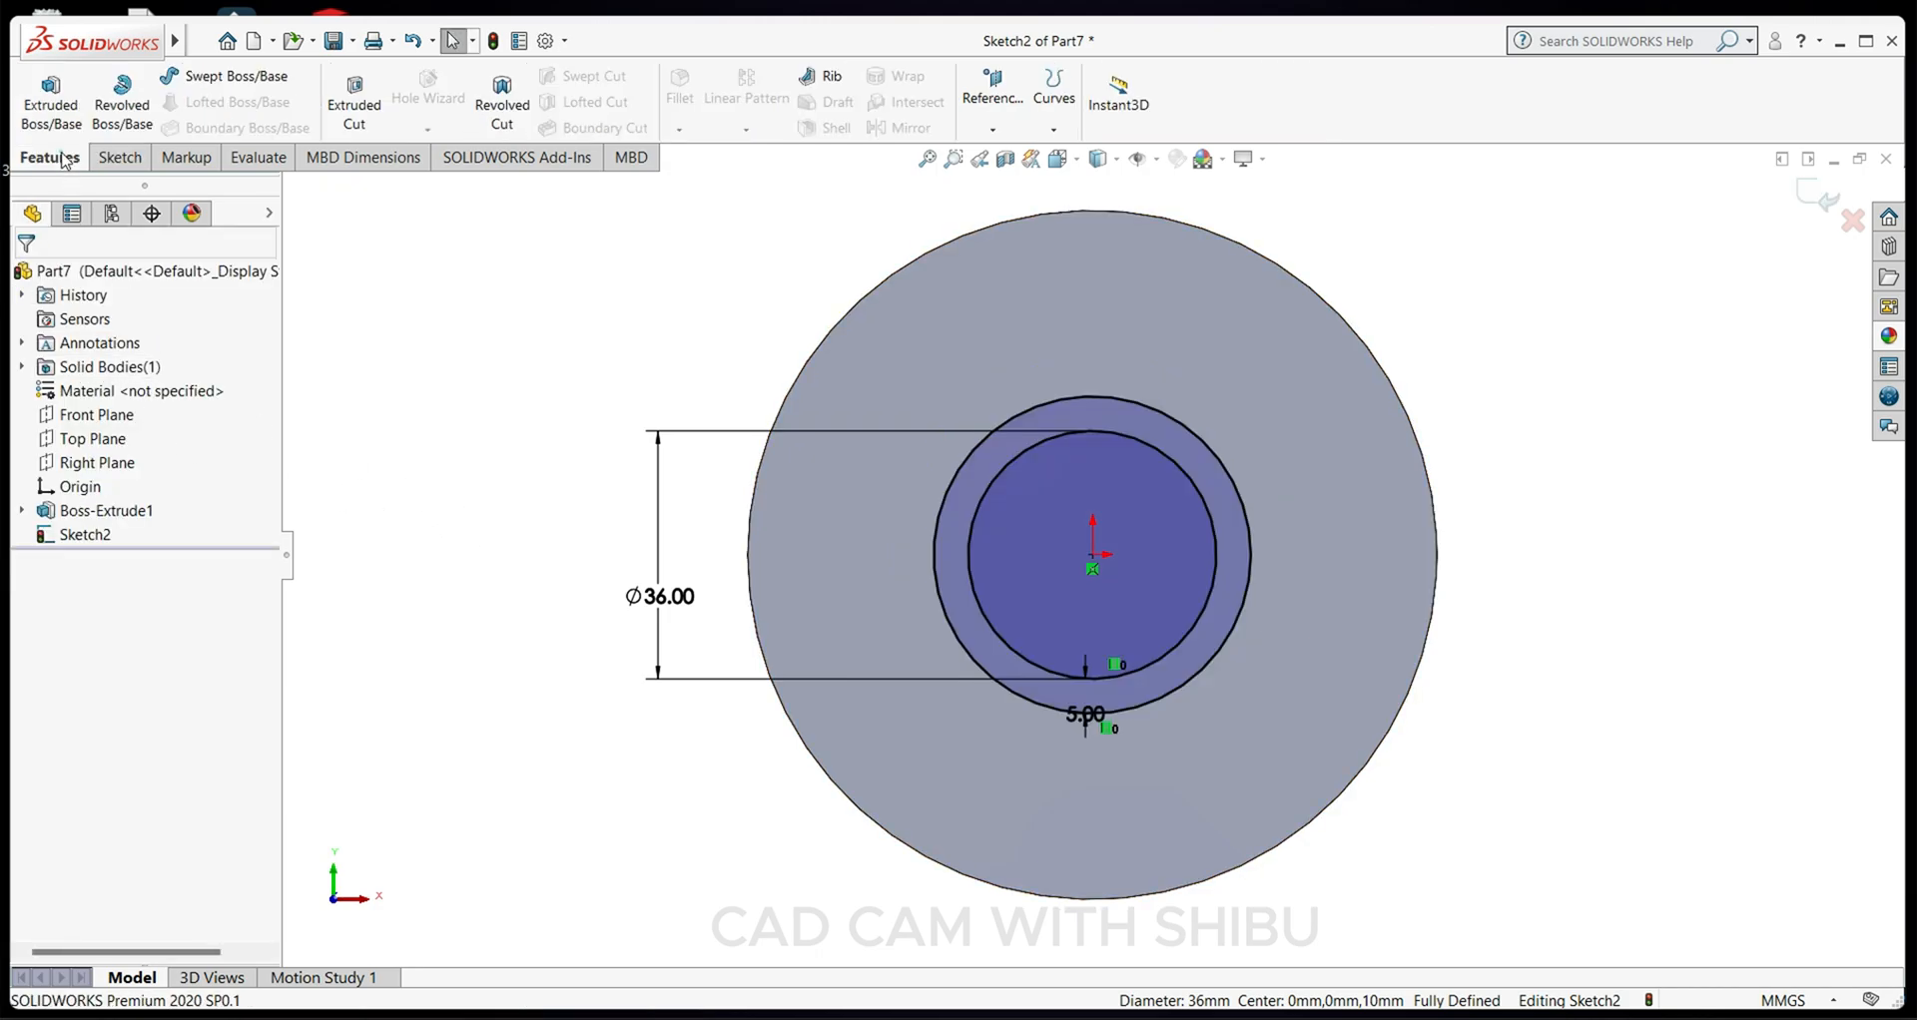
# Extrude the ring contour into a hollow centre boss and select the disc face again.
pyautogui.click(48, 98)
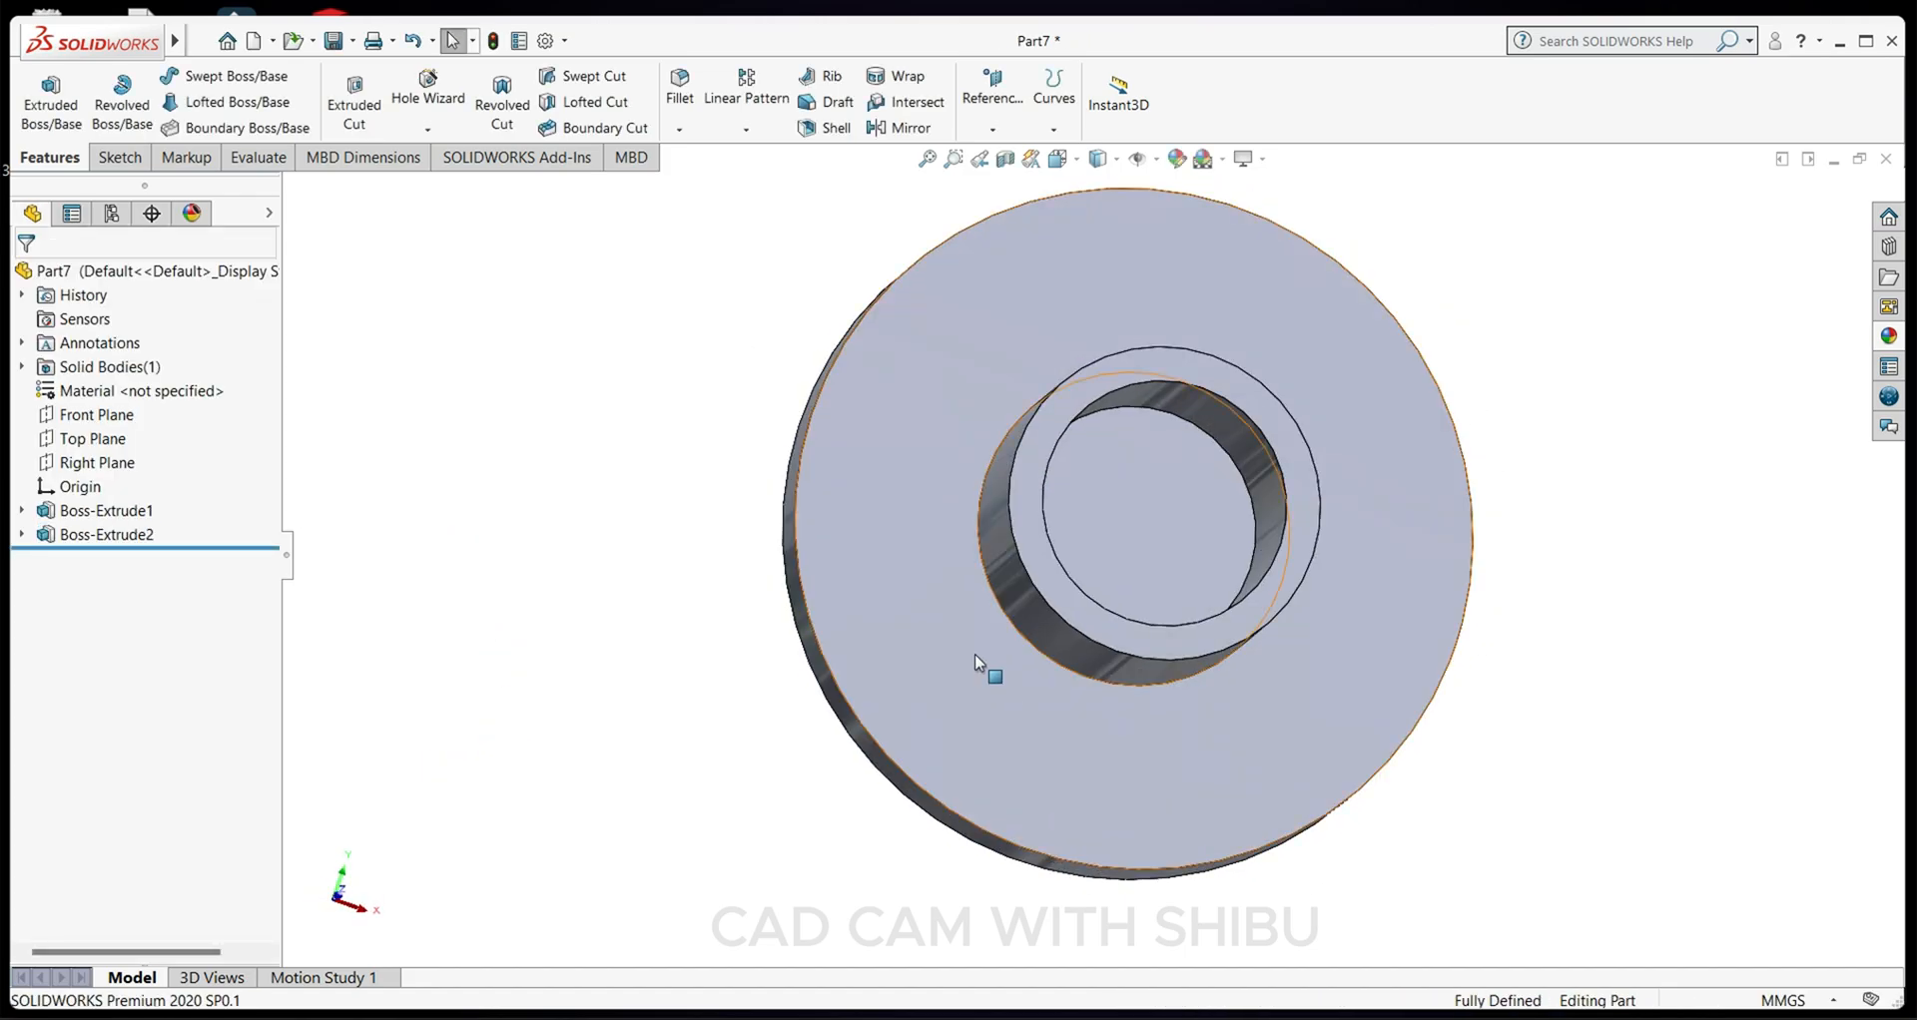
pyautogui.click(106, 509)
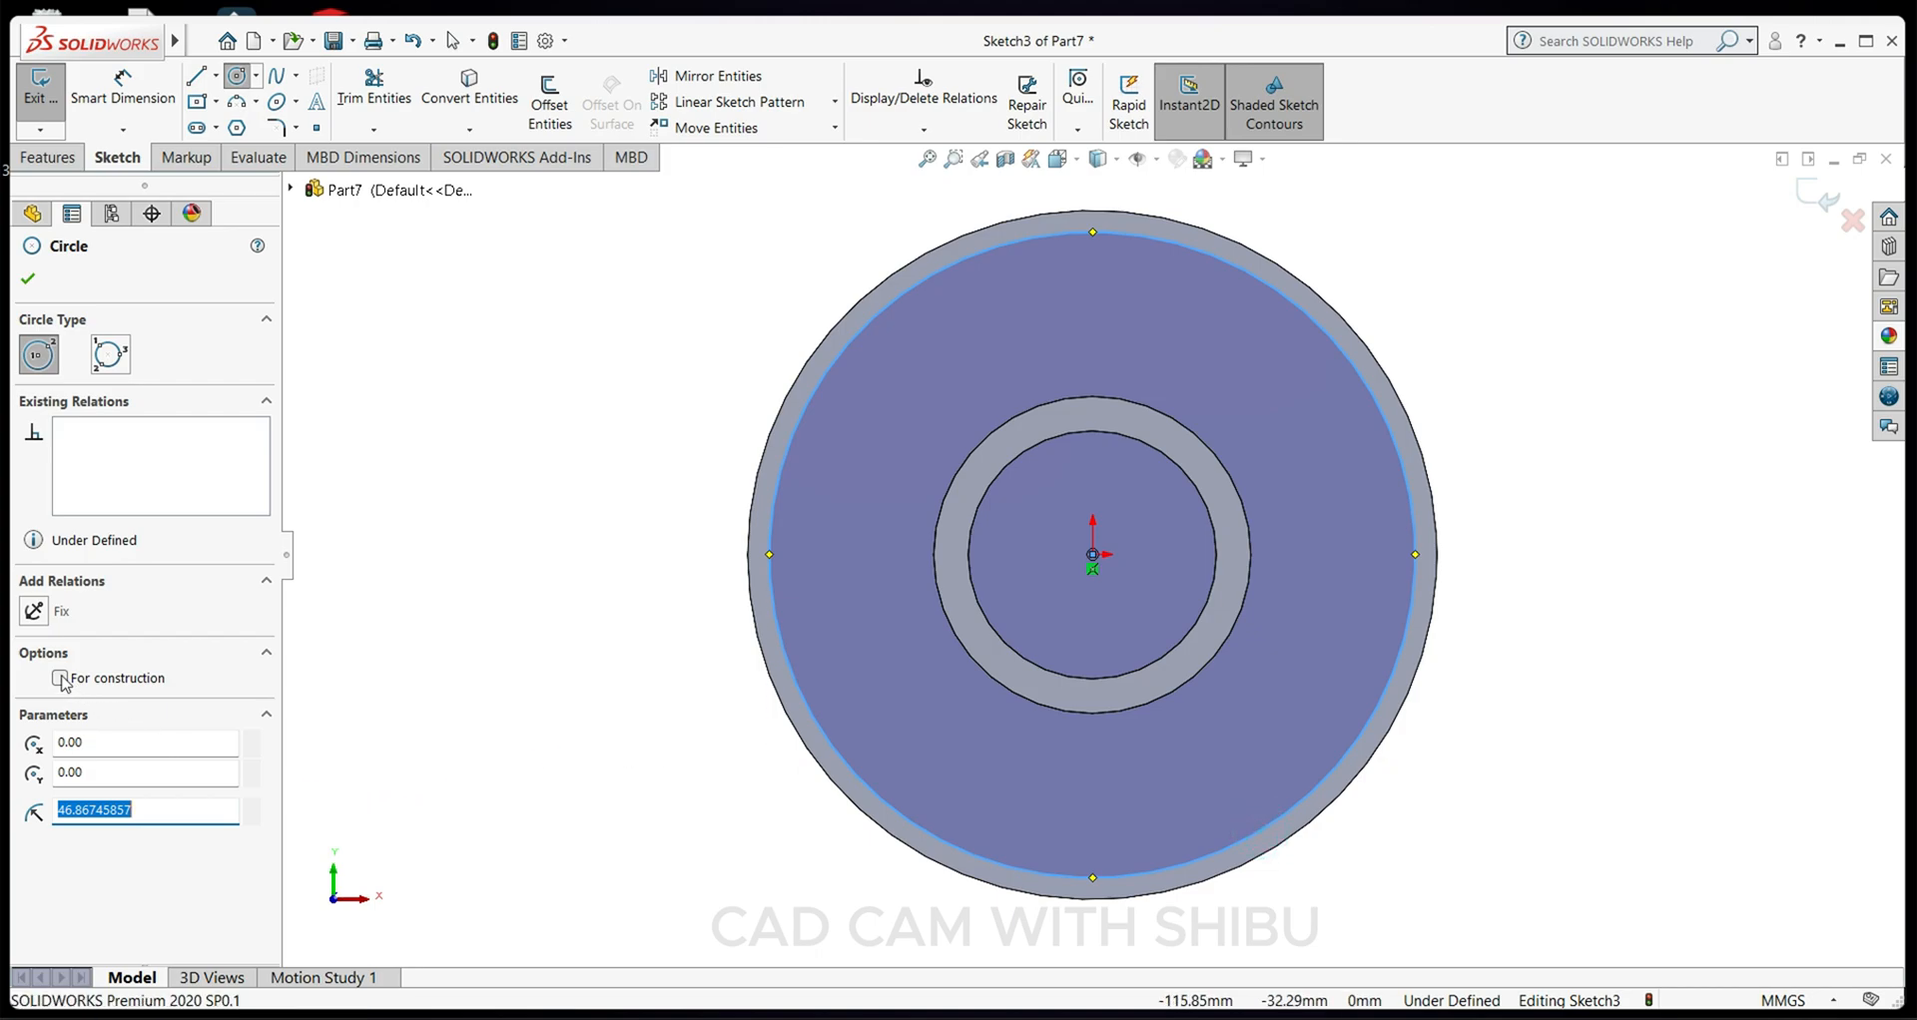
# Make the rim circle construction geometry and dimension it to Ø95 mm.
pyautogui.click(59, 679)
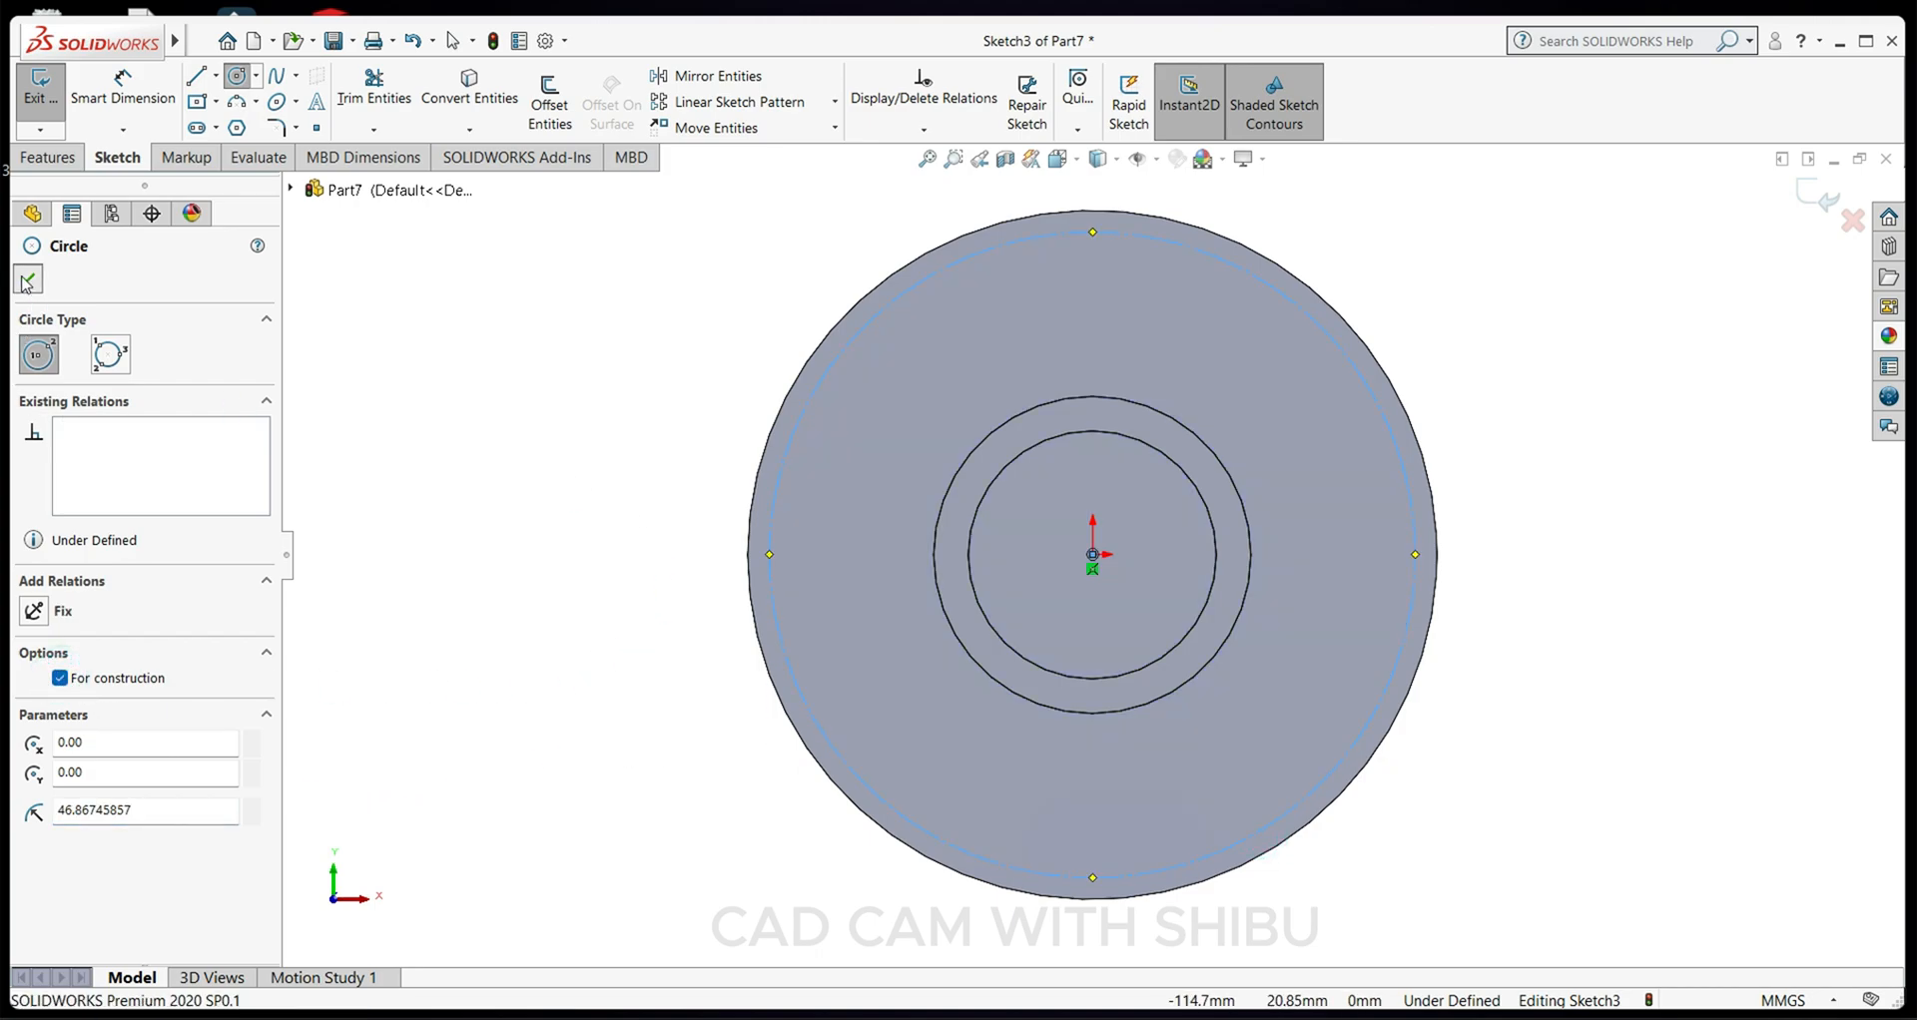
pyautogui.click(26, 282)
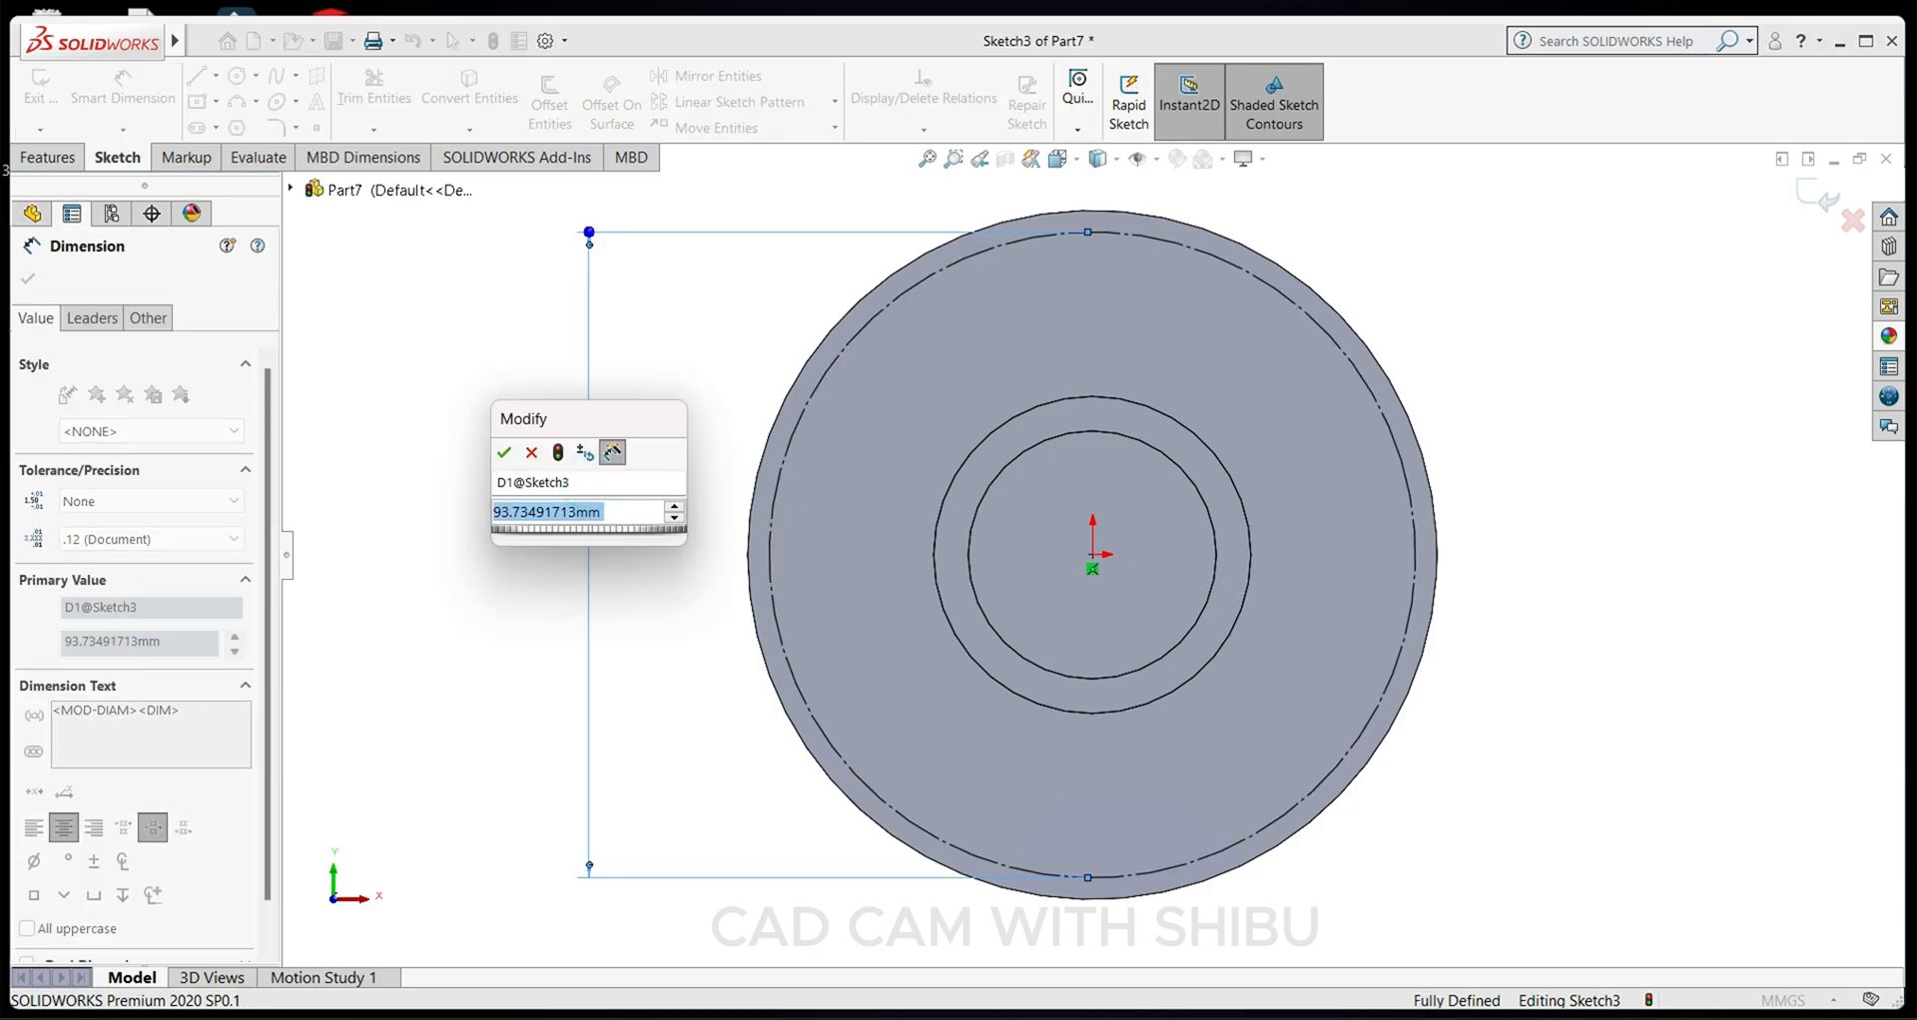
pyautogui.click(503, 453)
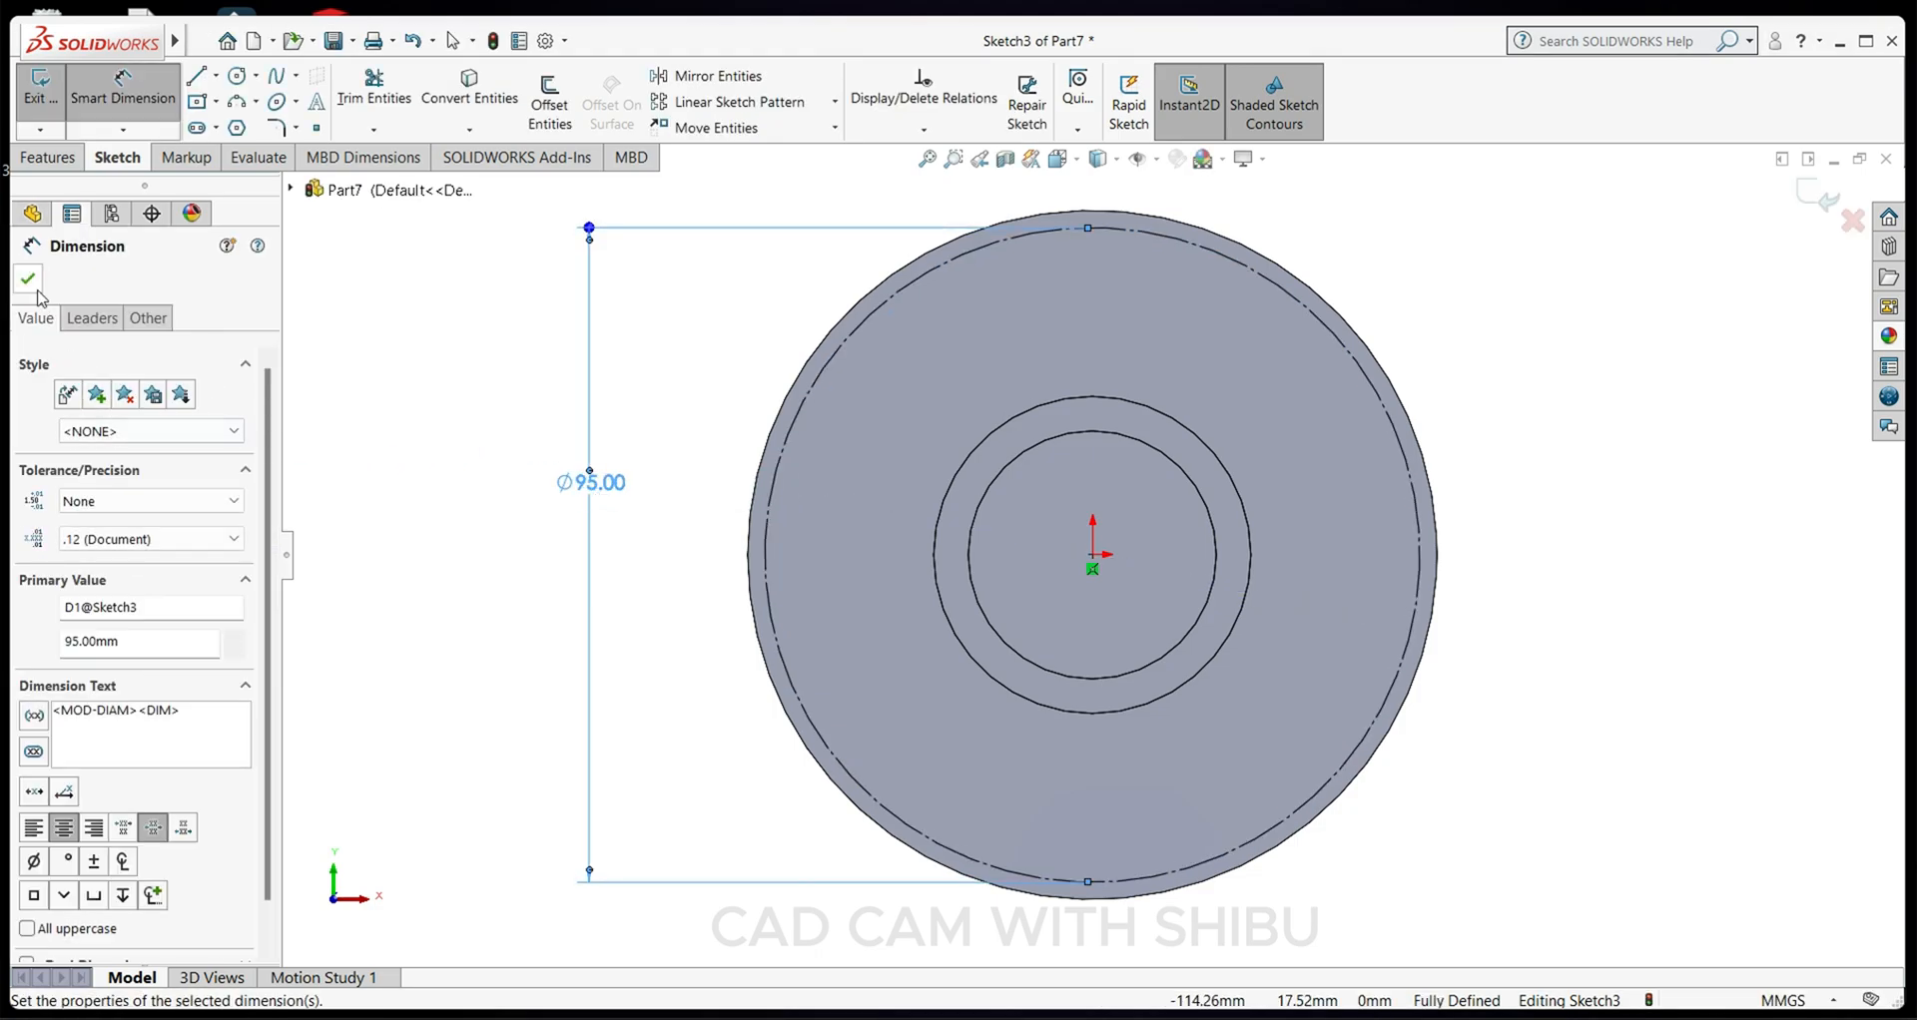
pyautogui.click(26, 279)
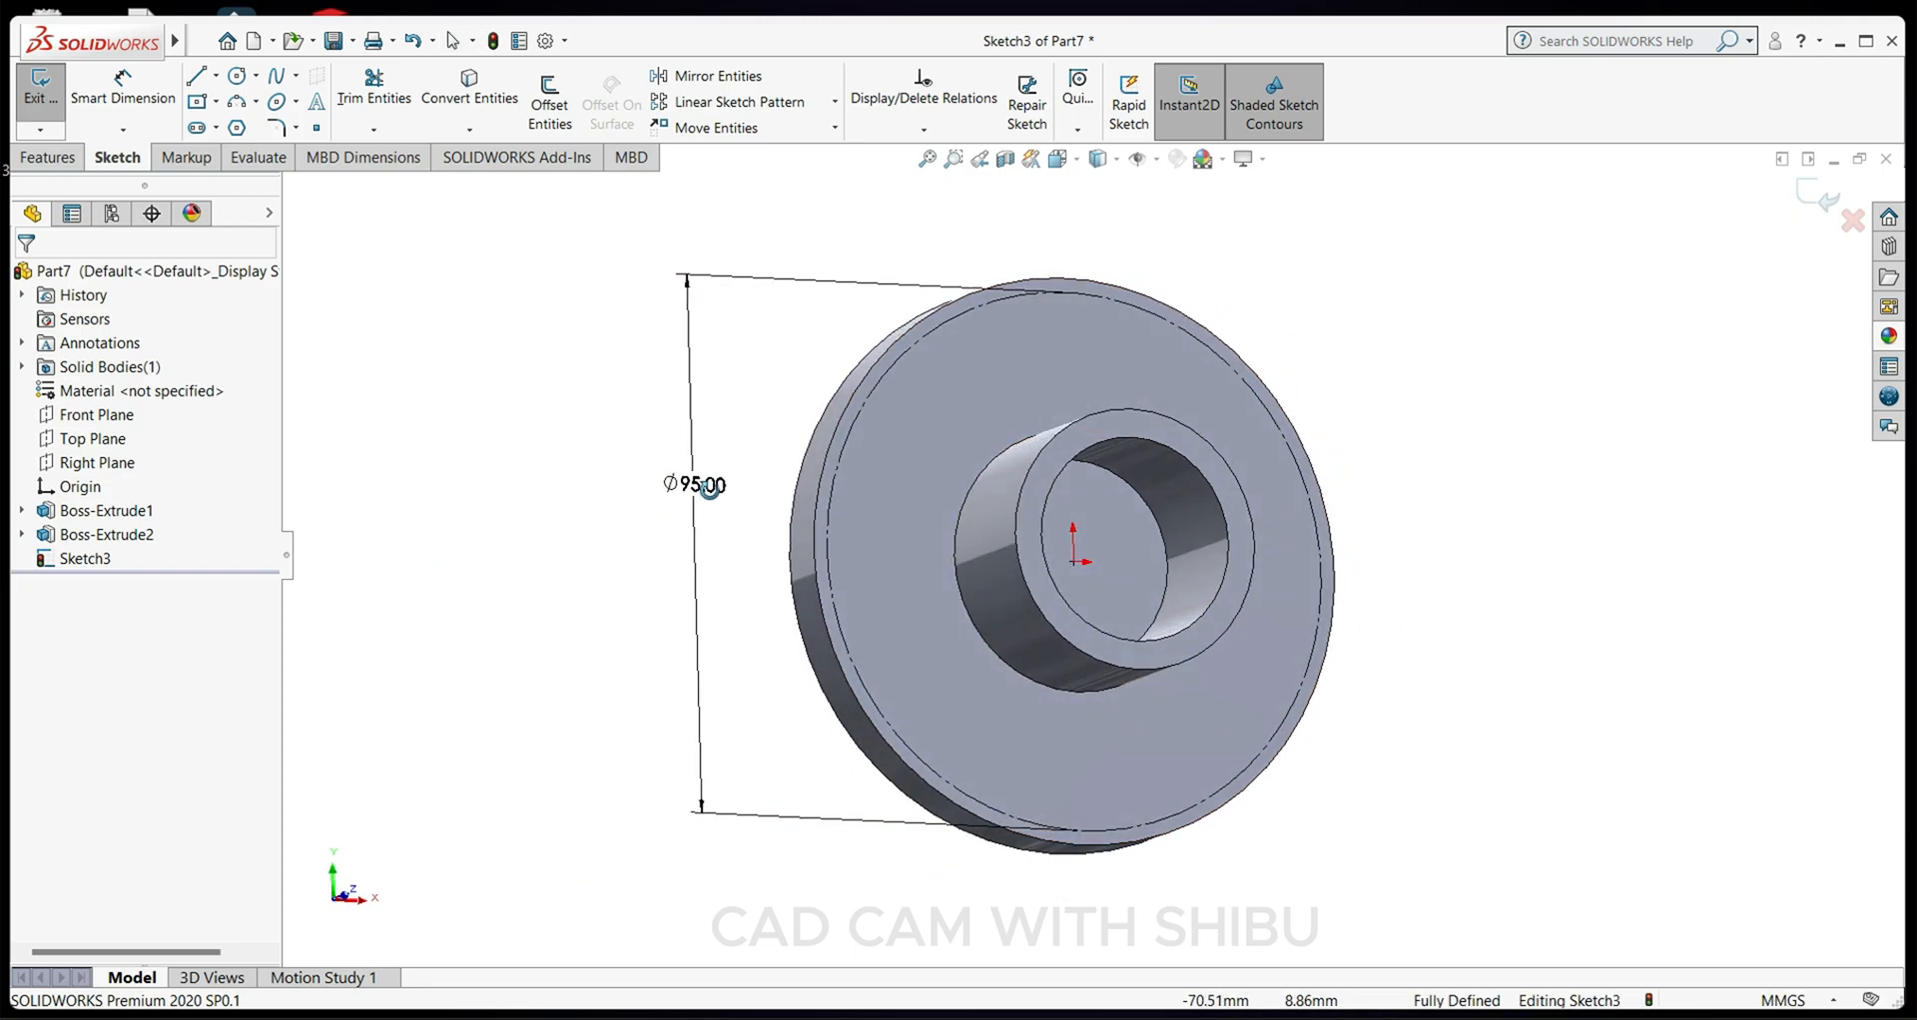
# Start a new sketch viewed face-on and begin the slanted rib profile line.
pyautogui.click(93, 461)
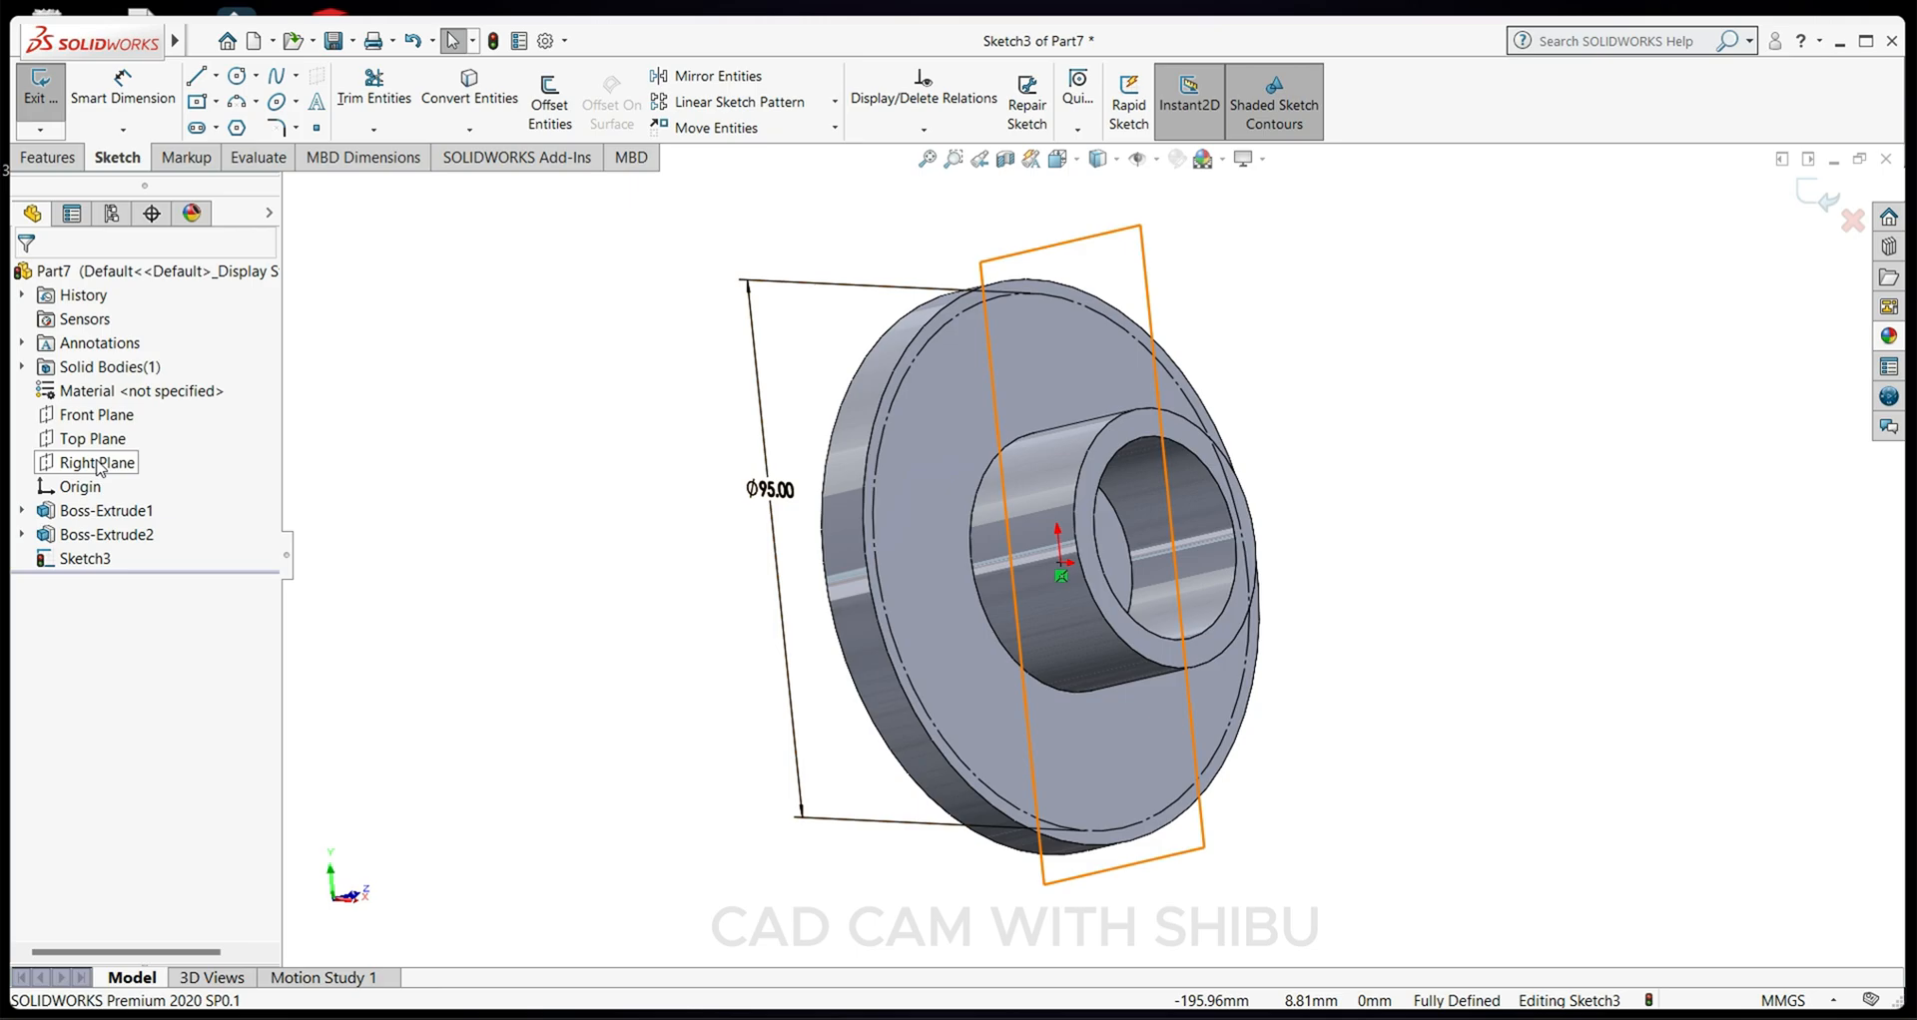
pyautogui.click(100, 461)
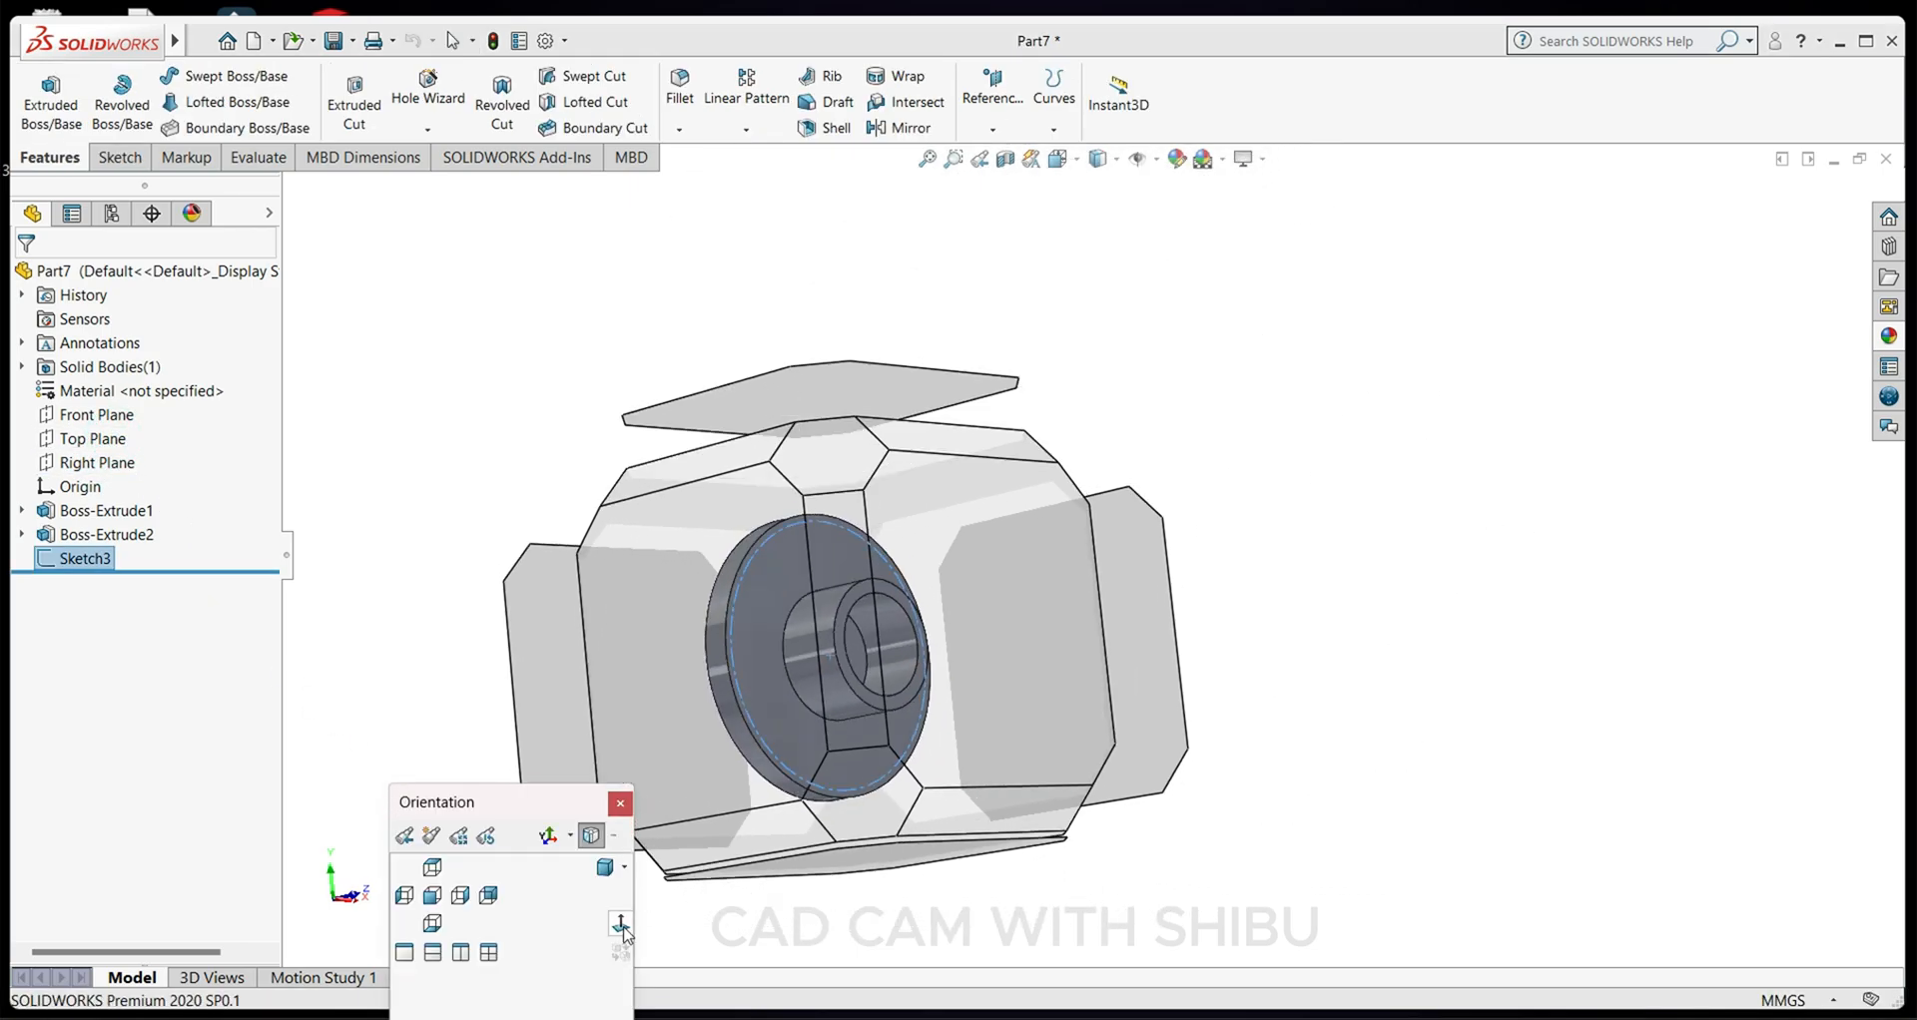
pyautogui.click(623, 924)
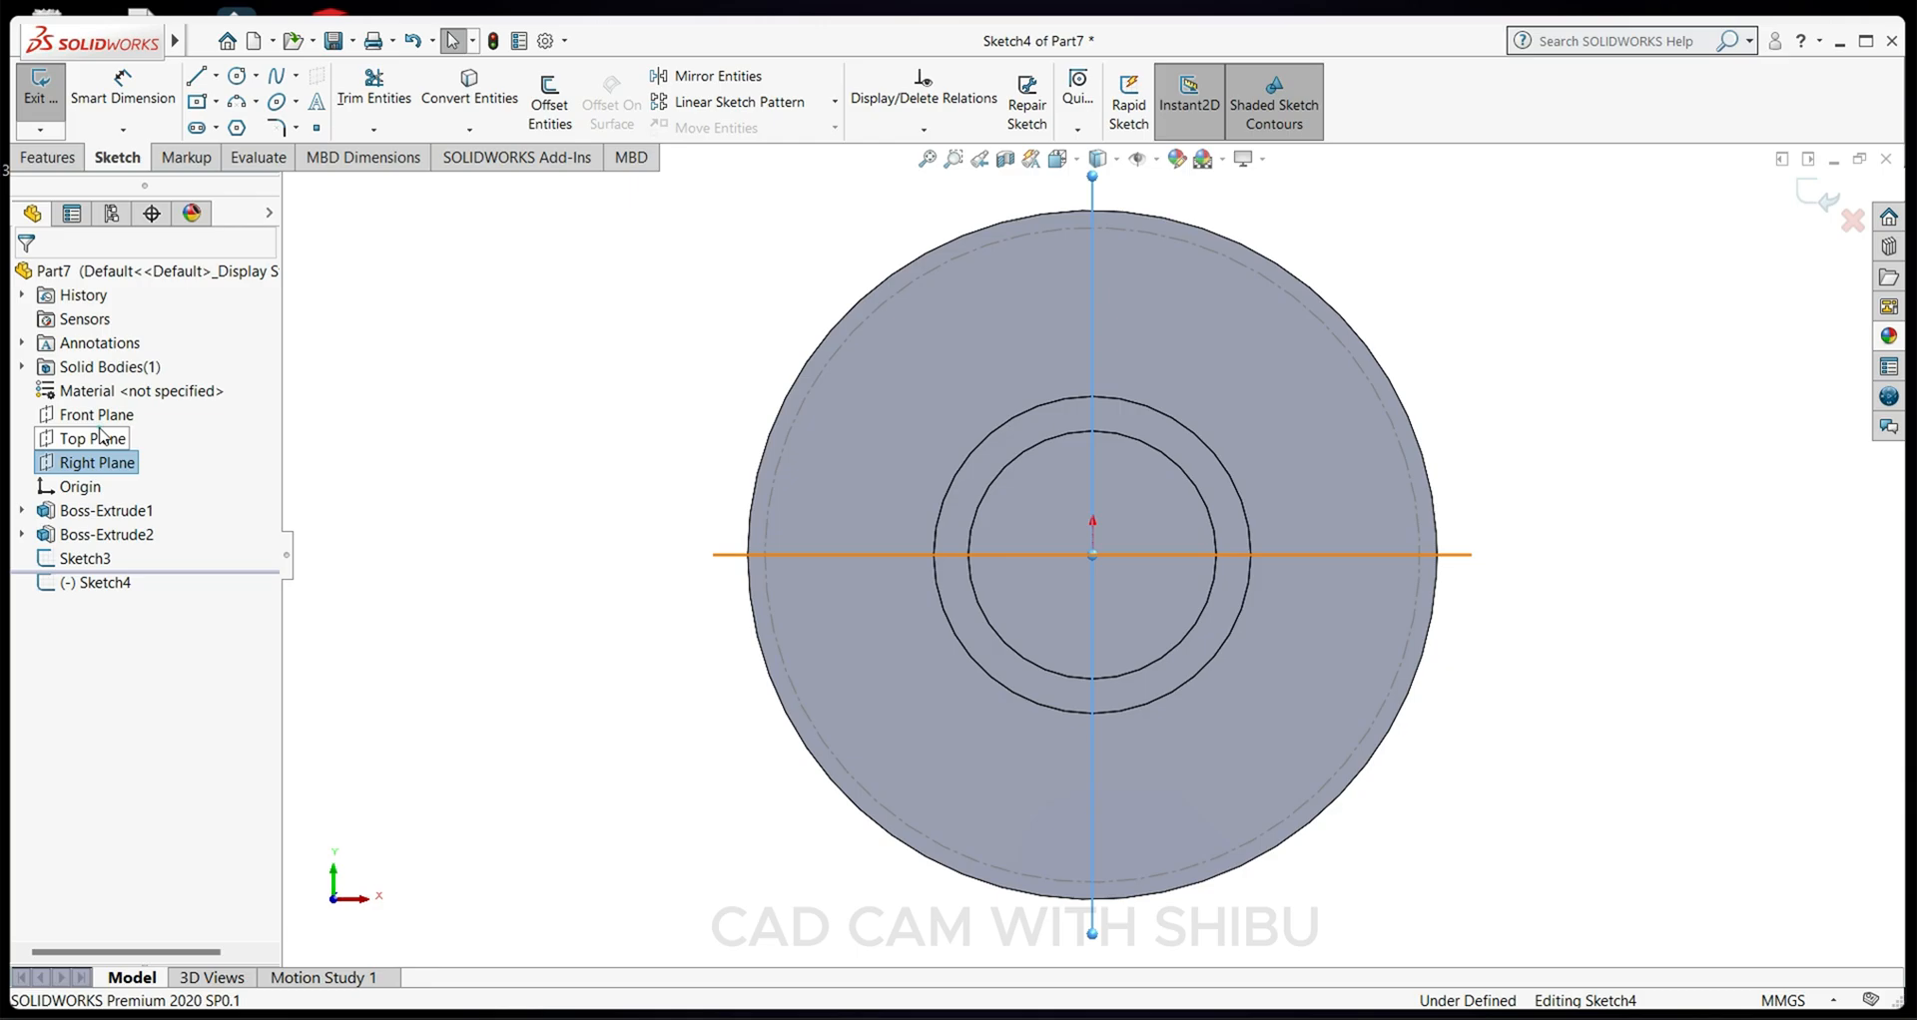
pyautogui.click(98, 461)
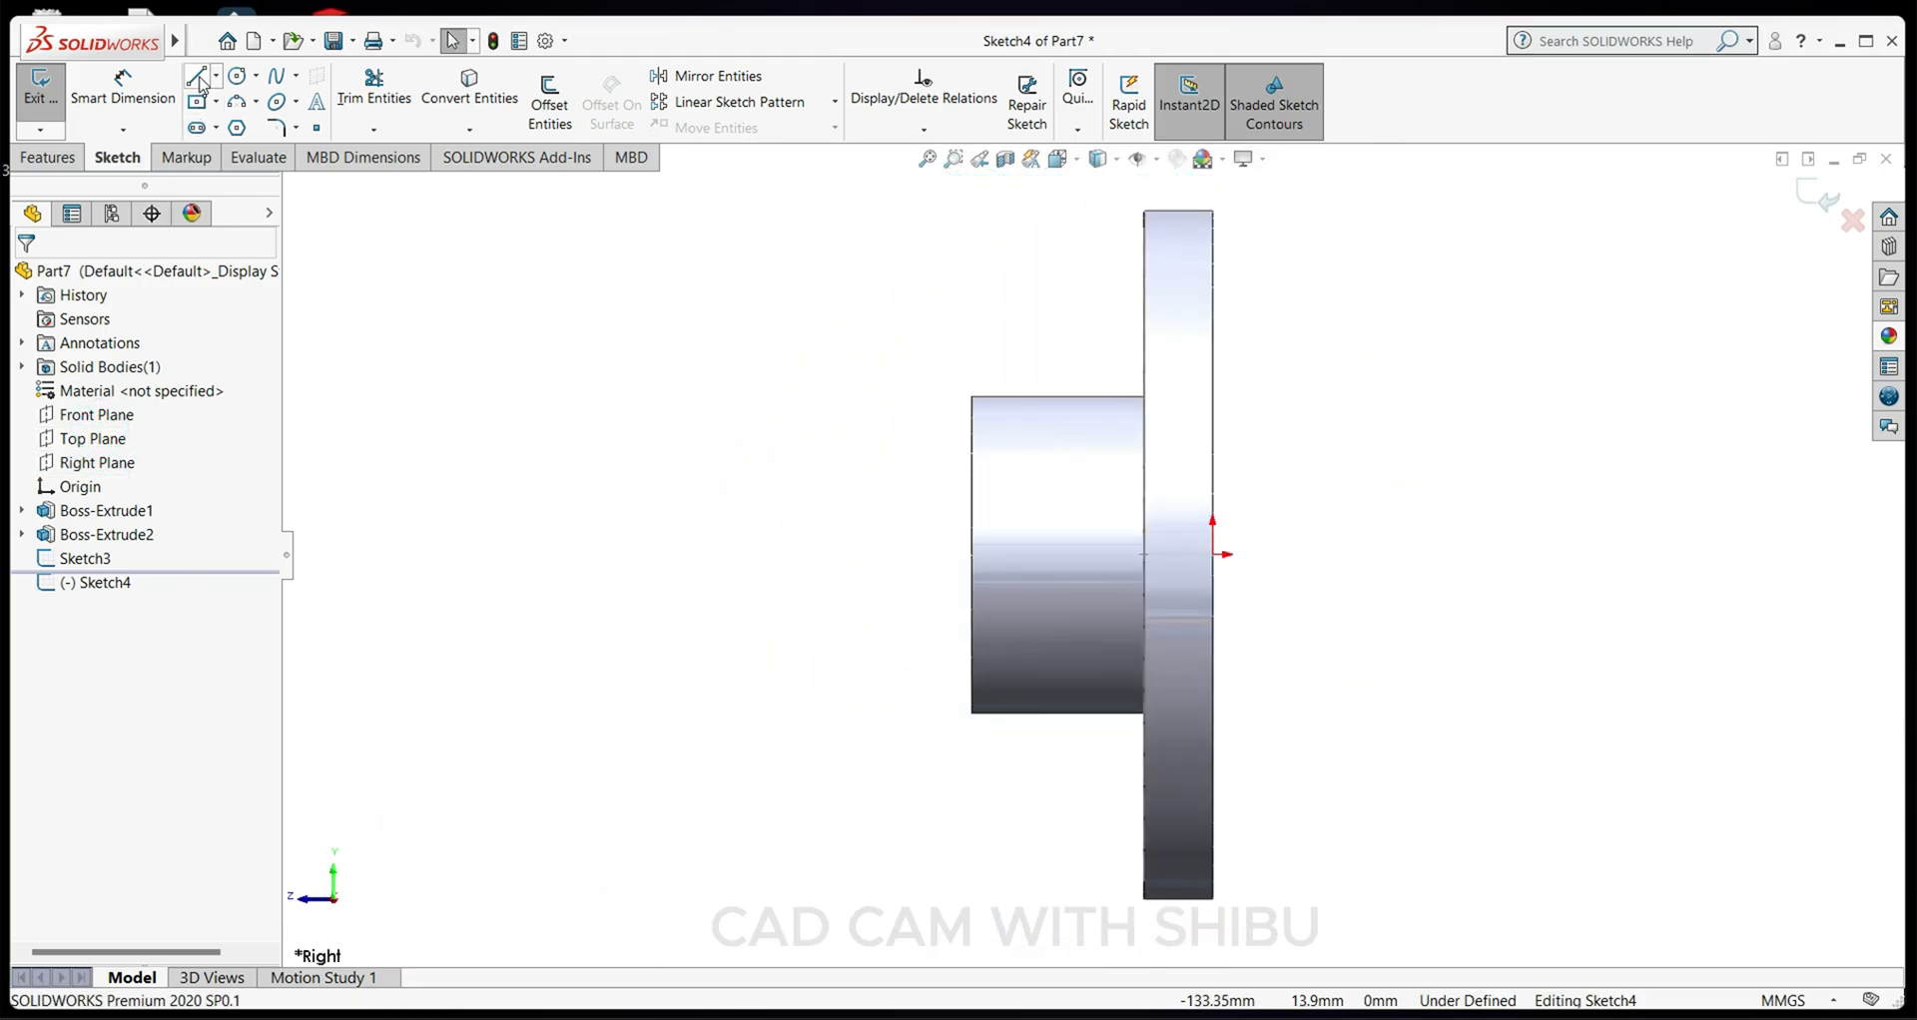
pyautogui.click(194, 76)
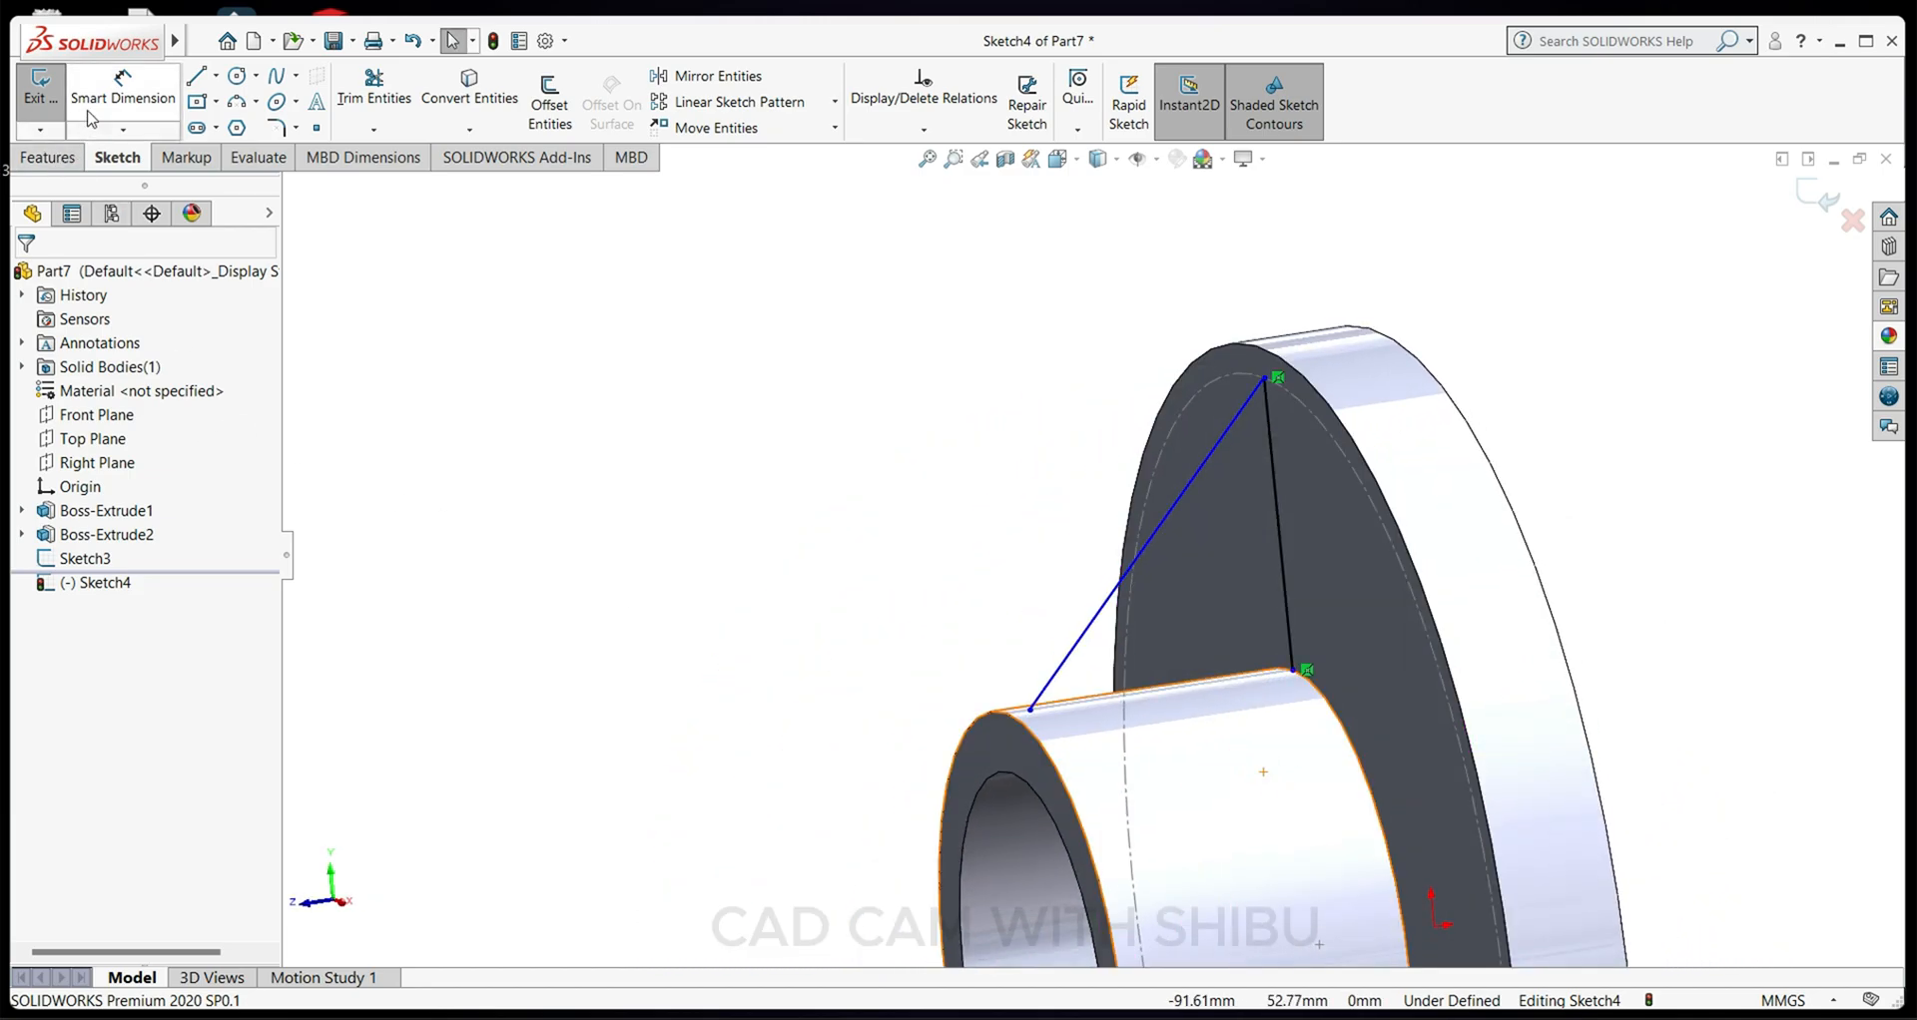
pyautogui.moveTo(1032, 715)
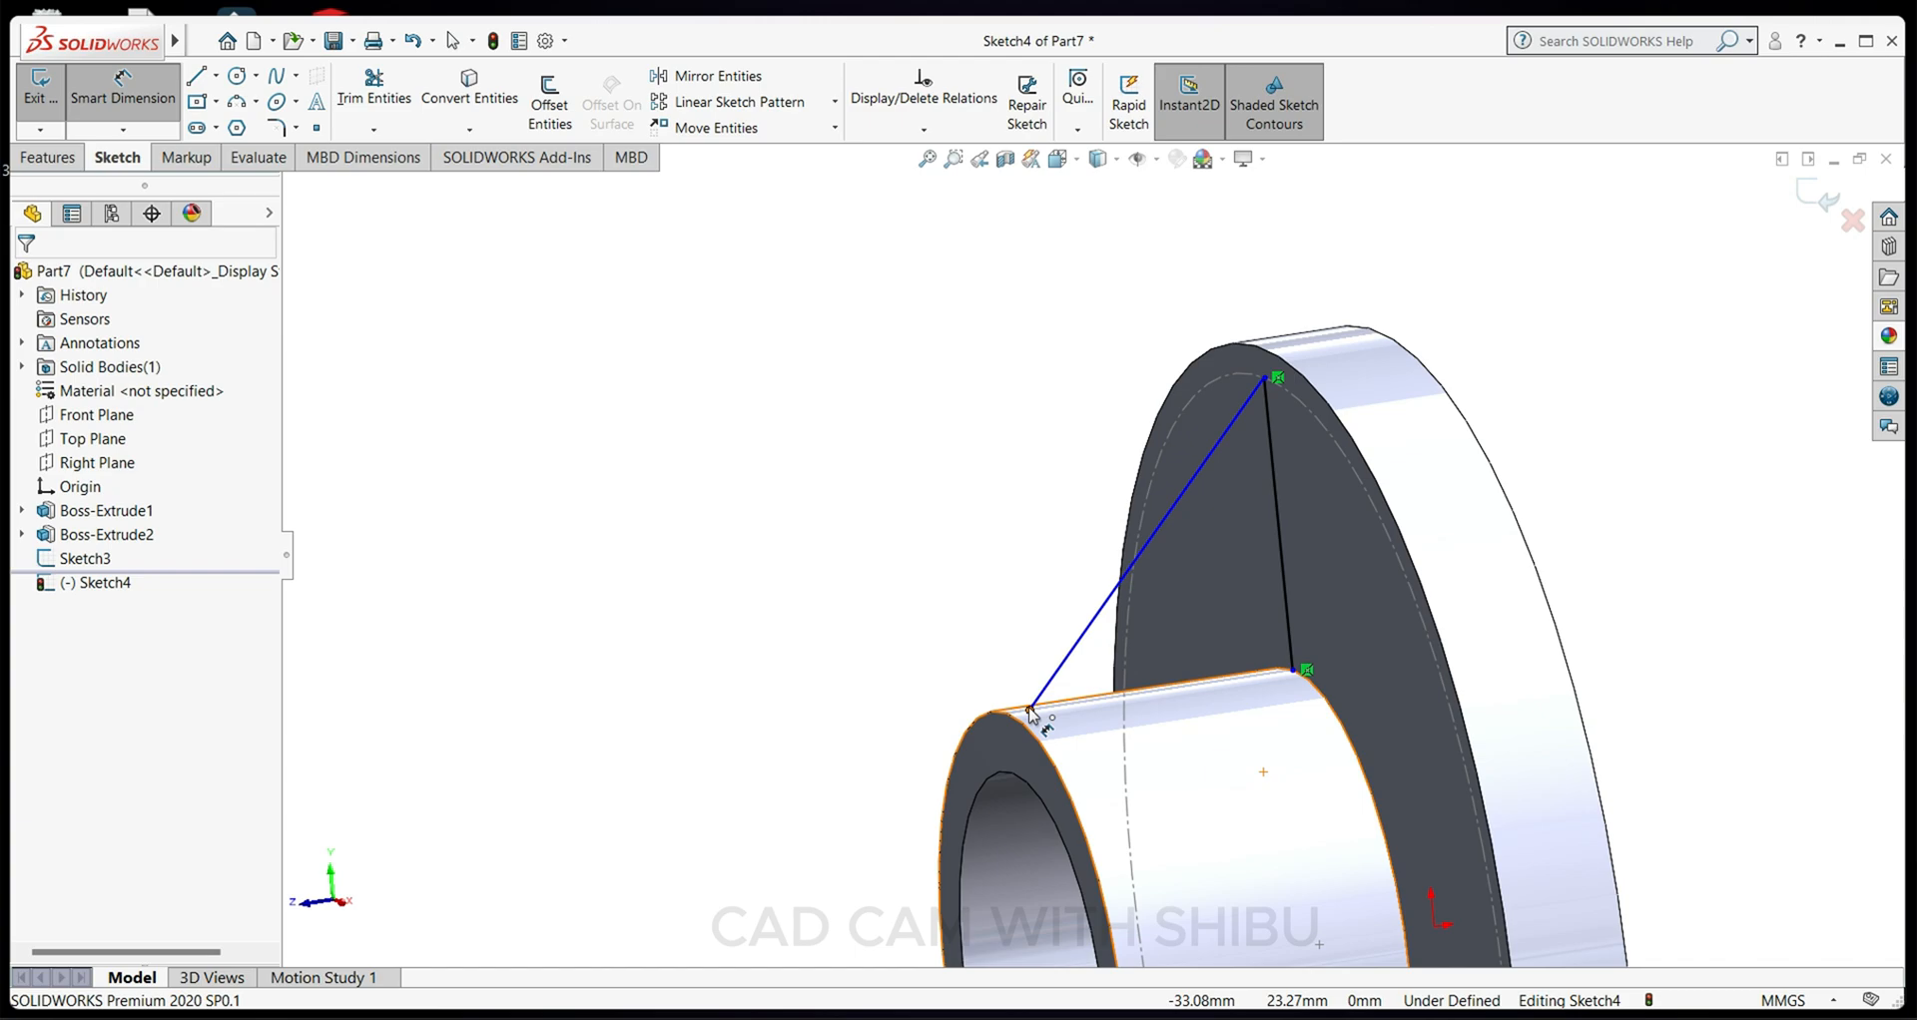
# Dimension the rib line's lower end 2 mm from the boss edge.
pyautogui.click(1030, 713)
pyautogui.write('2')
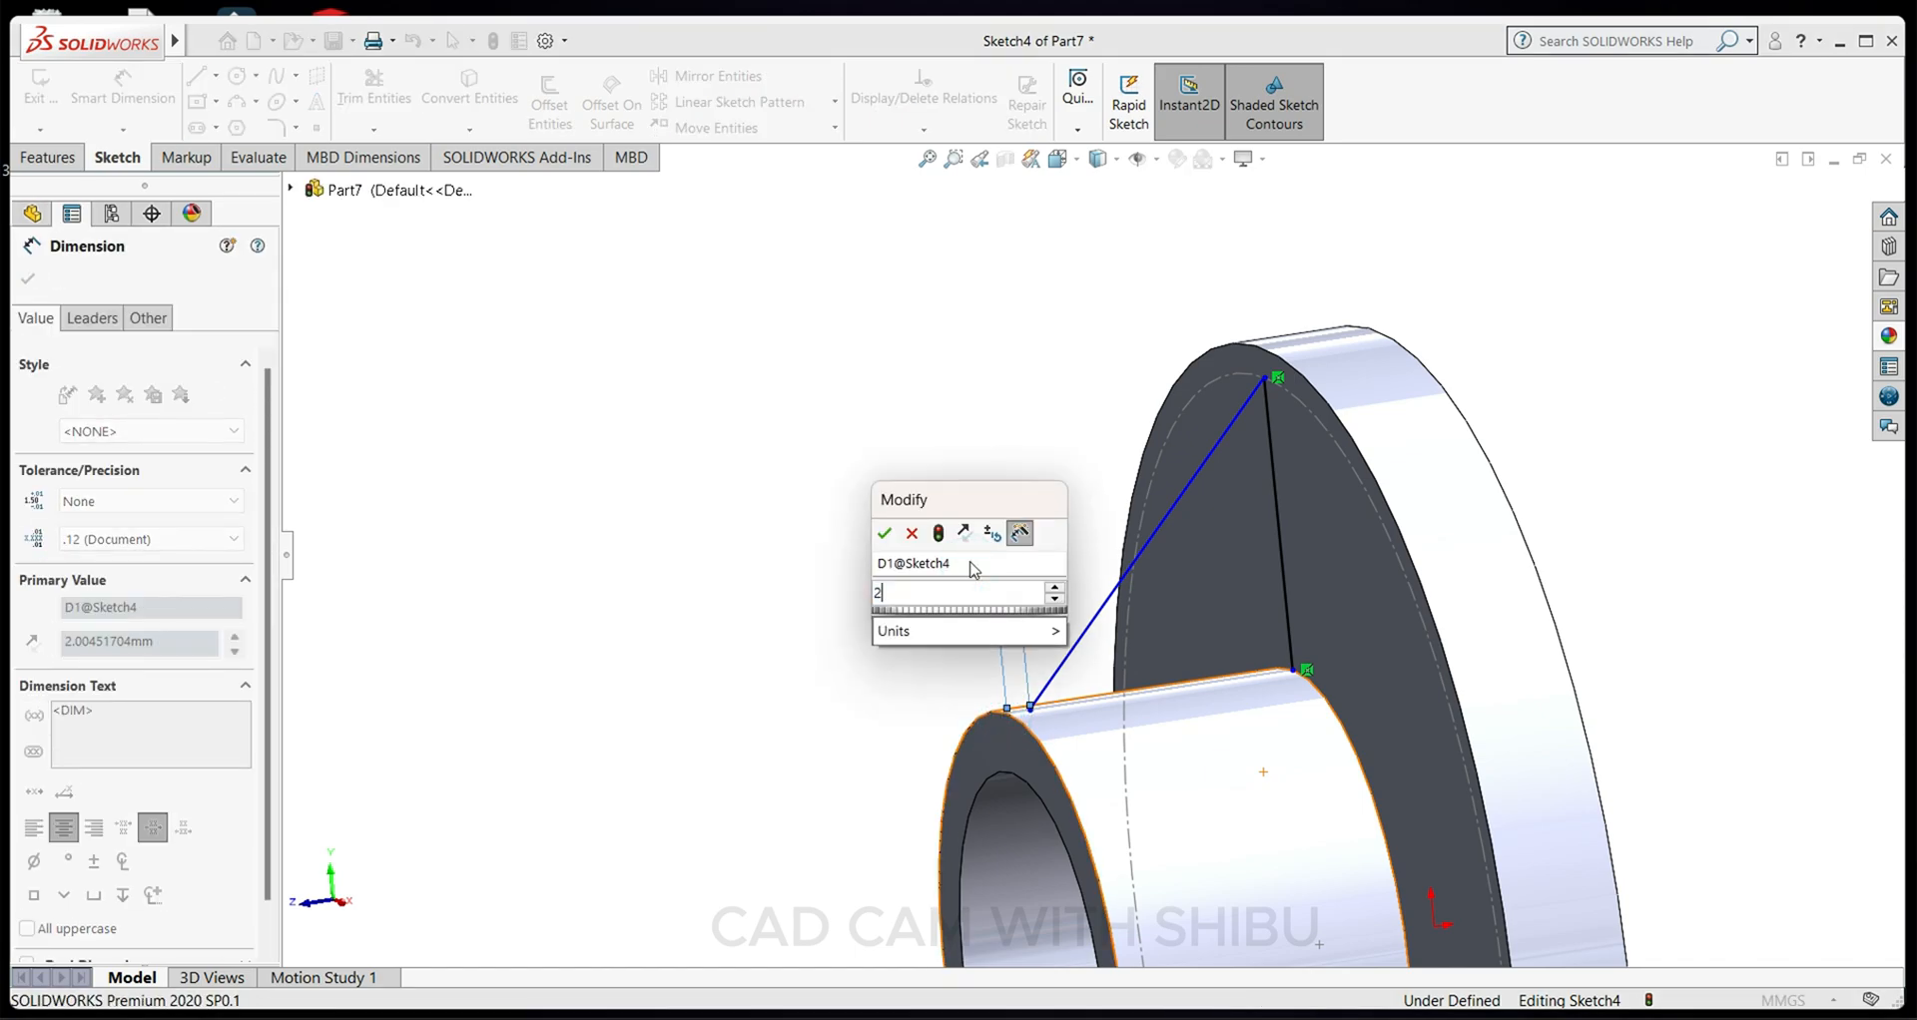
pyautogui.click(884, 533)
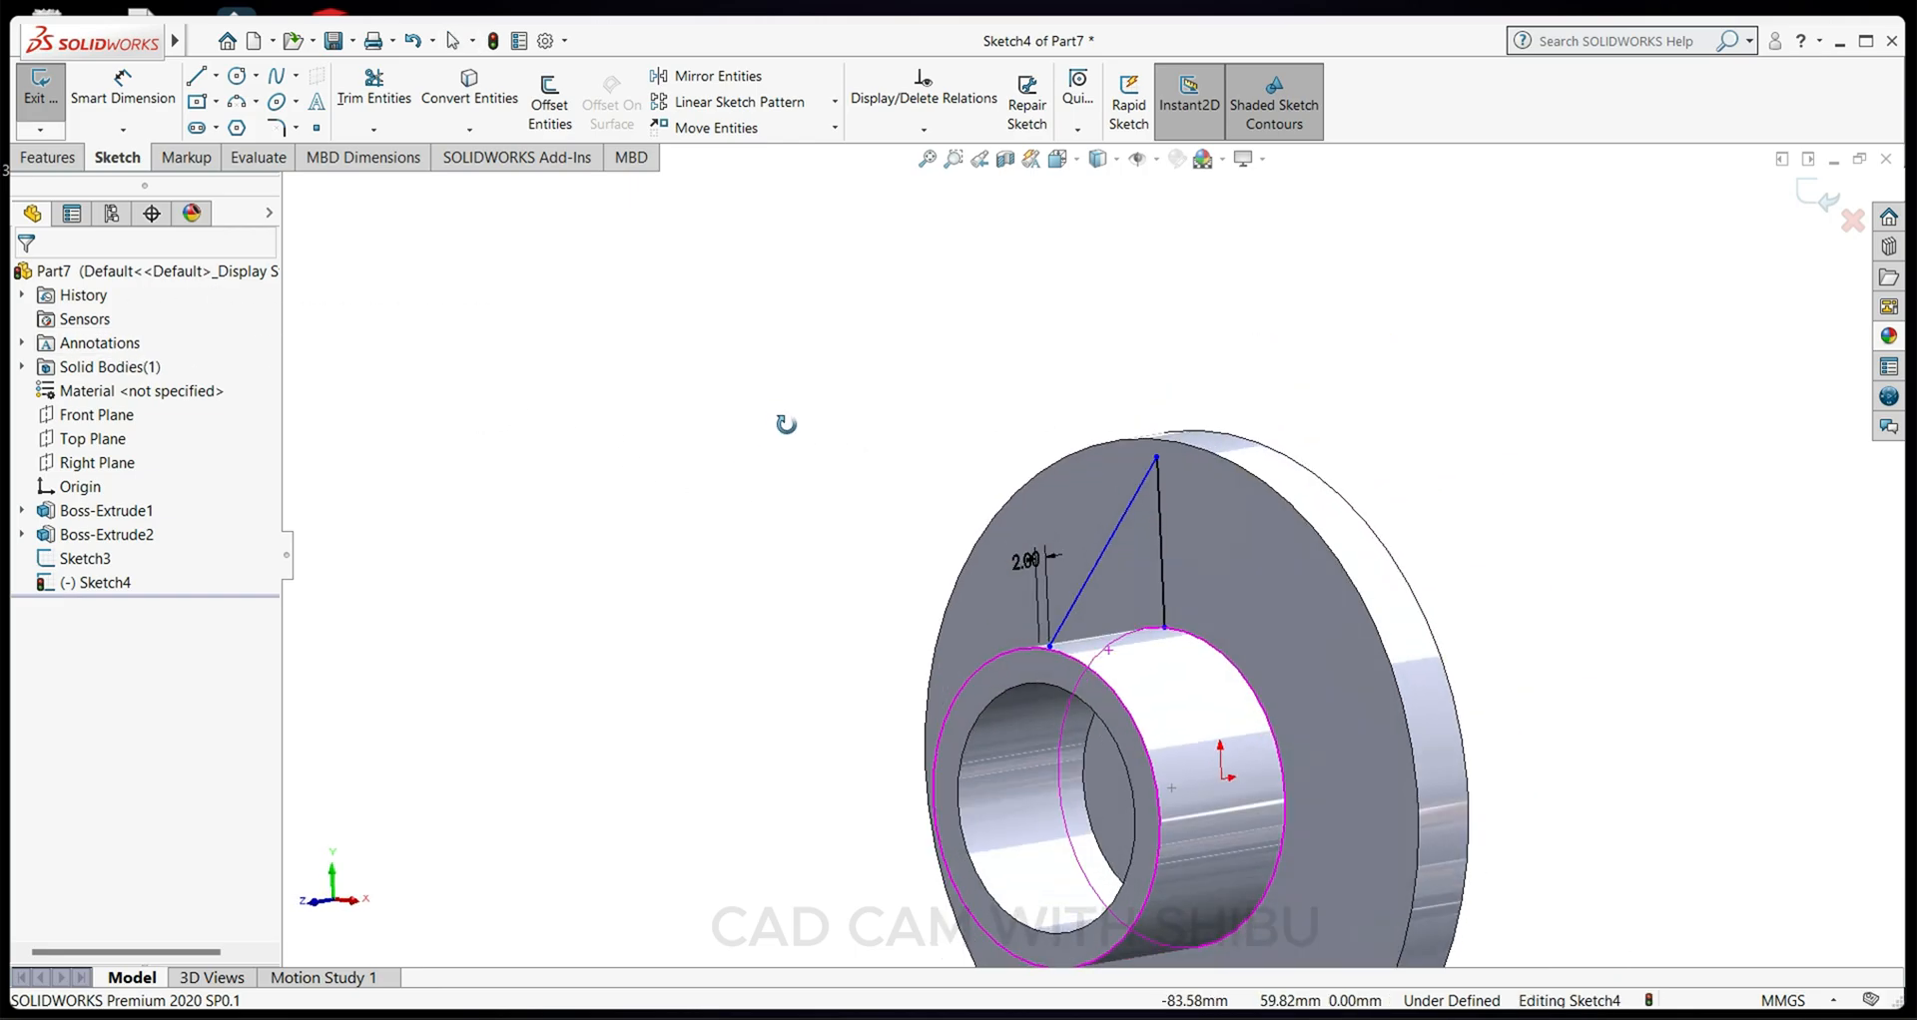
# Create a 5 mm single-side rib from the sketched profile.
pyautogui.click(48, 155)
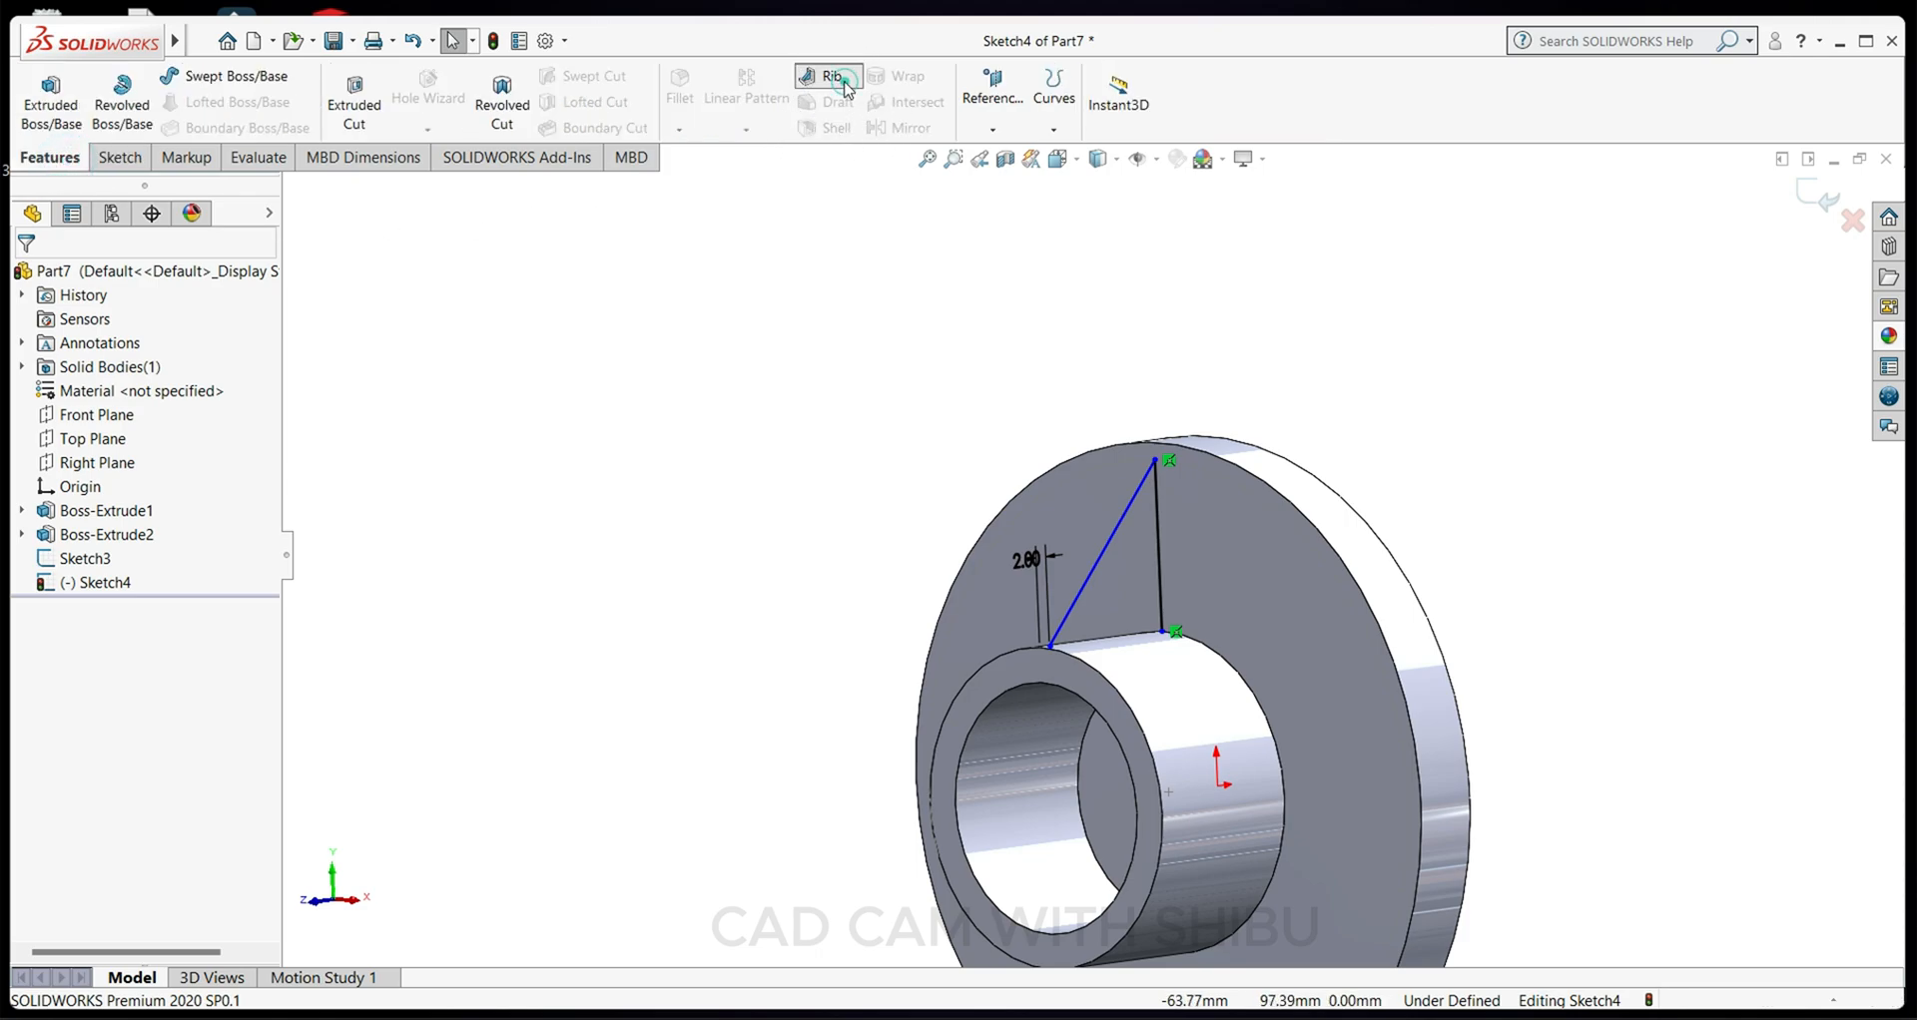
pyautogui.click(826, 78)
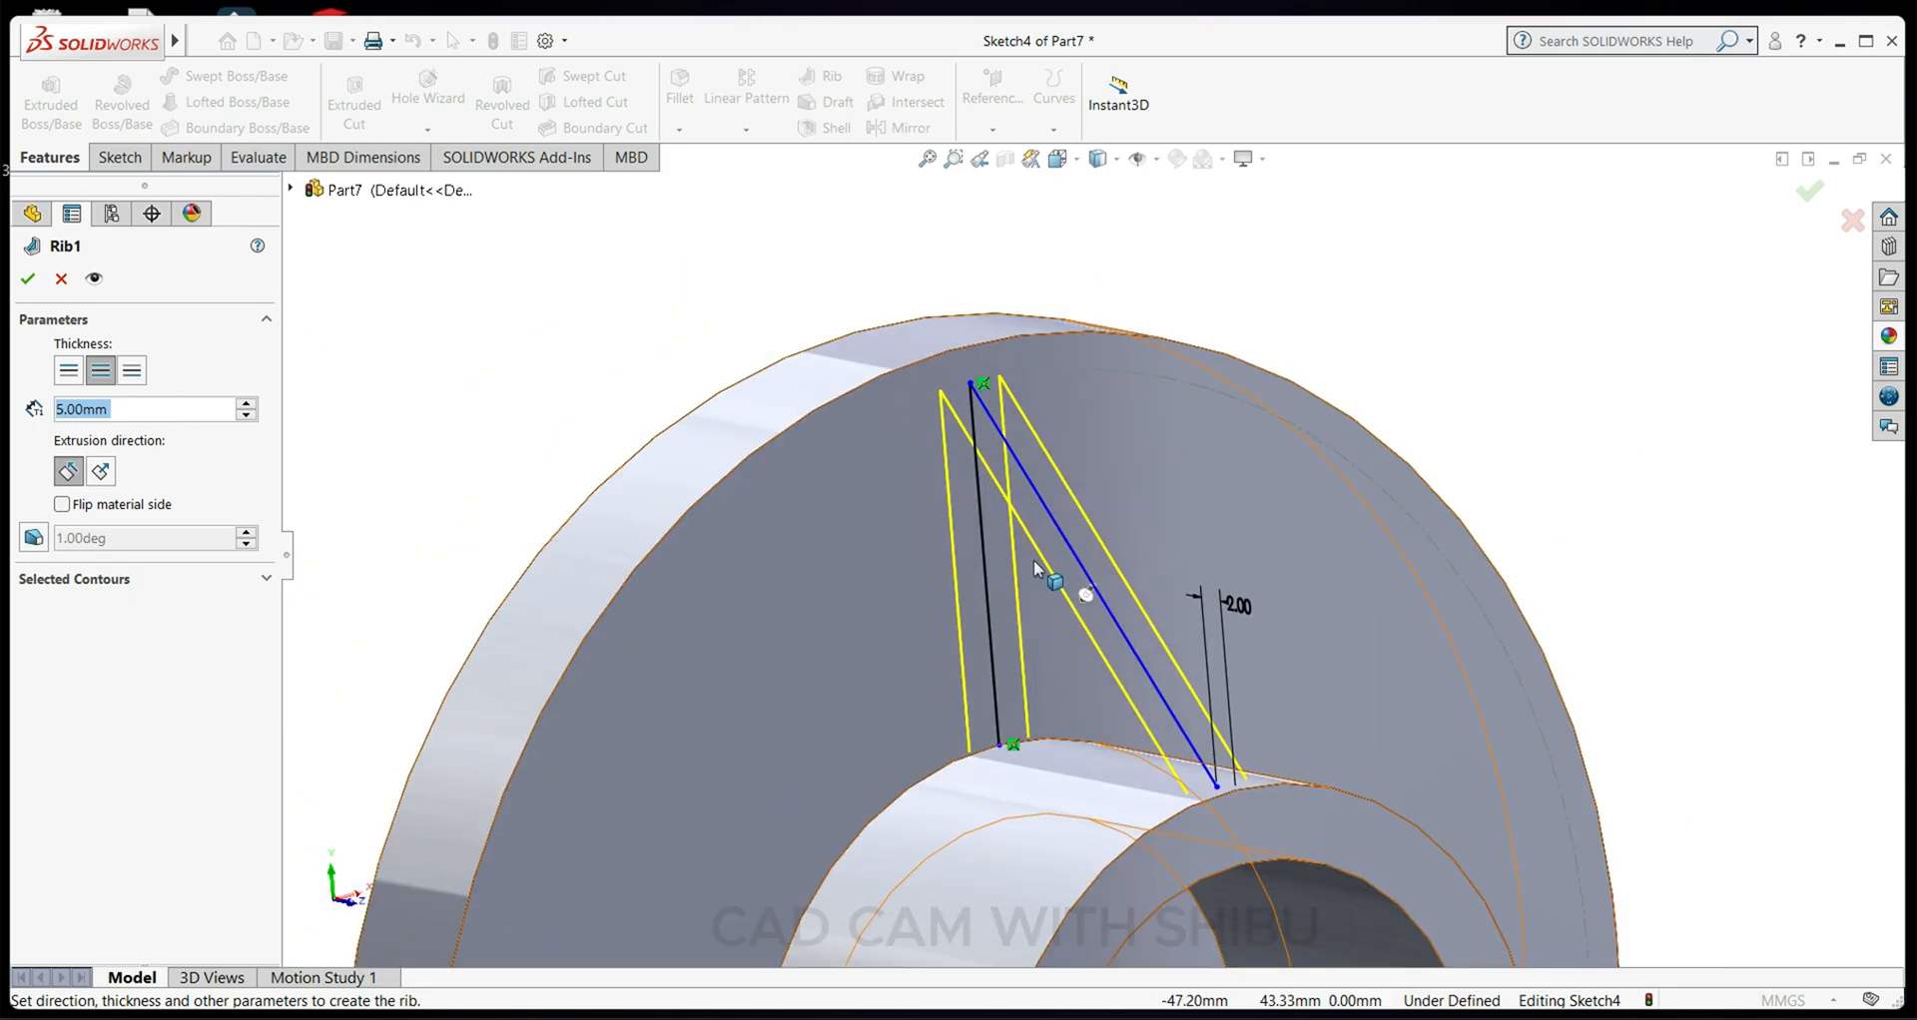
pyautogui.click(68, 370)
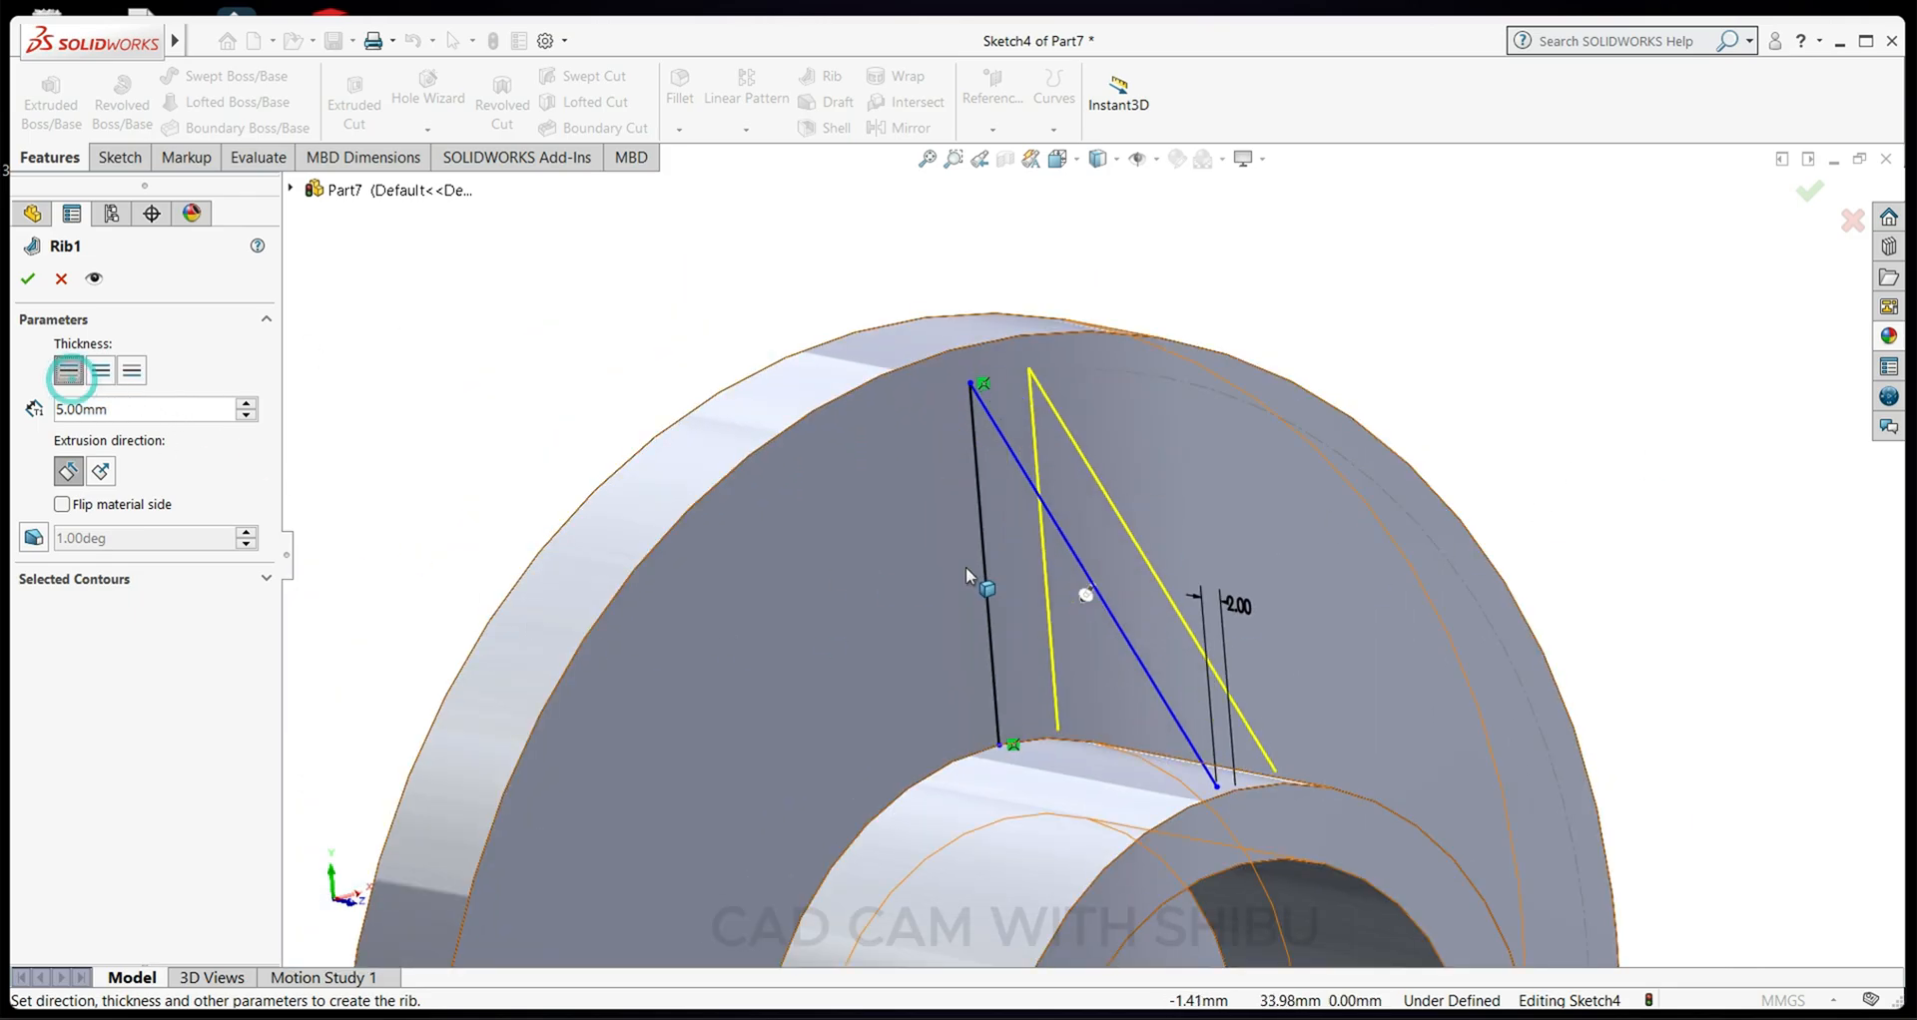
pyautogui.click(130, 369)
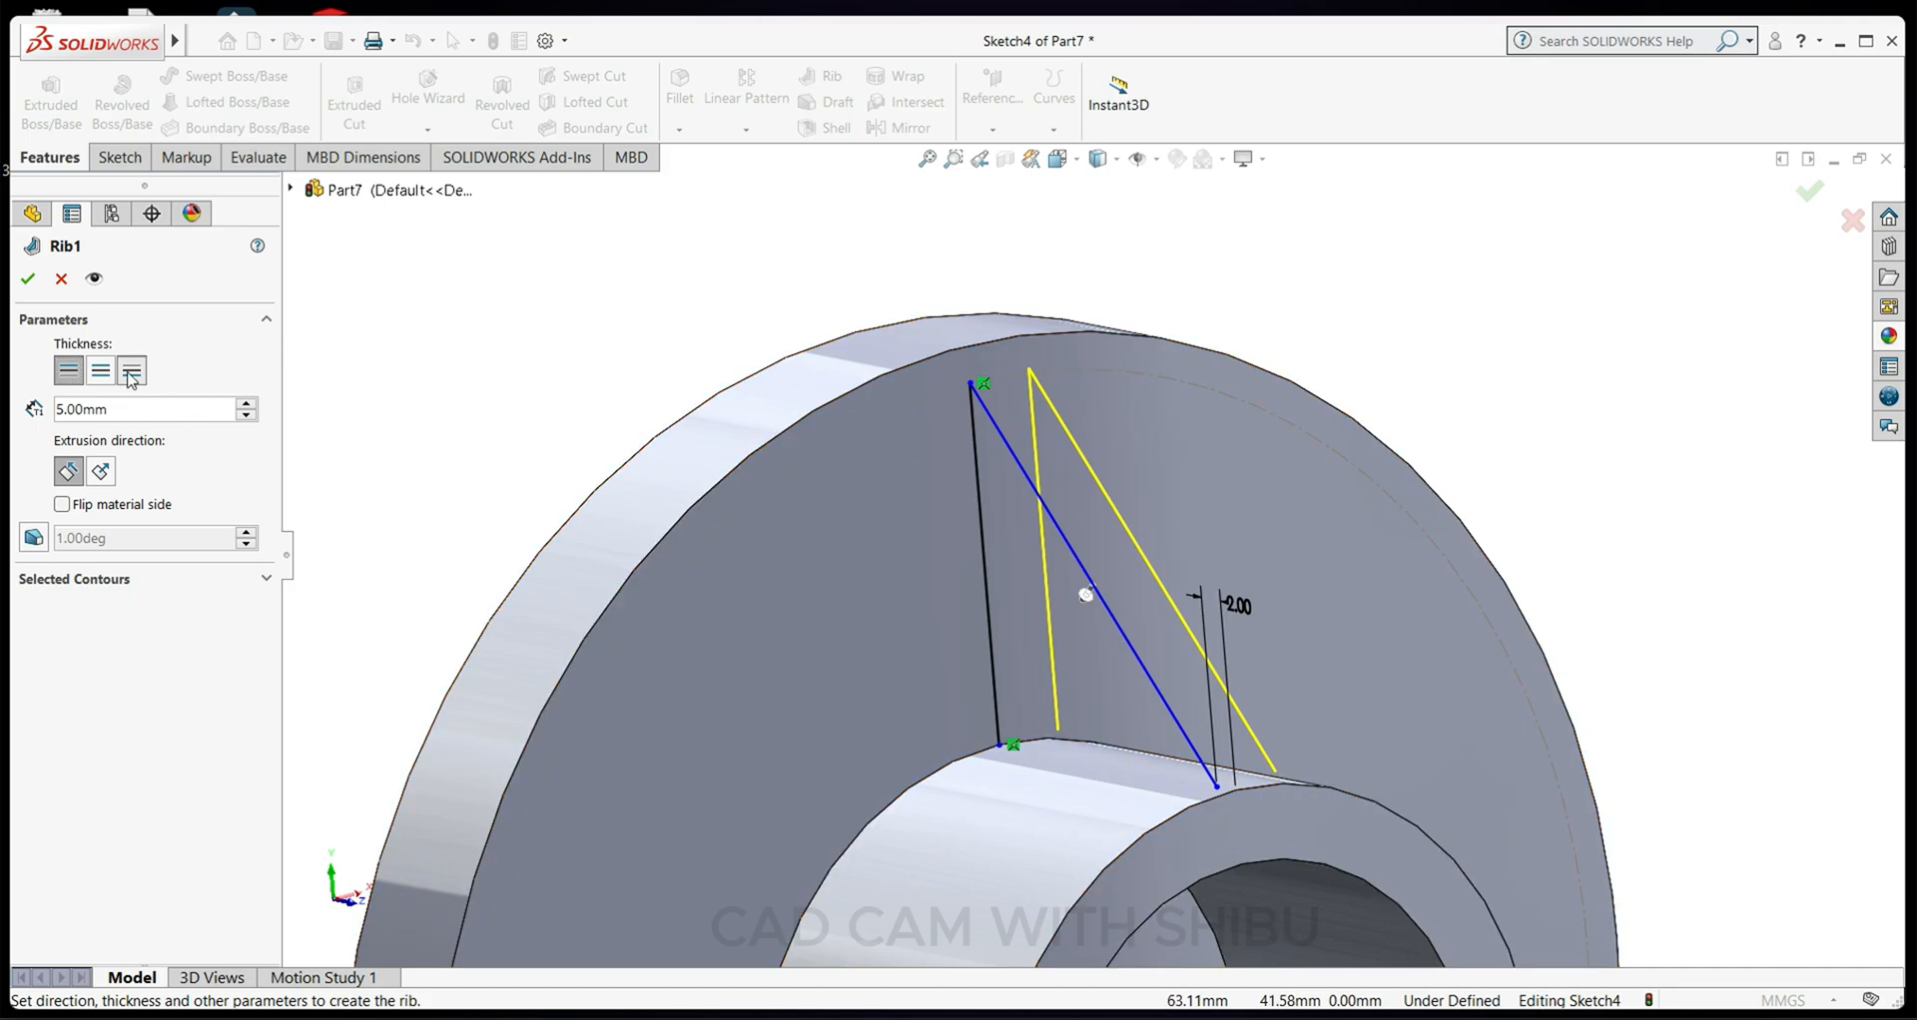
pyautogui.click(100, 369)
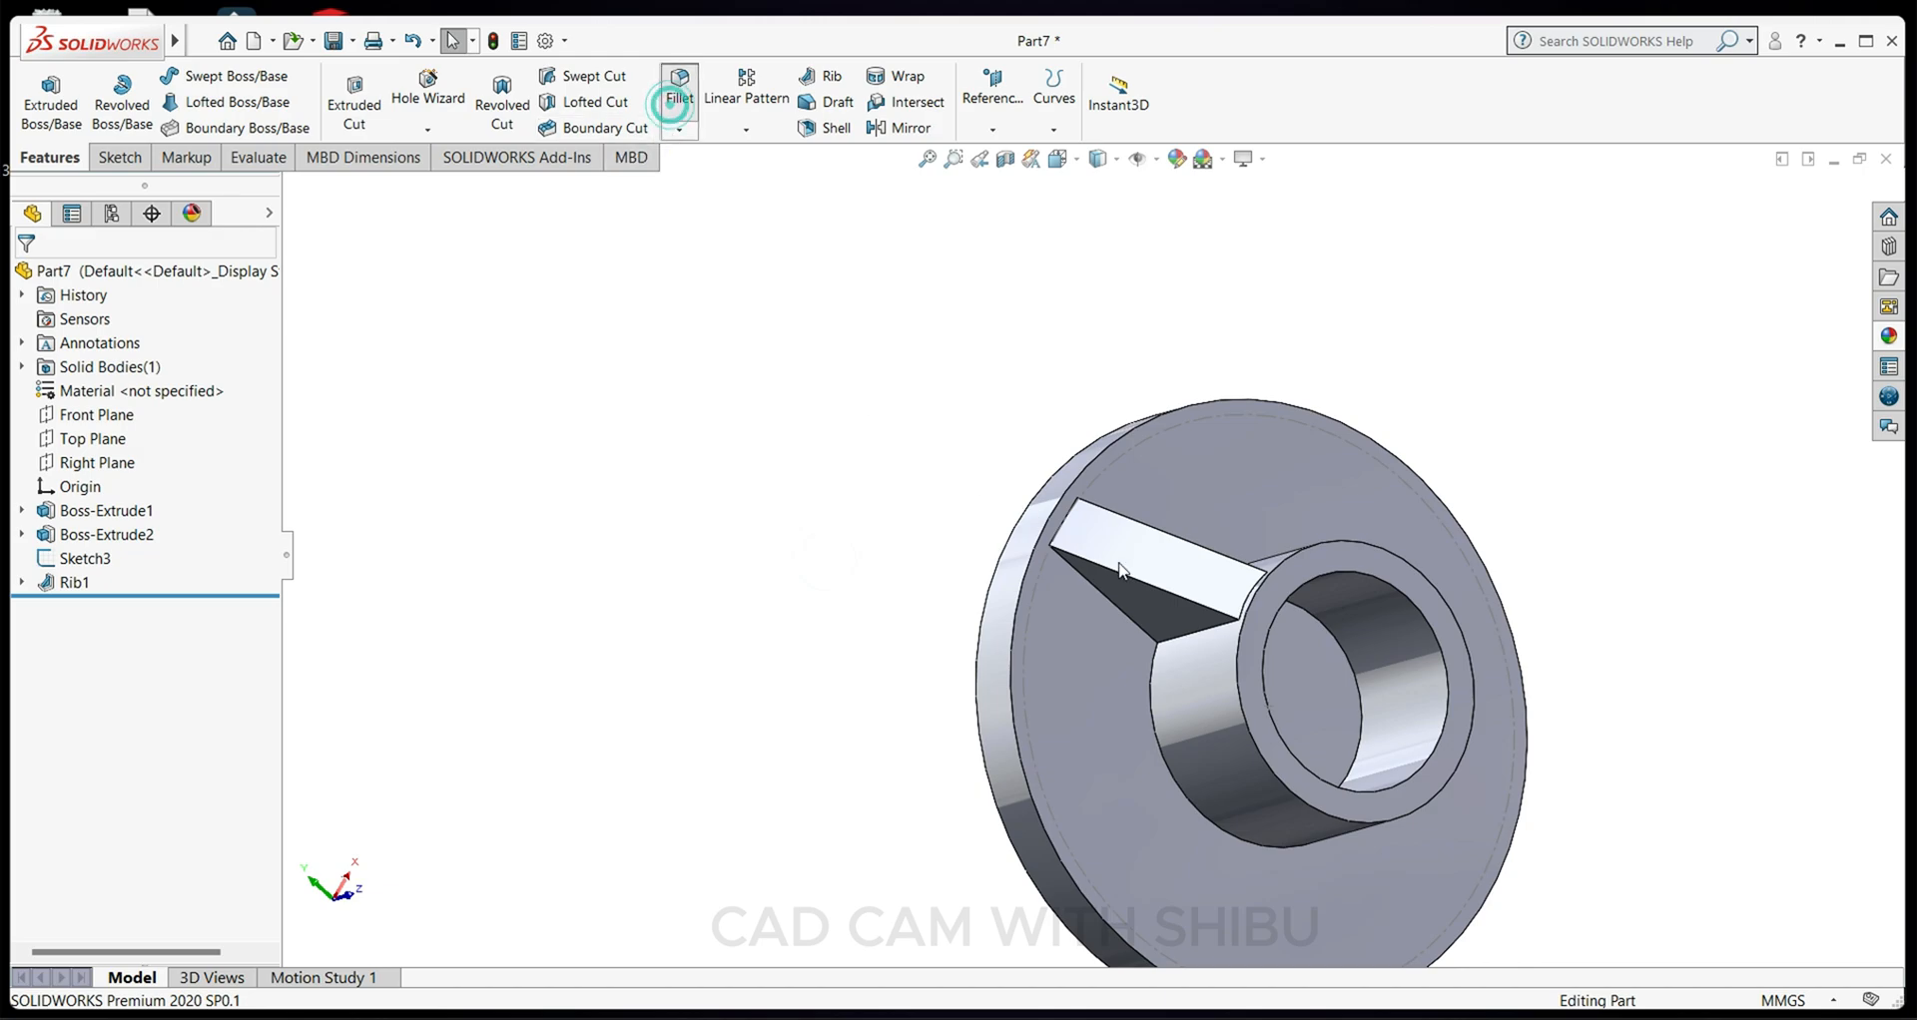
# Add 10 mm fillets to the rib's top edge and its edge at the boss.
pyautogui.click(677, 91)
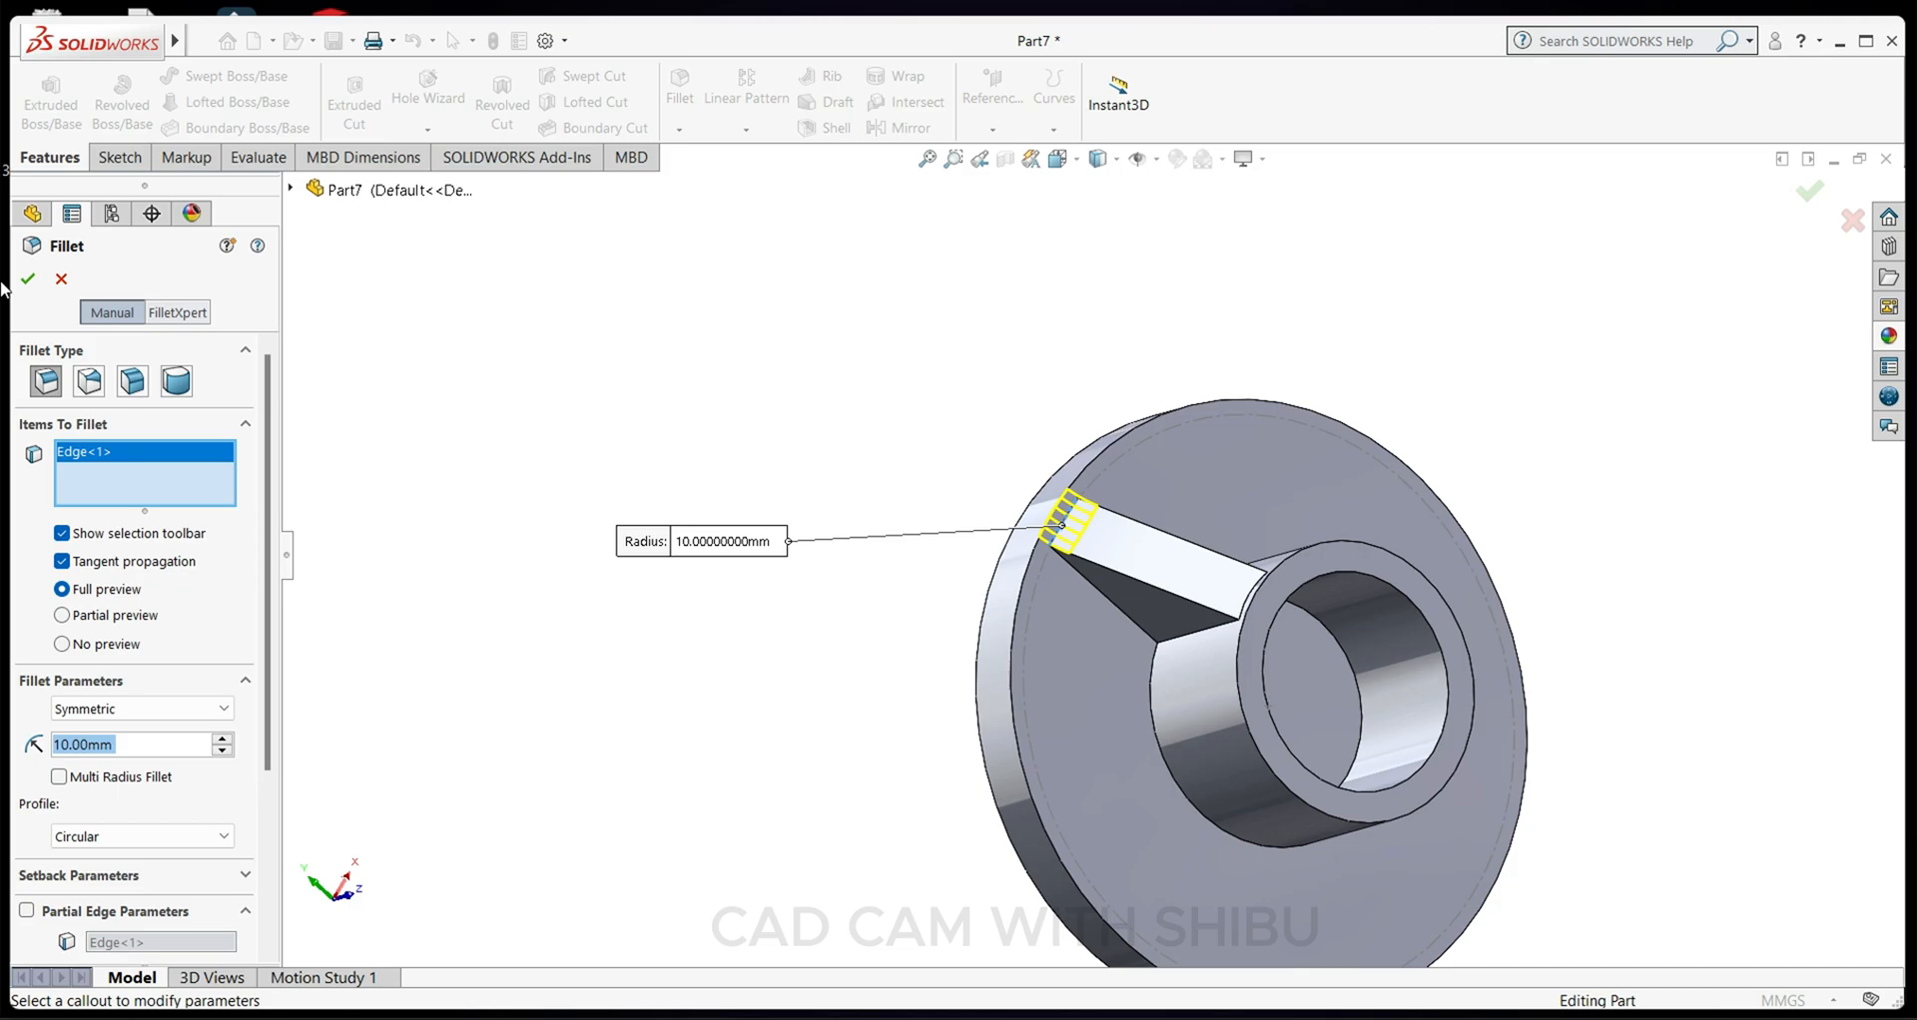
pyautogui.click(26, 279)
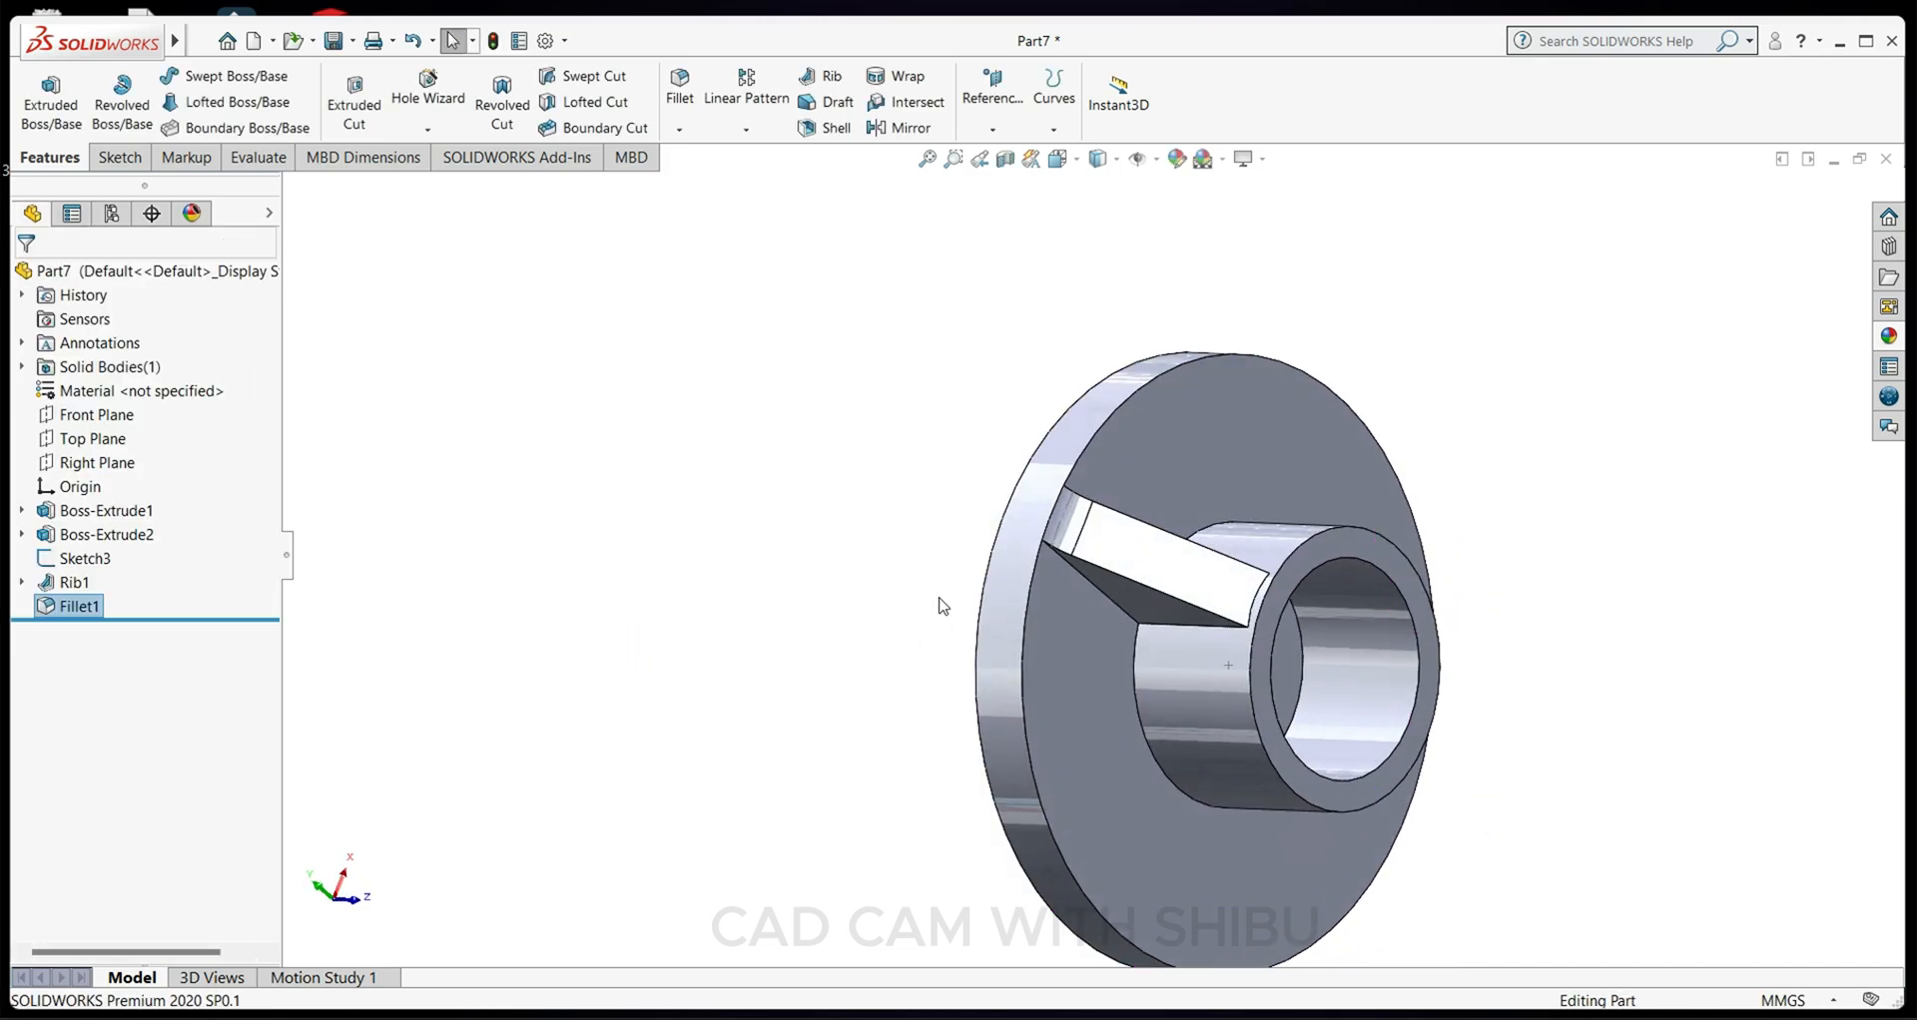
pyautogui.click(1246, 599)
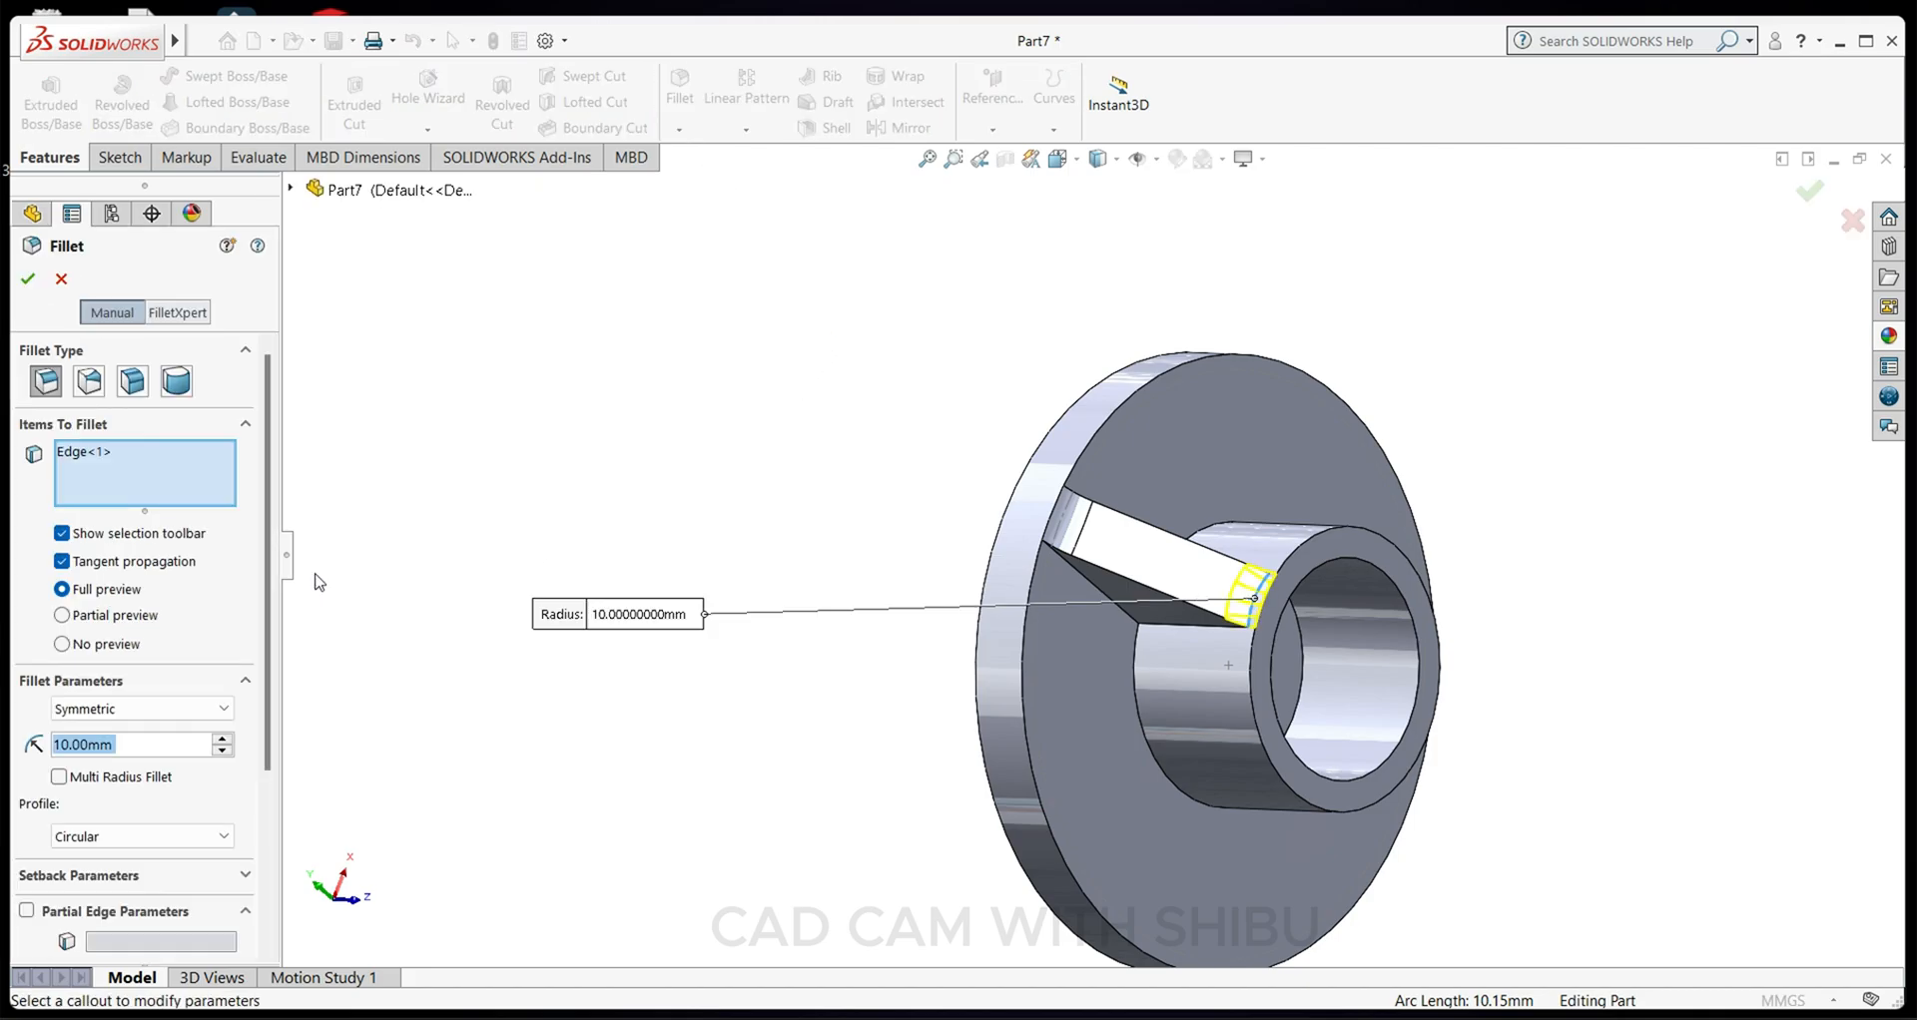
pyautogui.click(26, 279)
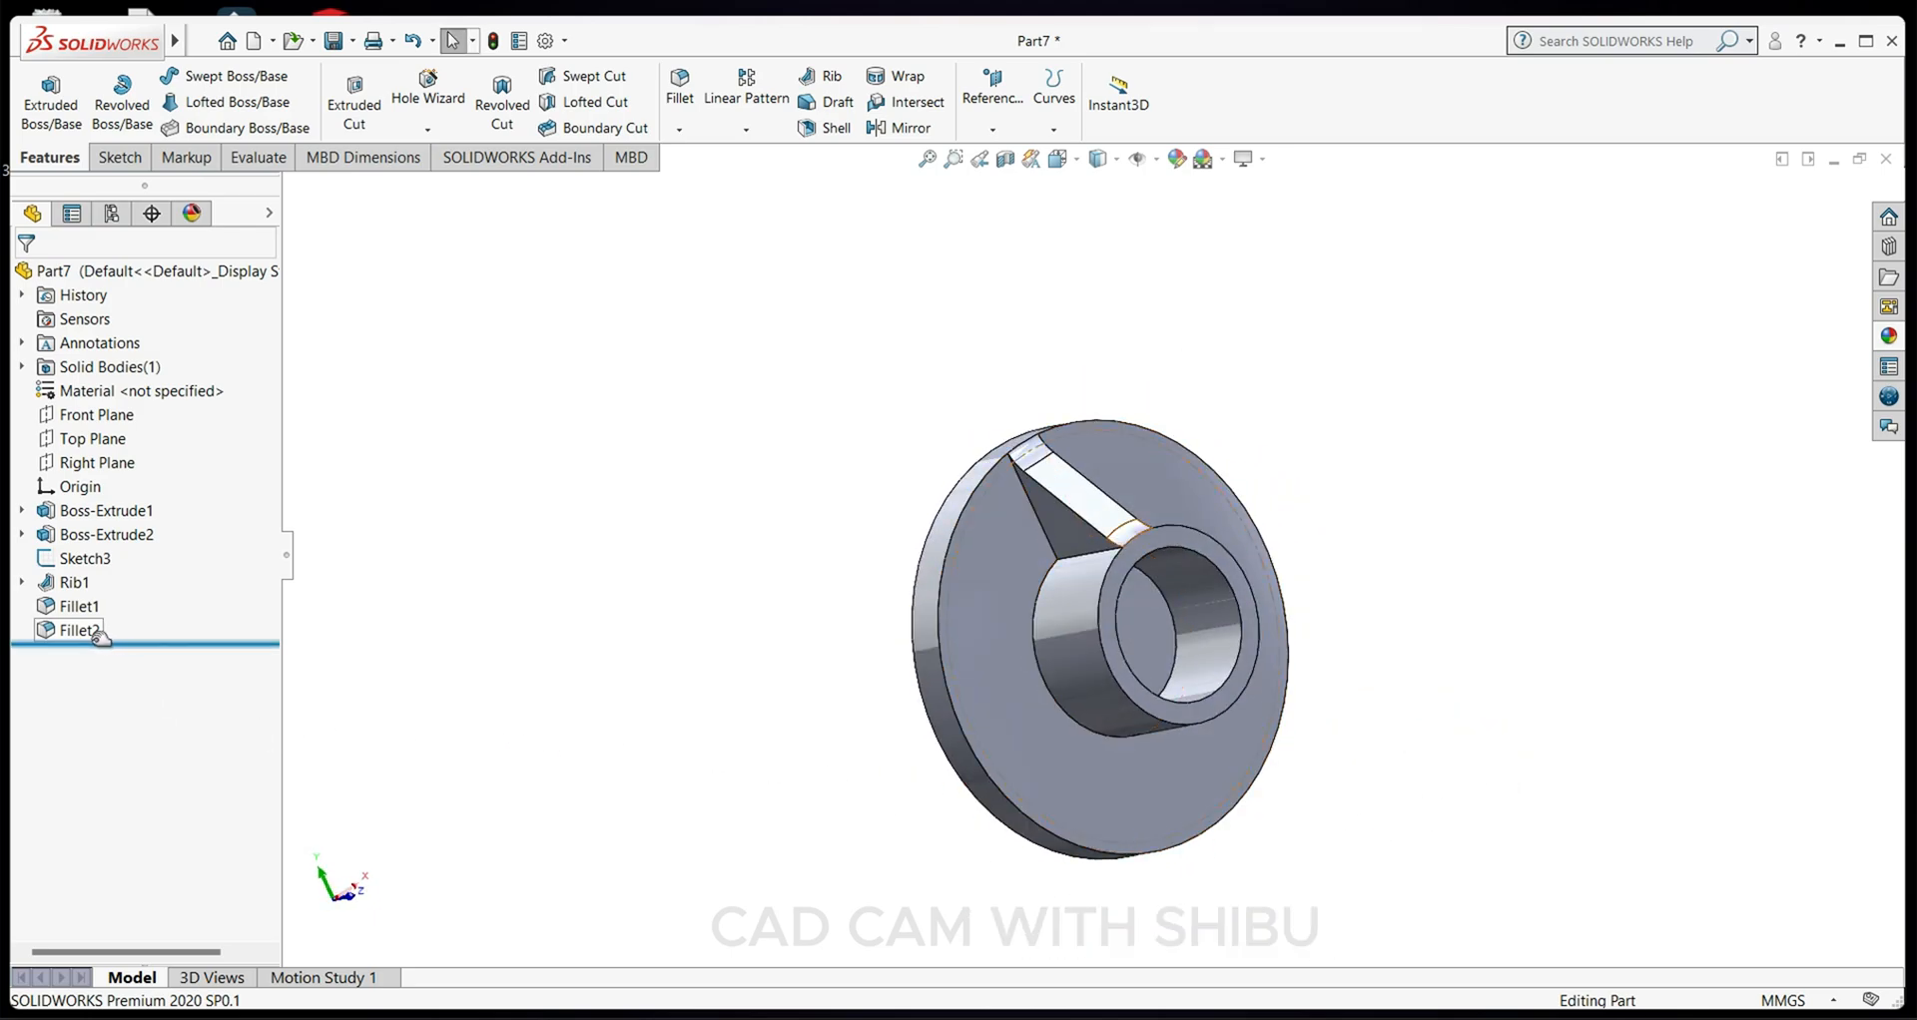
# Circular-pattern Rib1, Fillet1 and Fillet2 about the boss edge into four ribs.
pyautogui.click(78, 629)
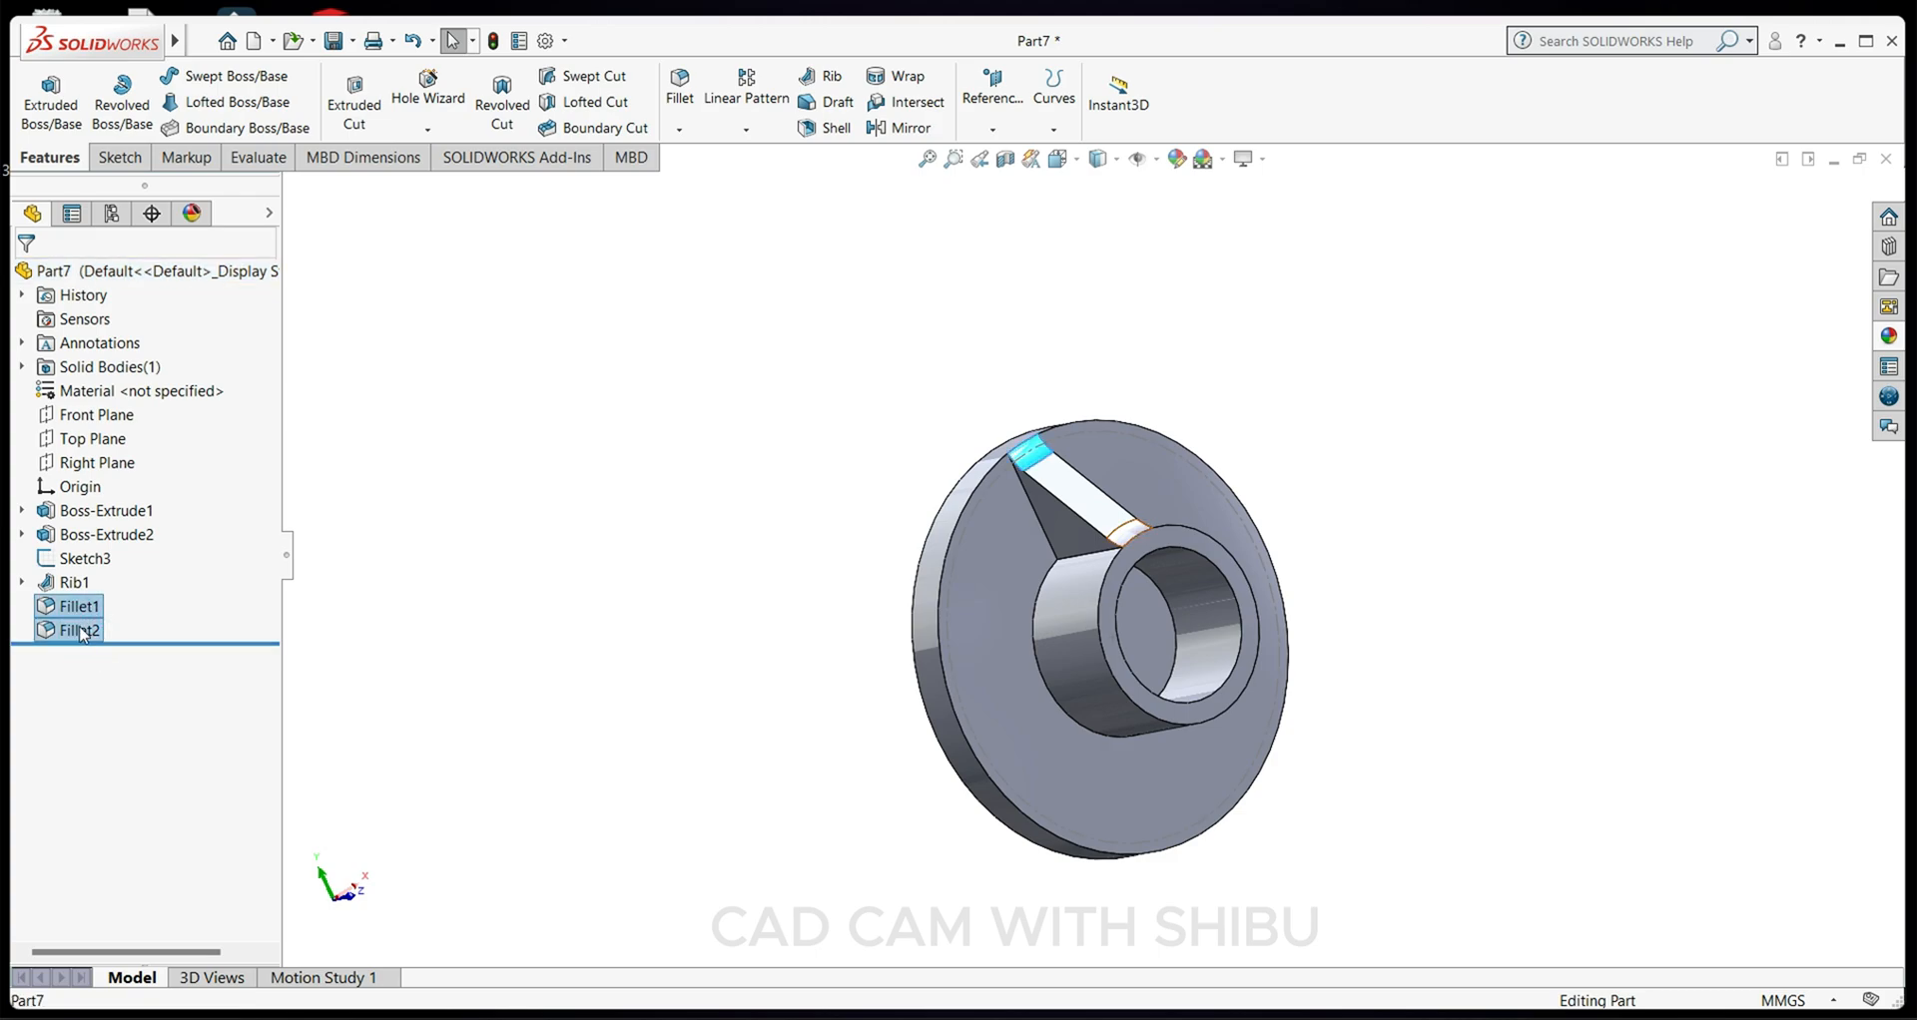
pyautogui.click(76, 581)
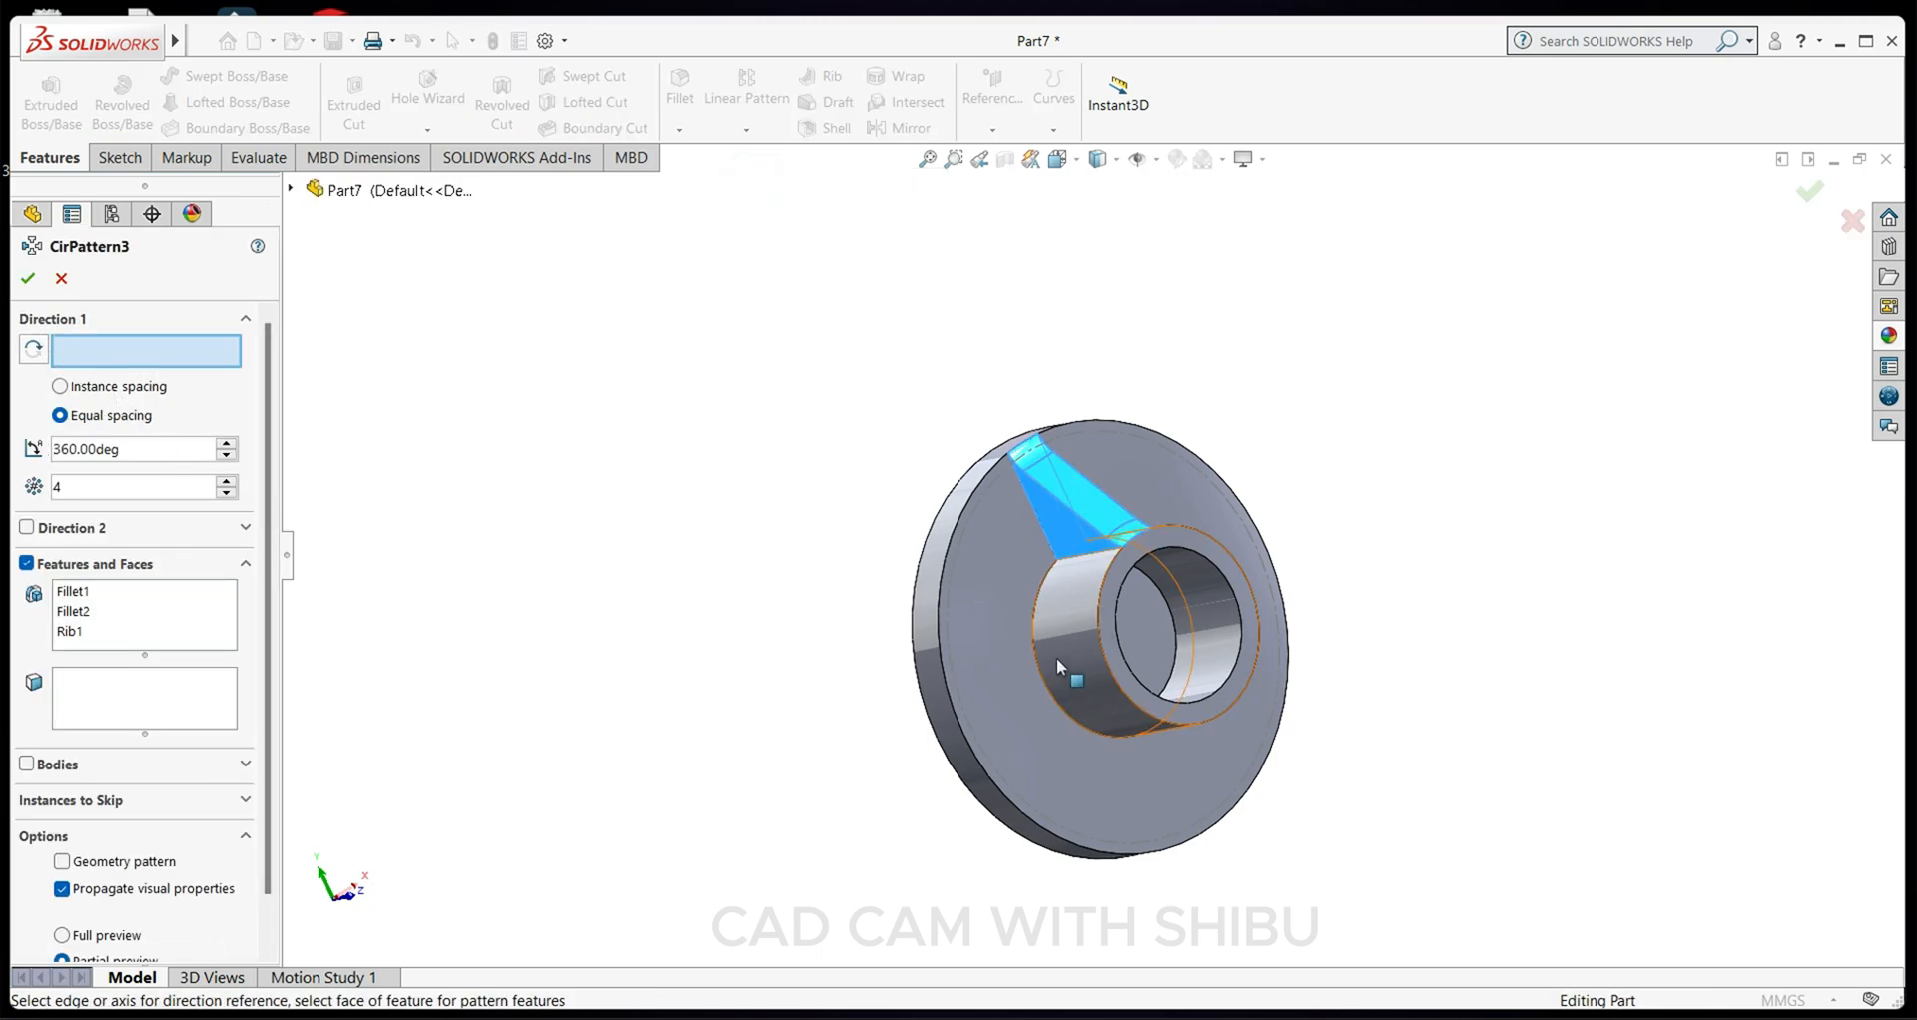
pyautogui.click(1185, 622)
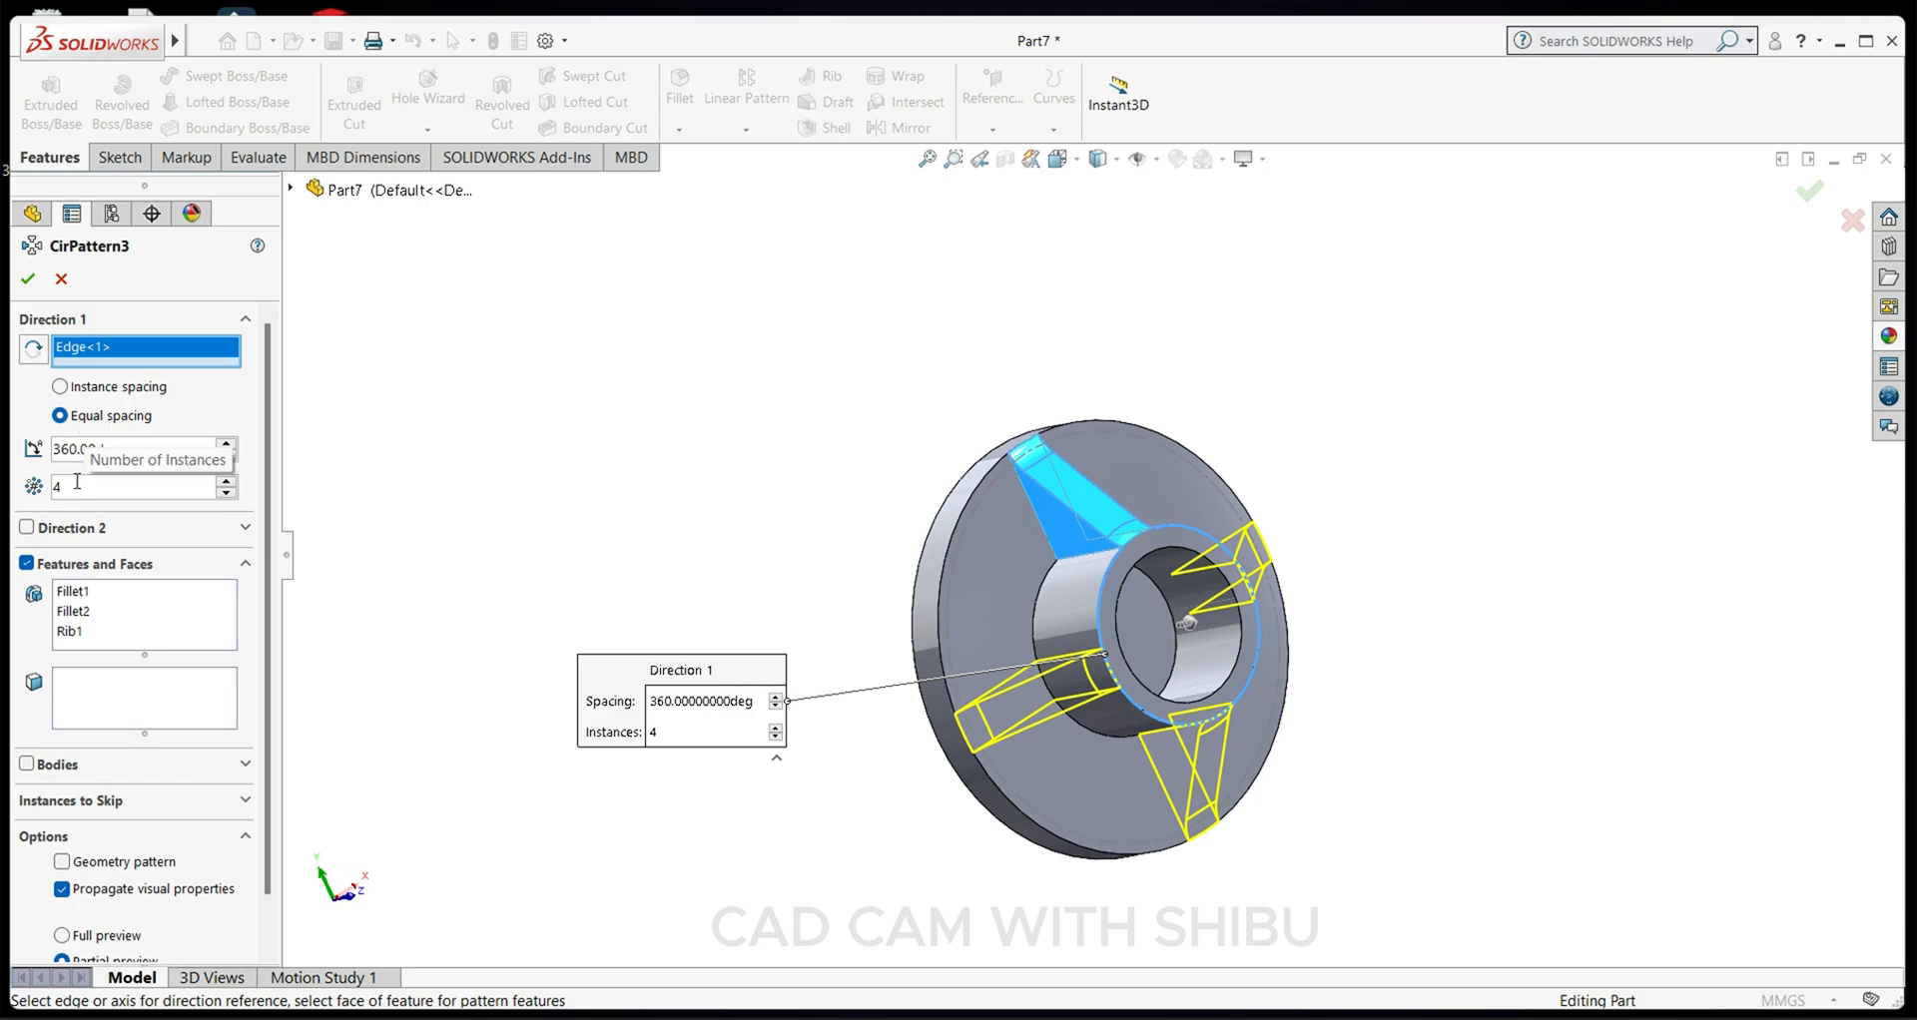
pyautogui.click(26, 280)
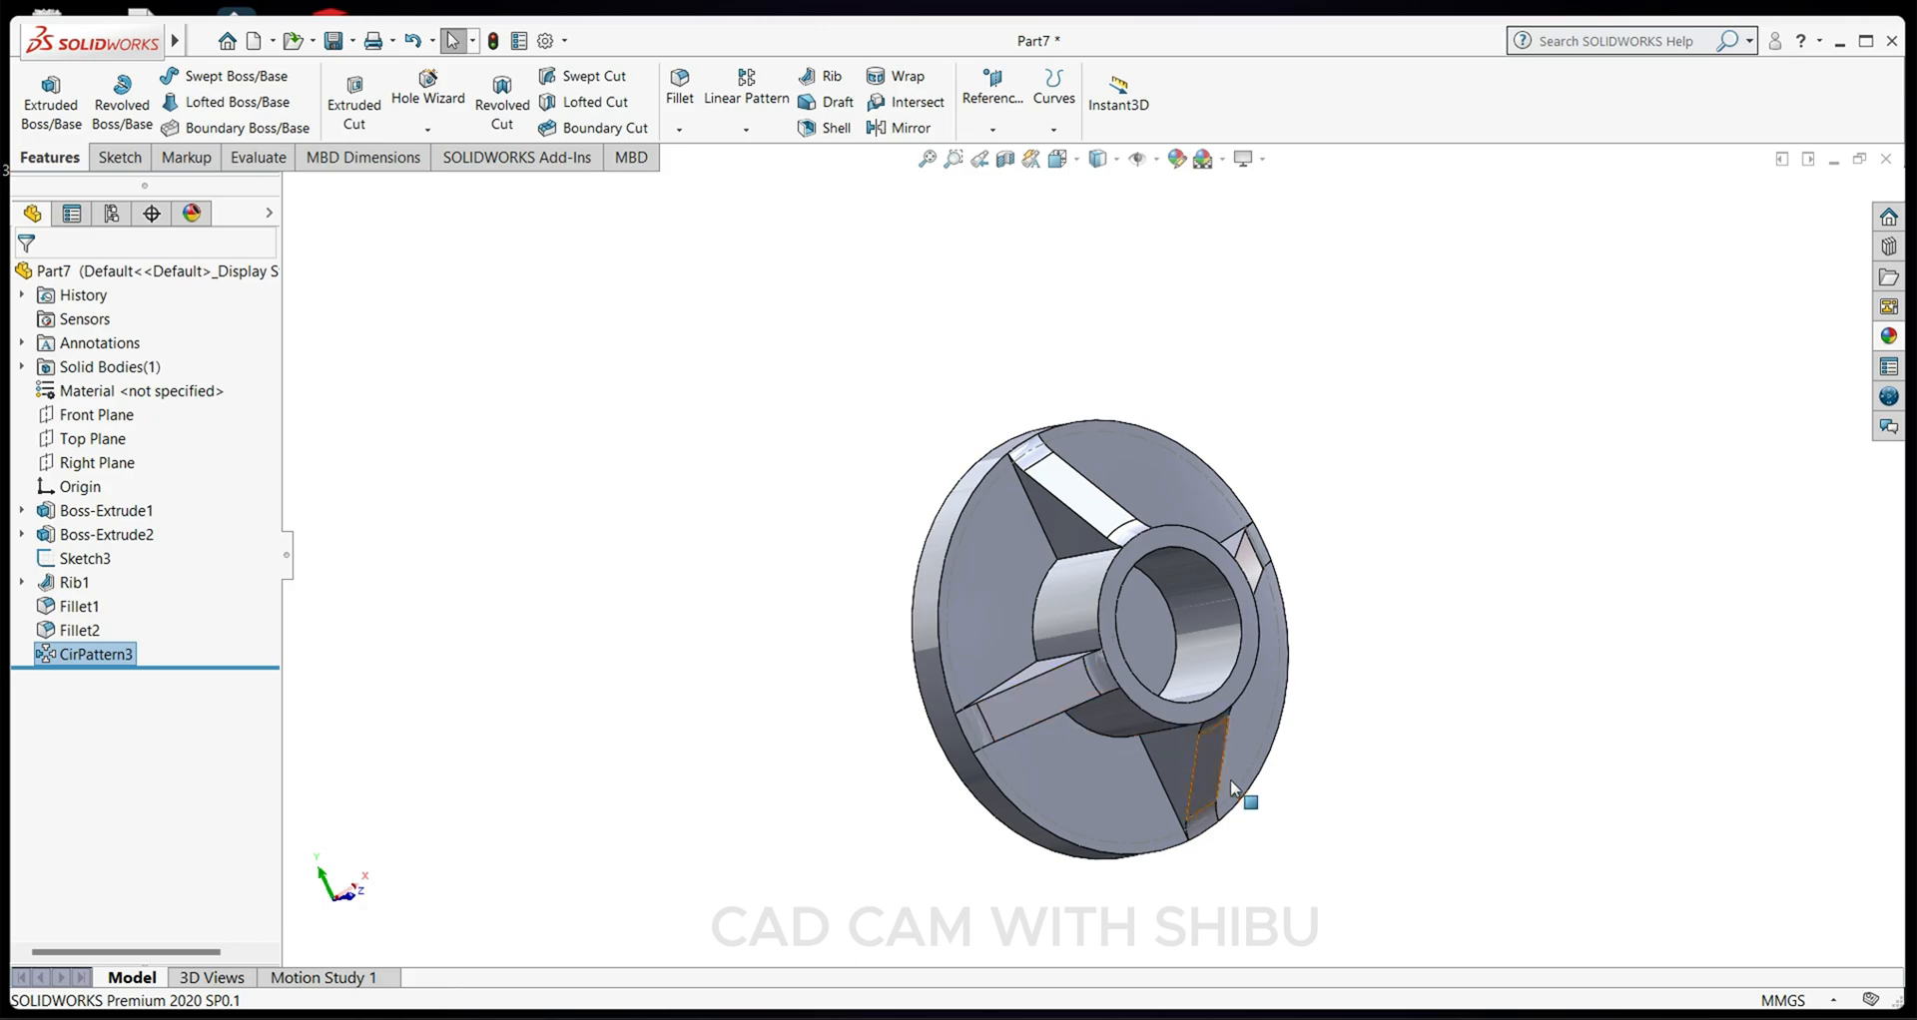
pyautogui.moveTo(1100, 635); pyautogui.dragTo(1100, 513)
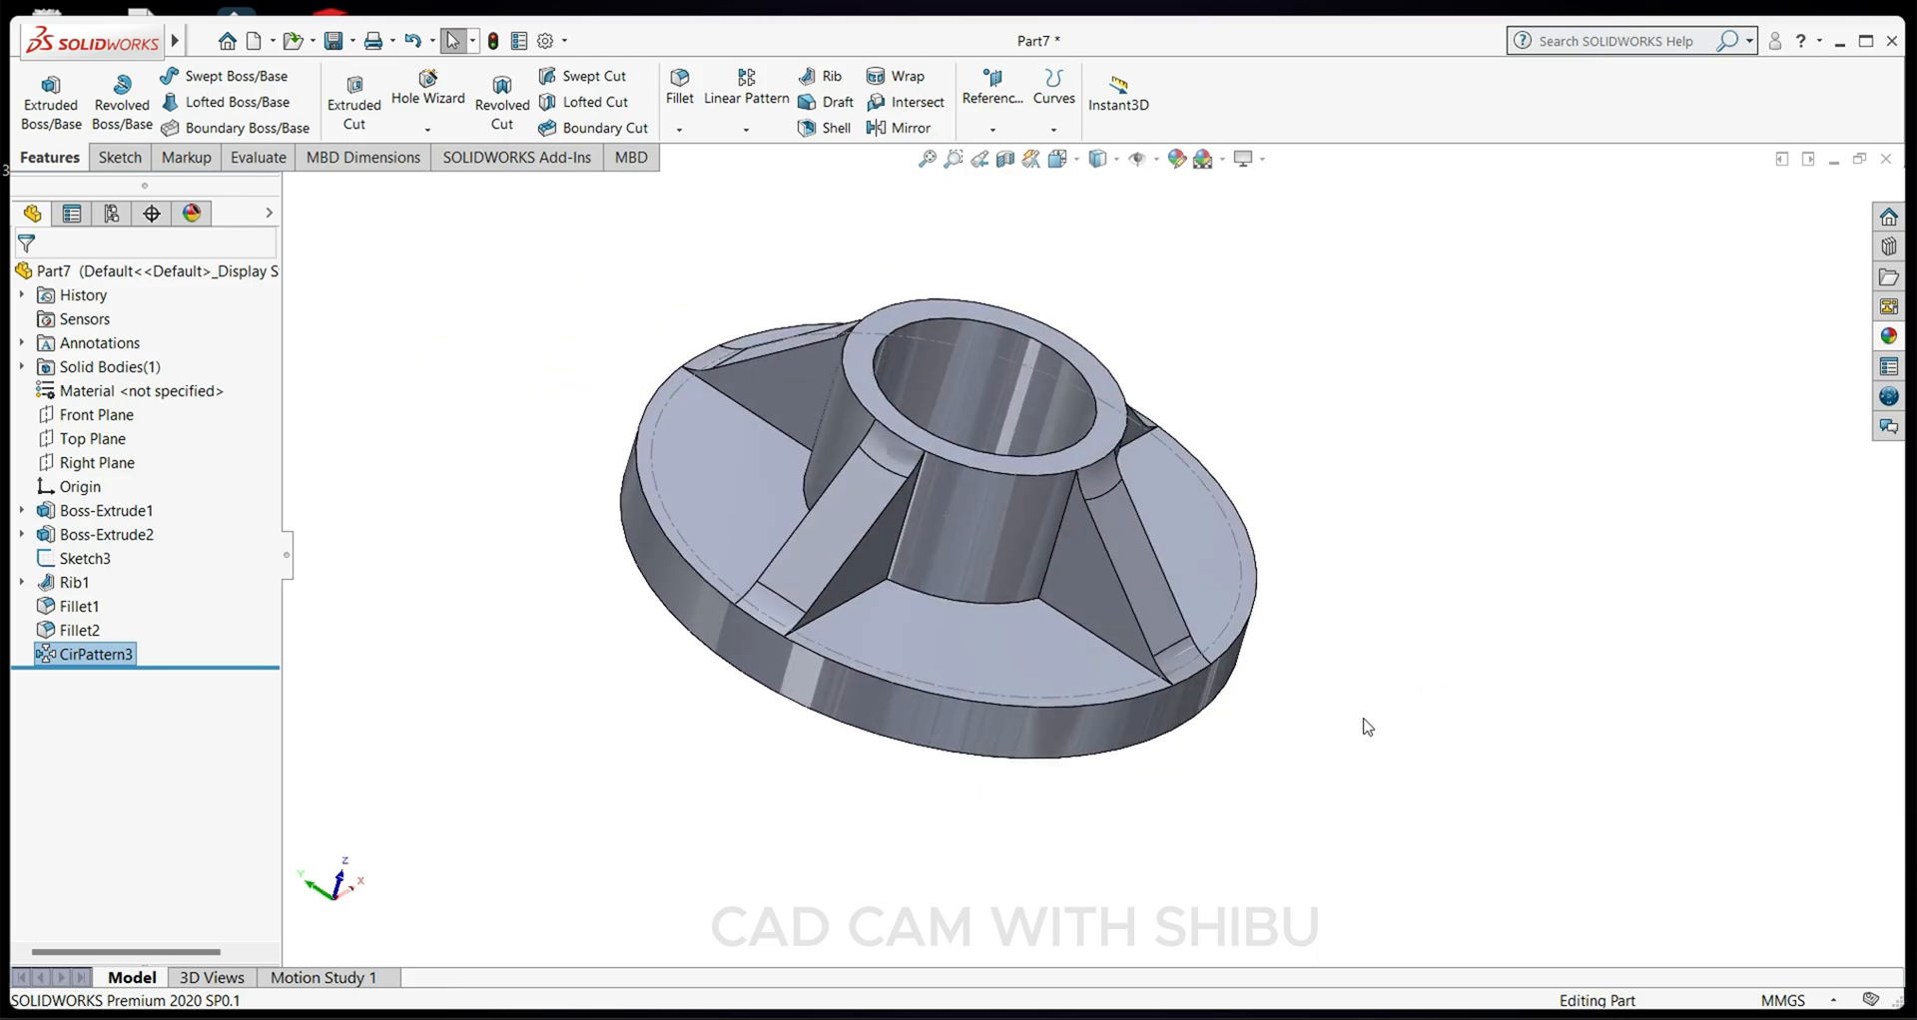
pyautogui.rightClick(84, 559)
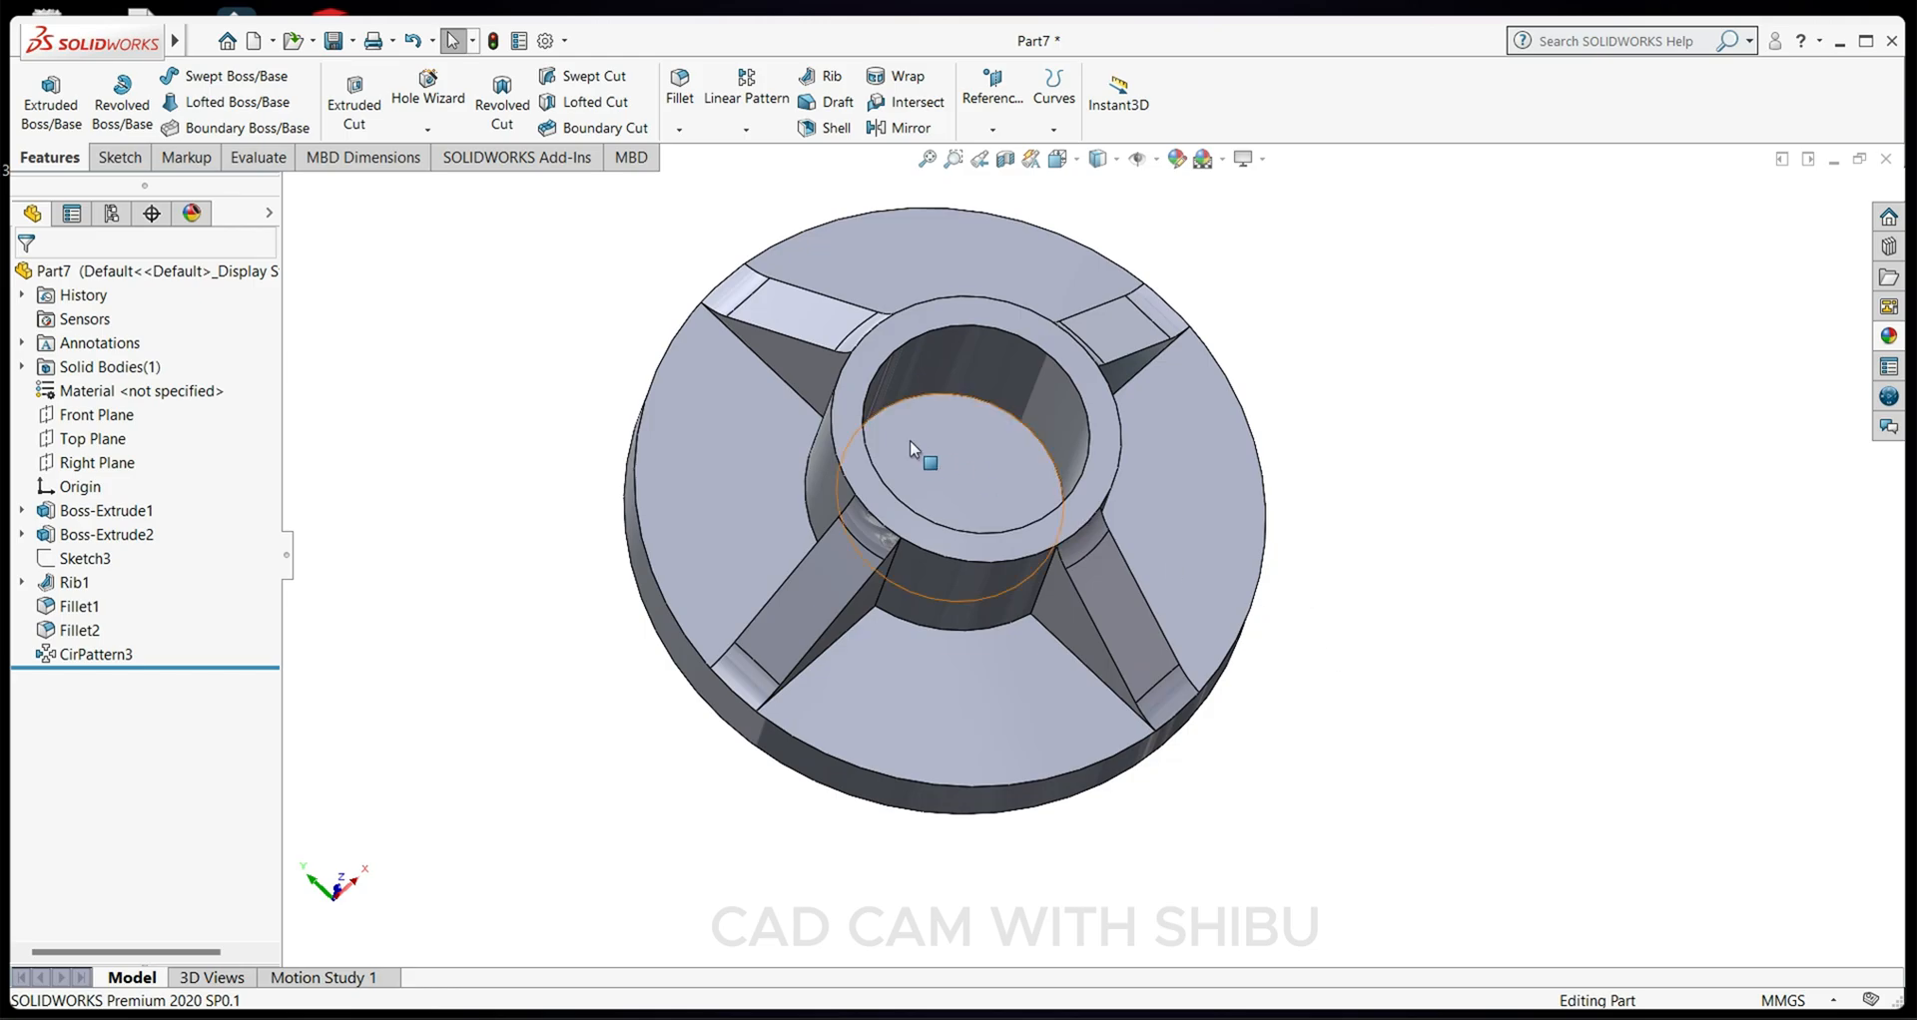
# Sketch a 36 mm circle on the boss top face and extrude it 50 mm upward.
pyautogui.click(966, 457)
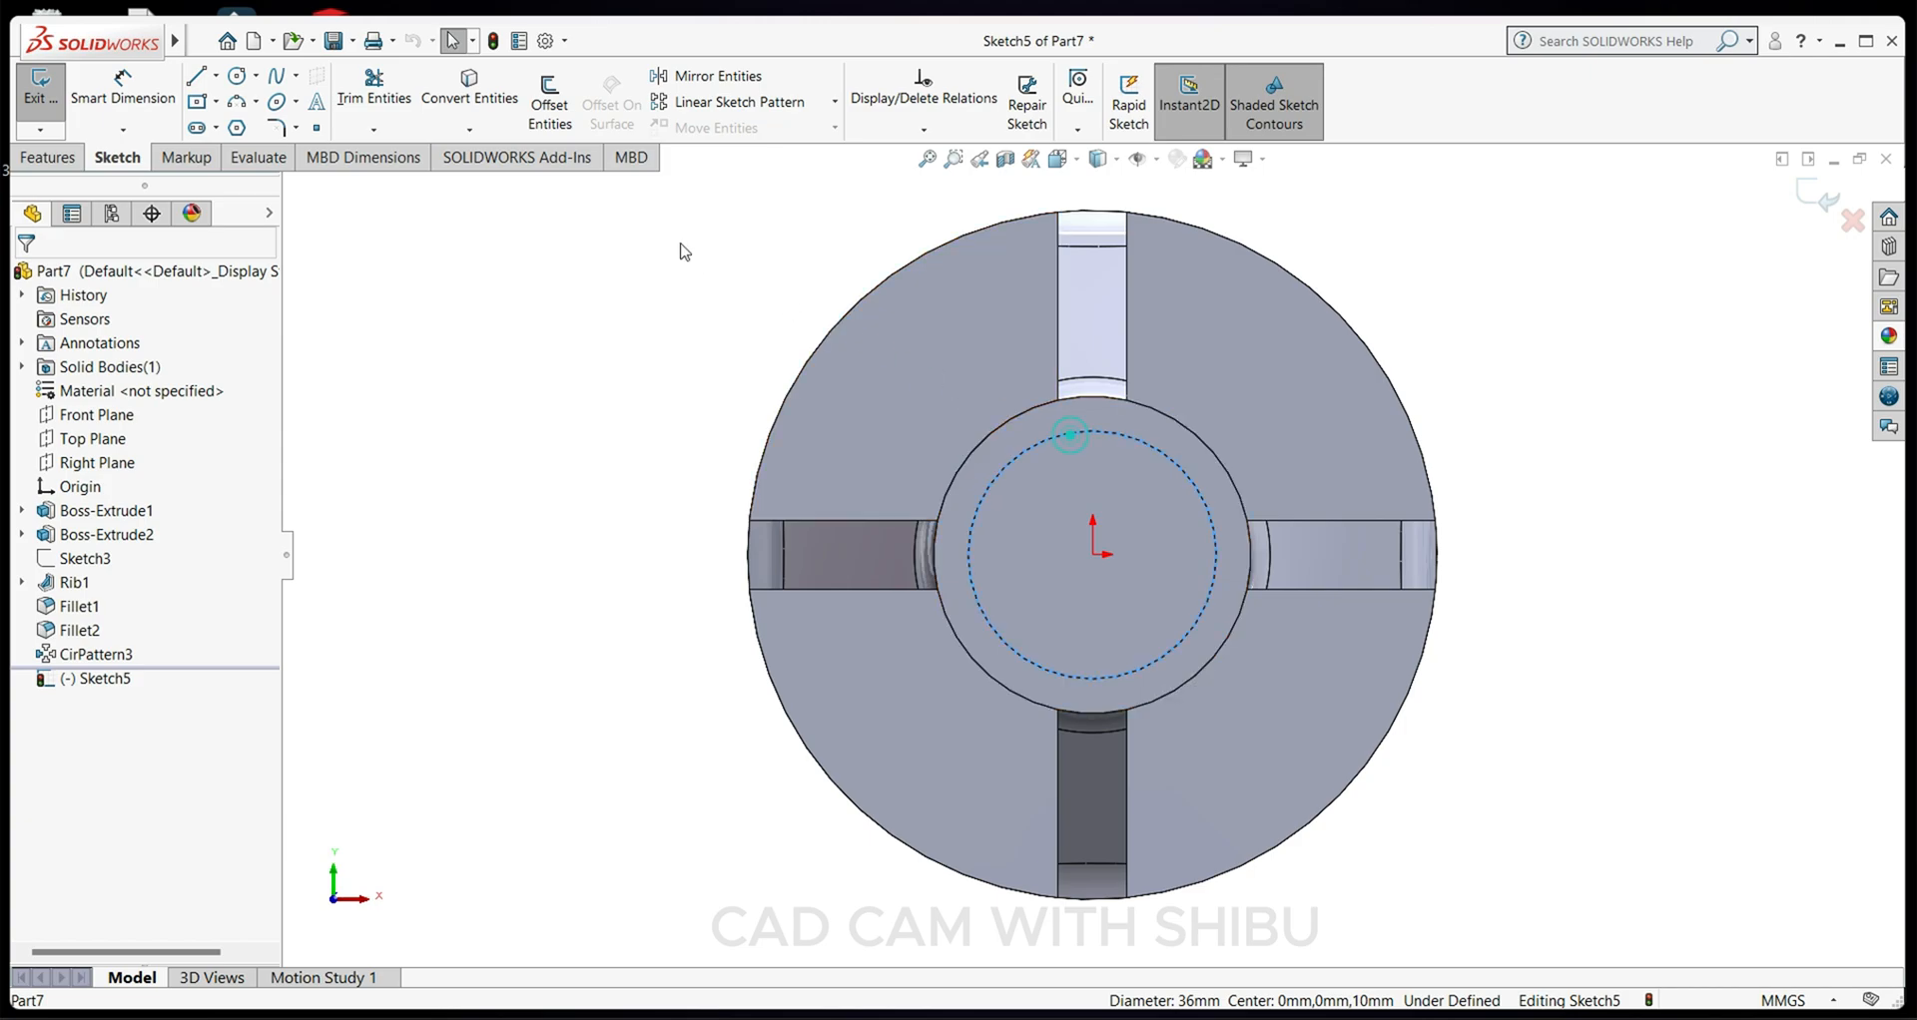
pyautogui.click(48, 155)
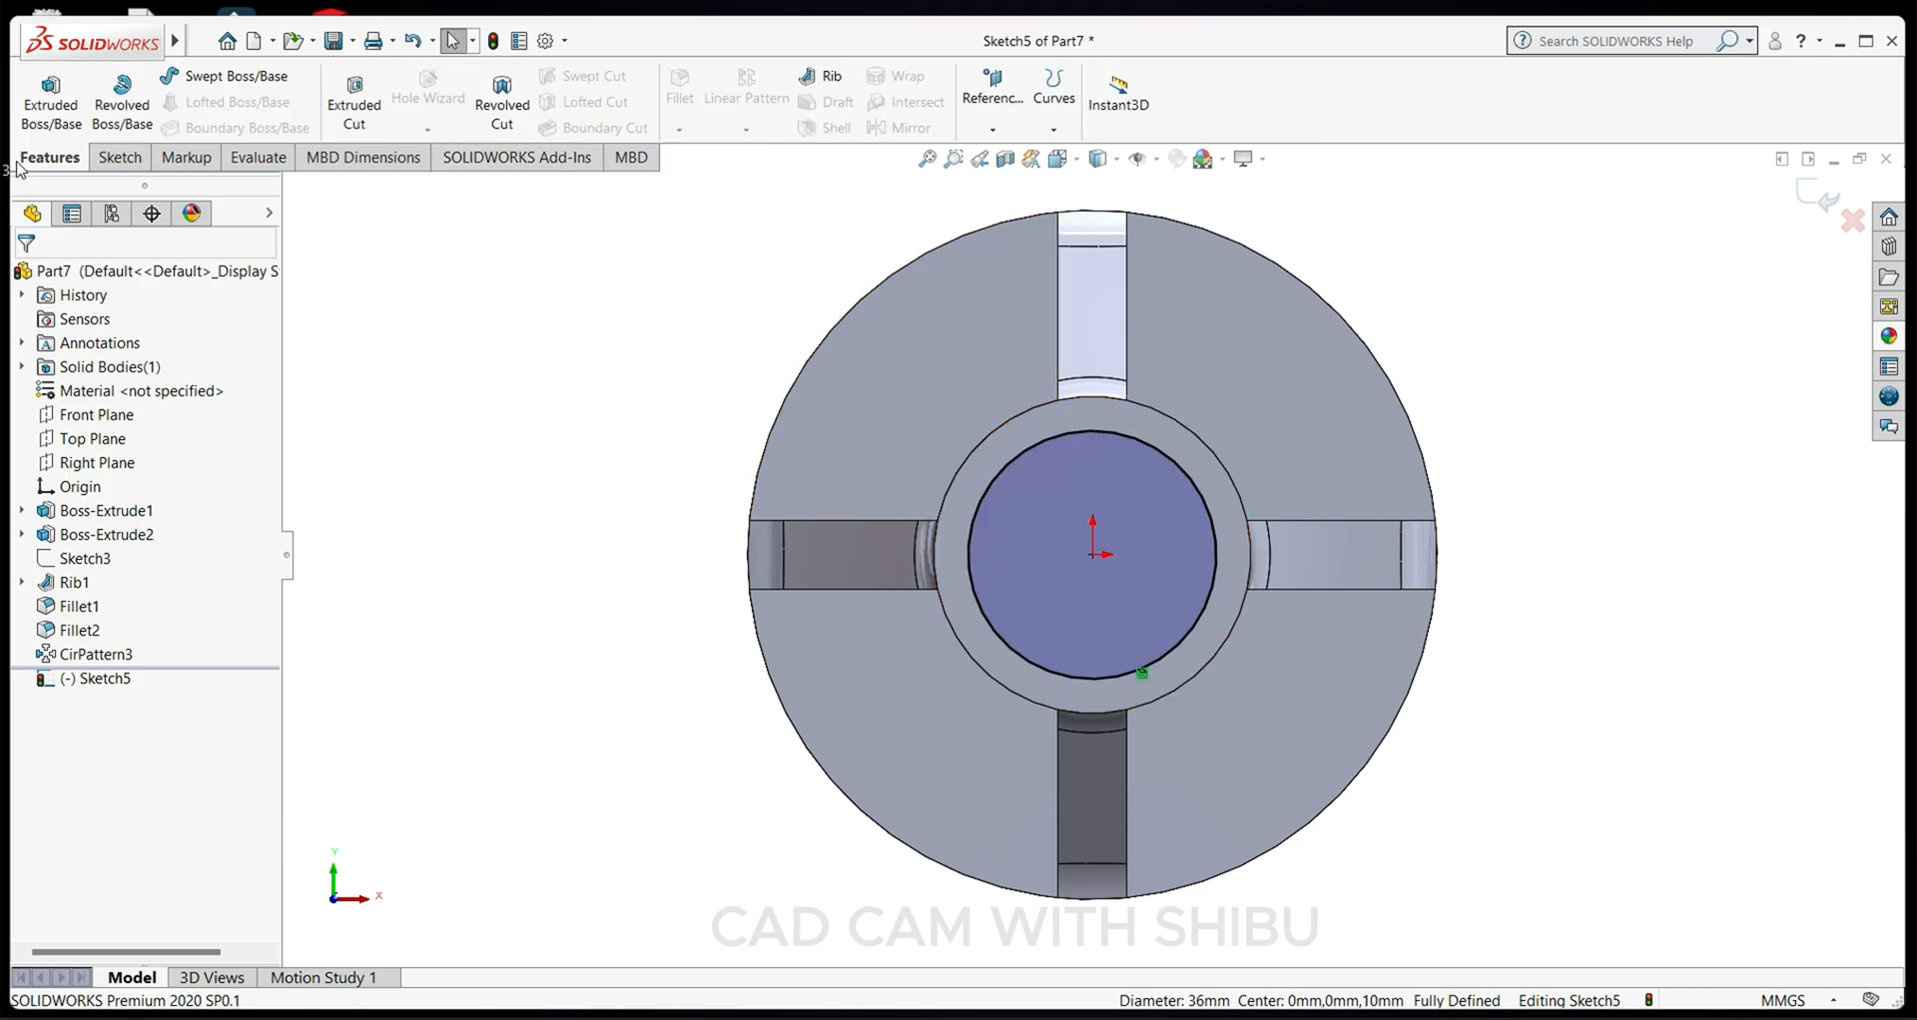
pyautogui.click(50, 98)
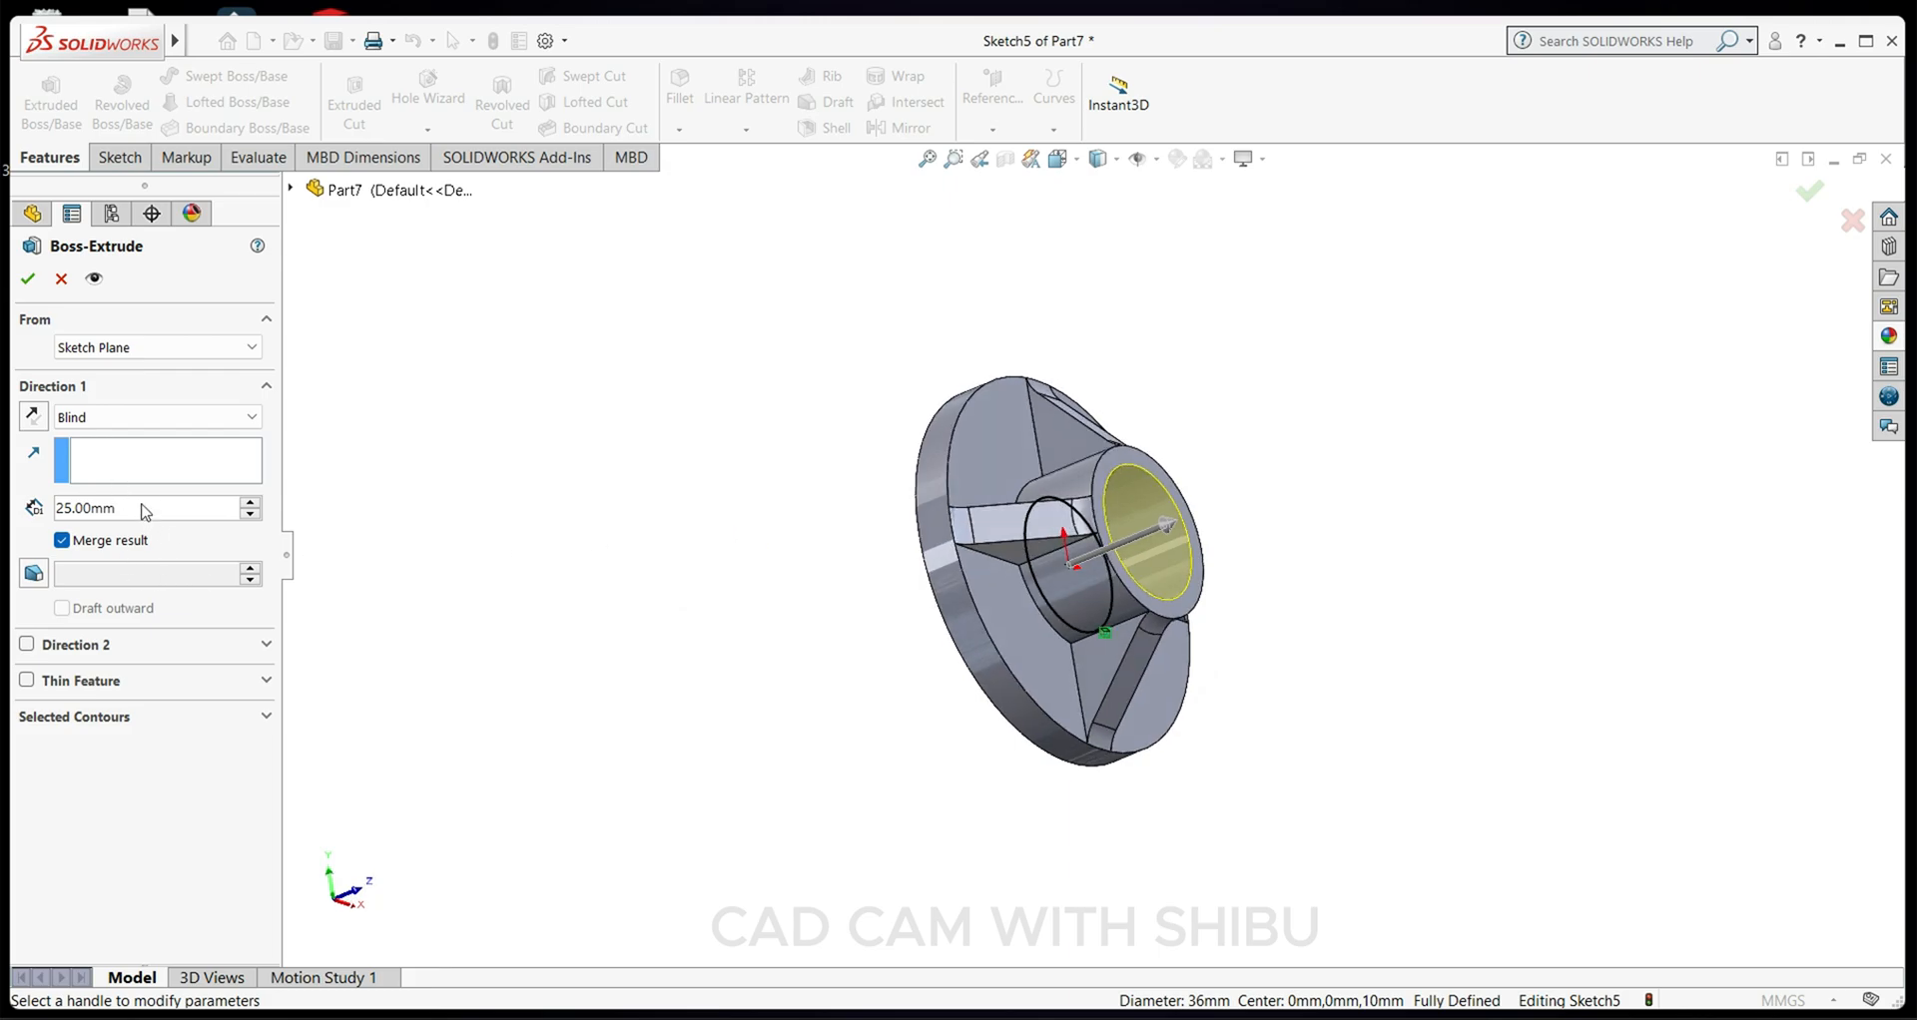
pyautogui.tripleClick(146, 507)
pyautogui.write('50')
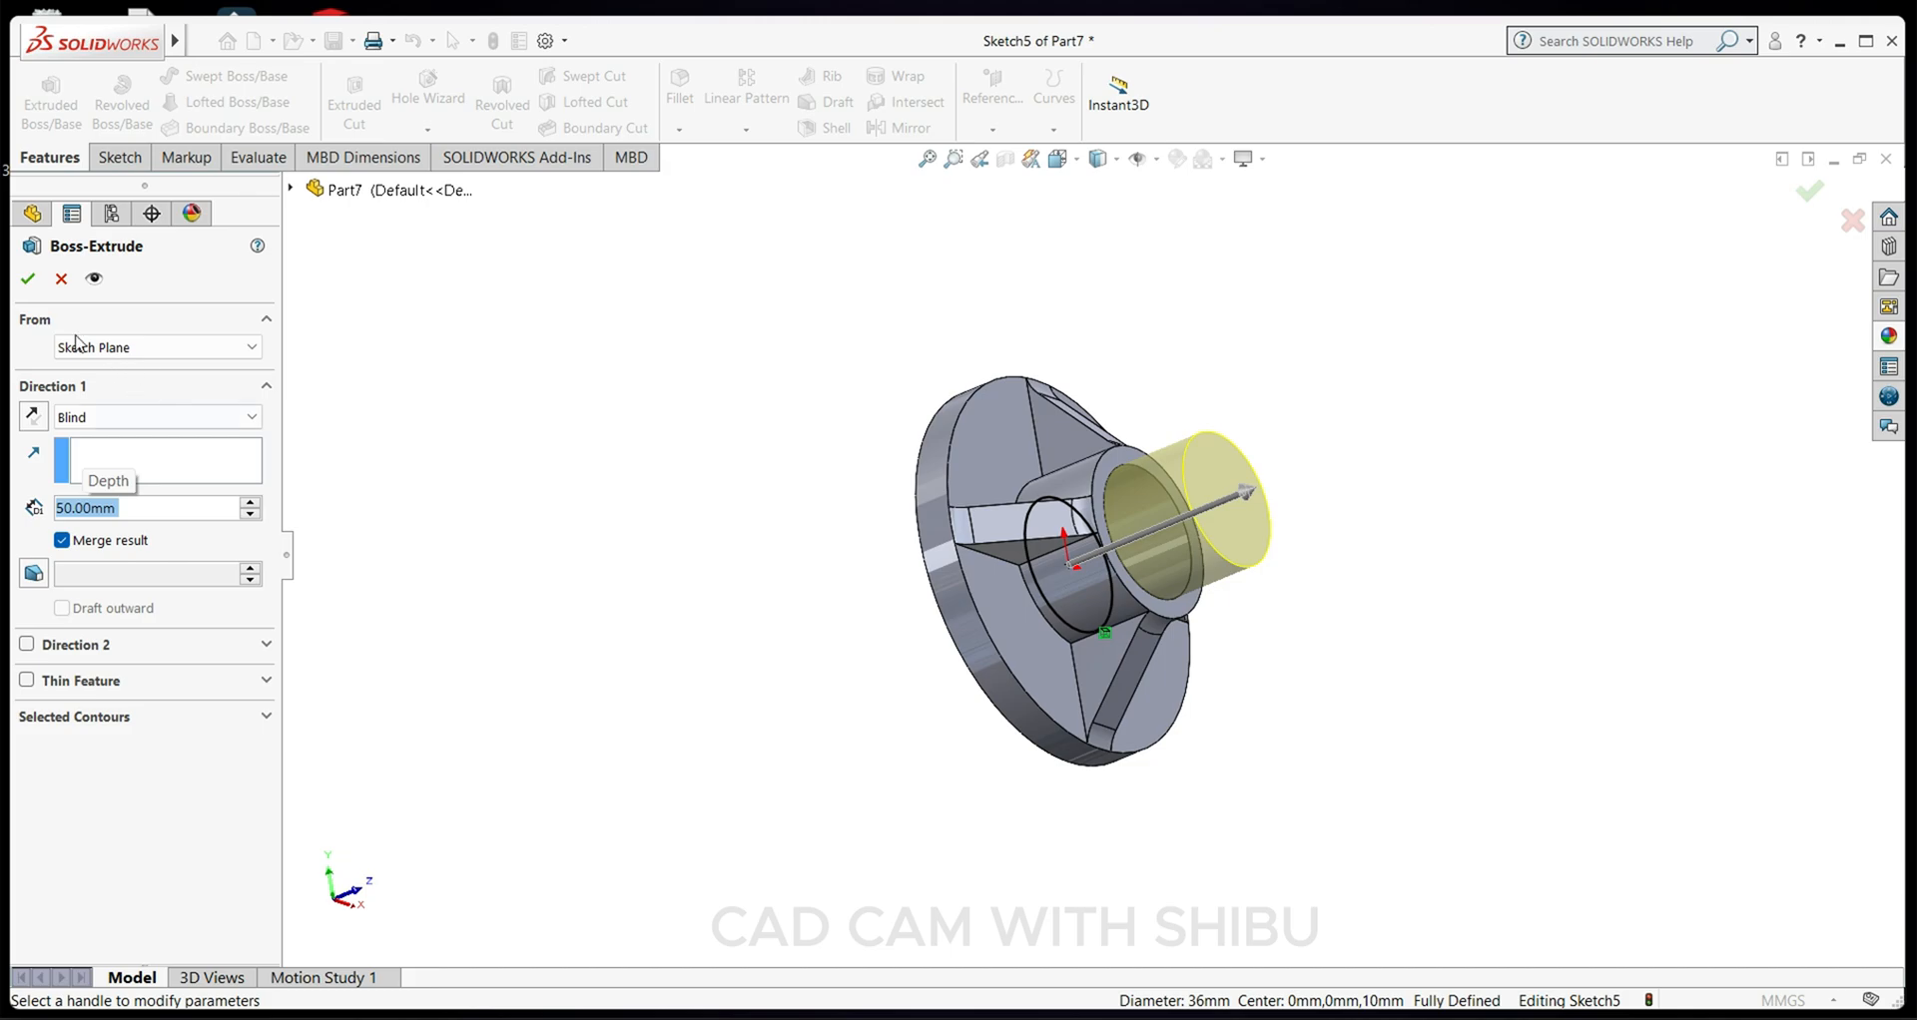
pyautogui.click(26, 280)
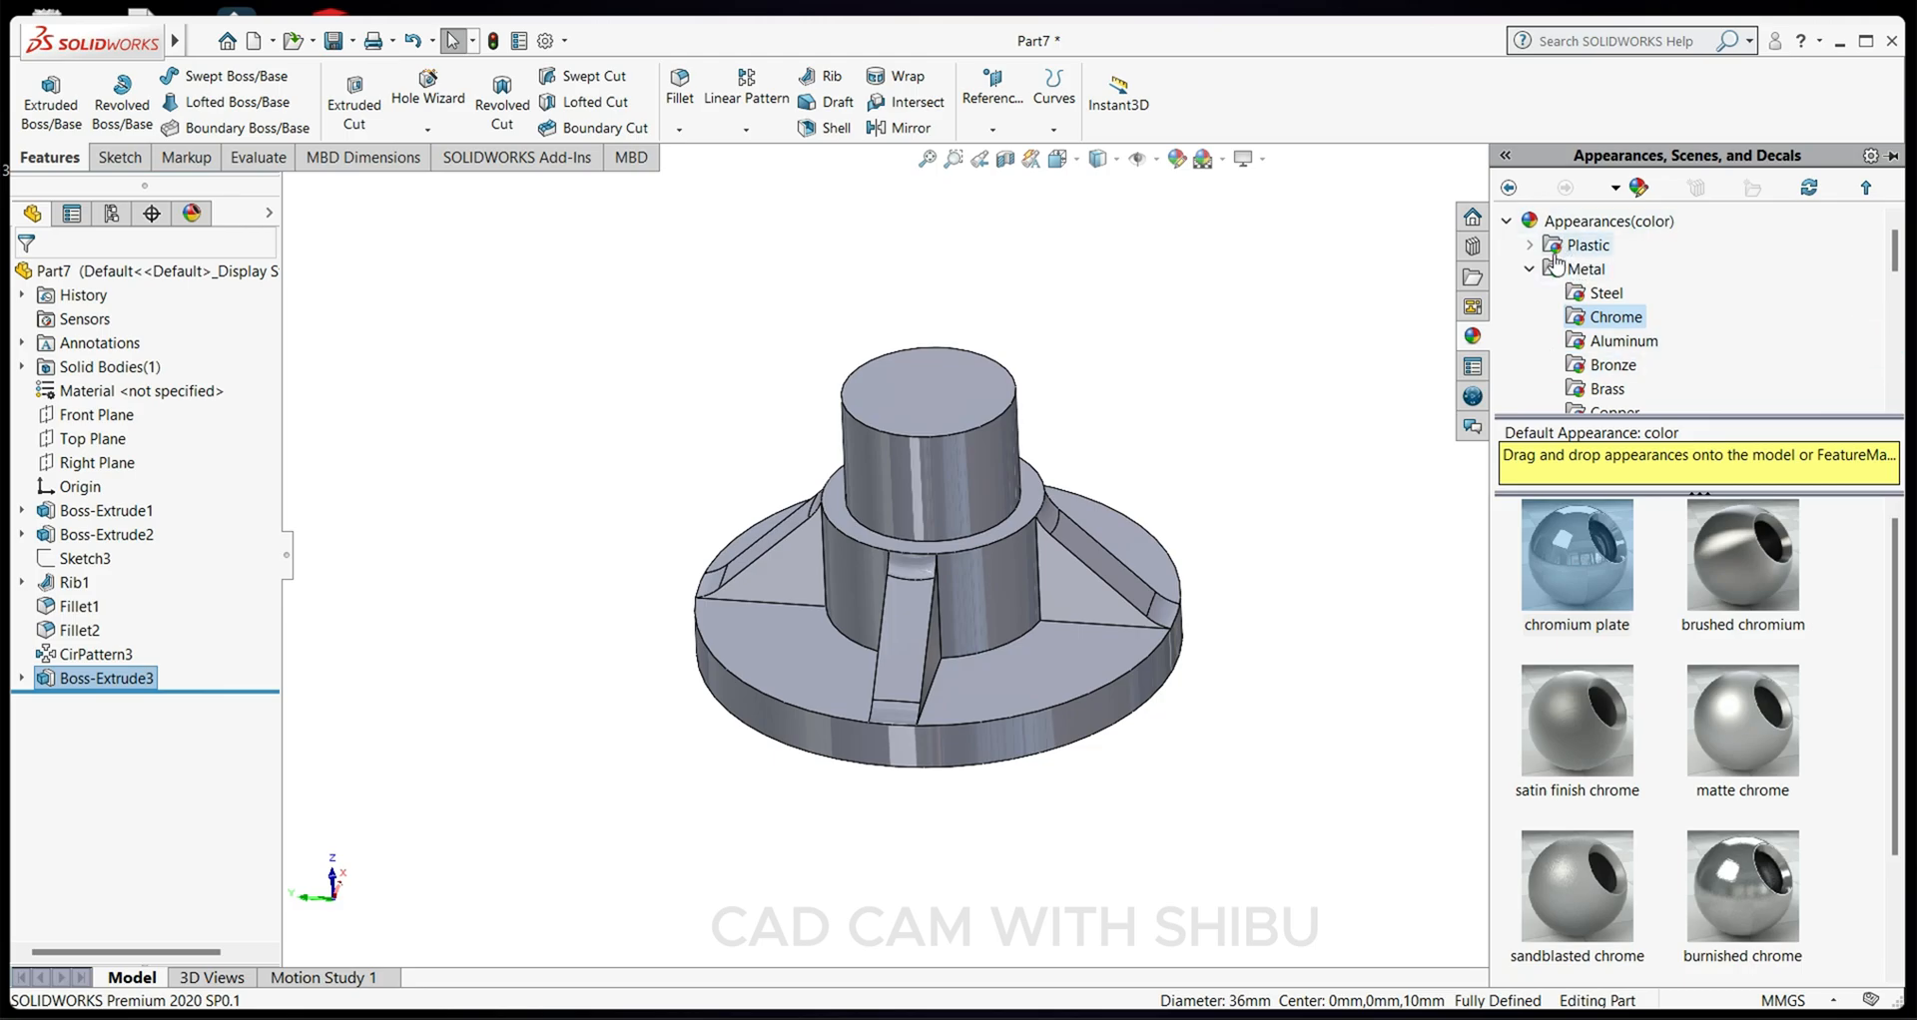
# Apply polished steel from the Metal > Steel appearances to the whole part.
pyautogui.click(1615, 316)
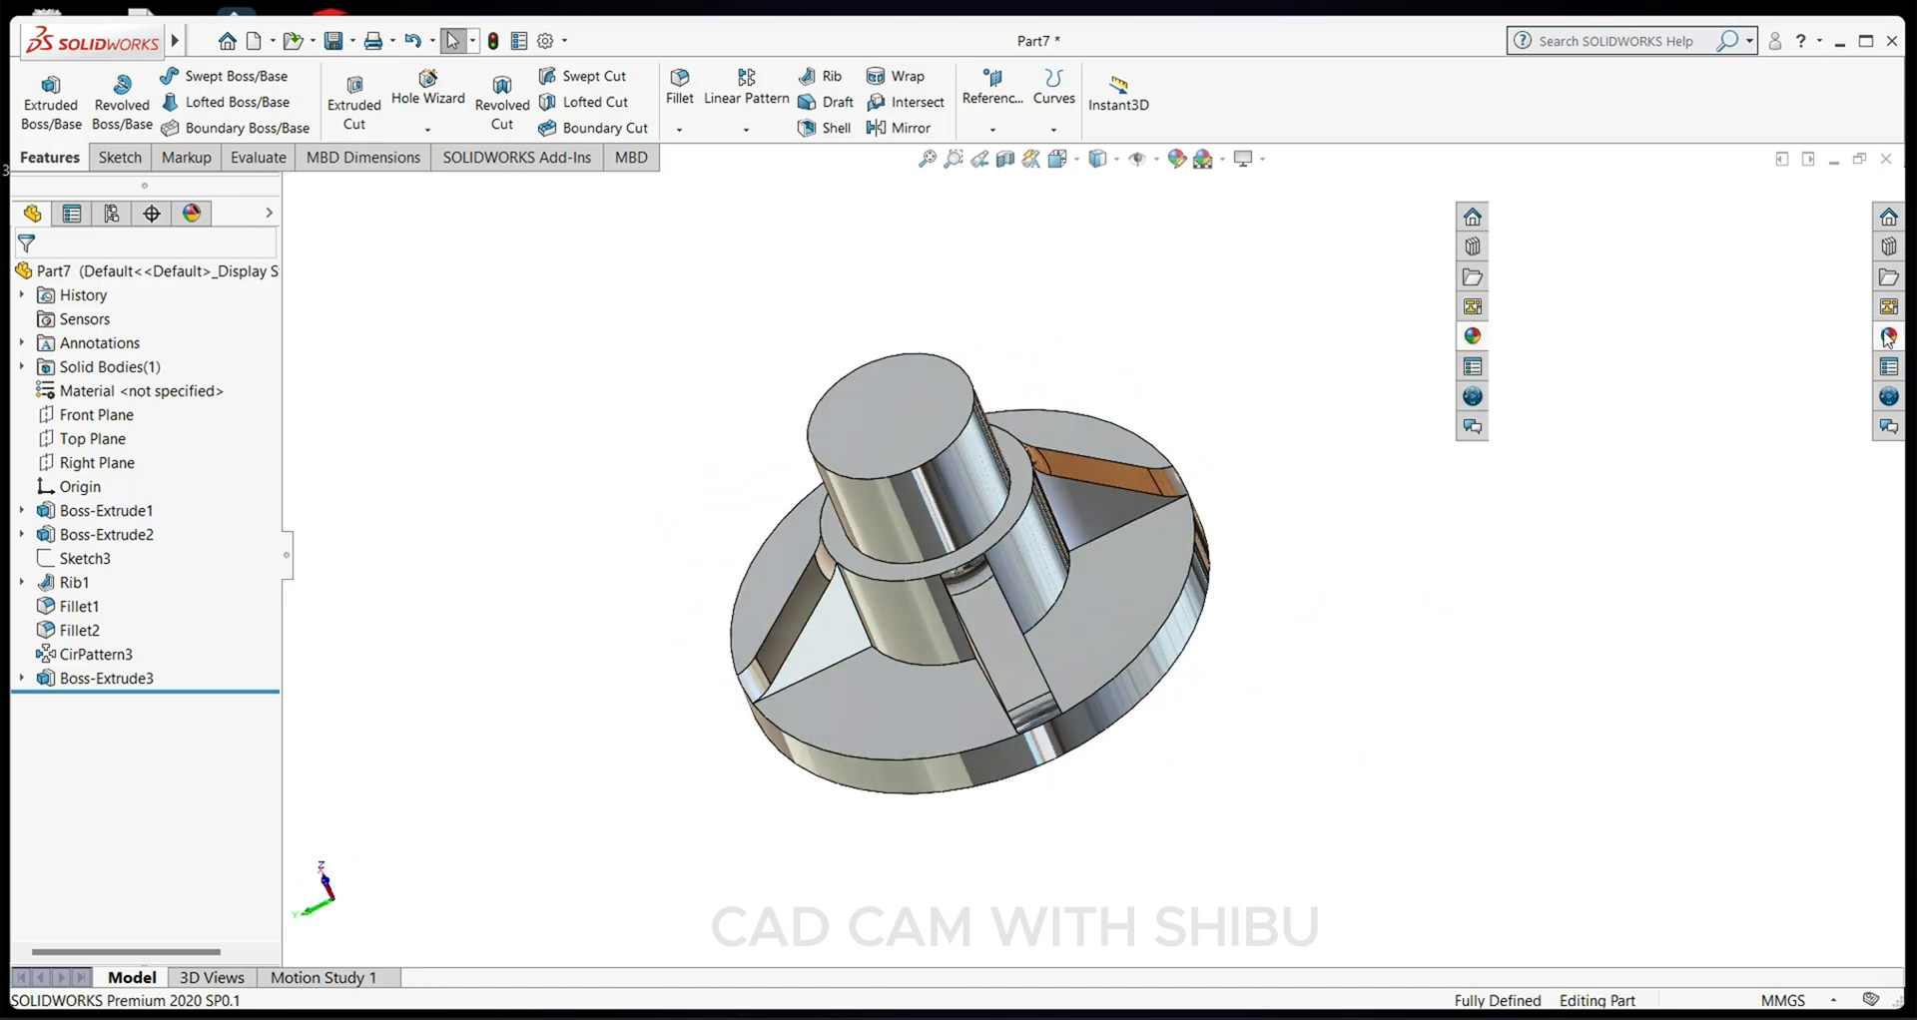
pyautogui.click(1471, 335)
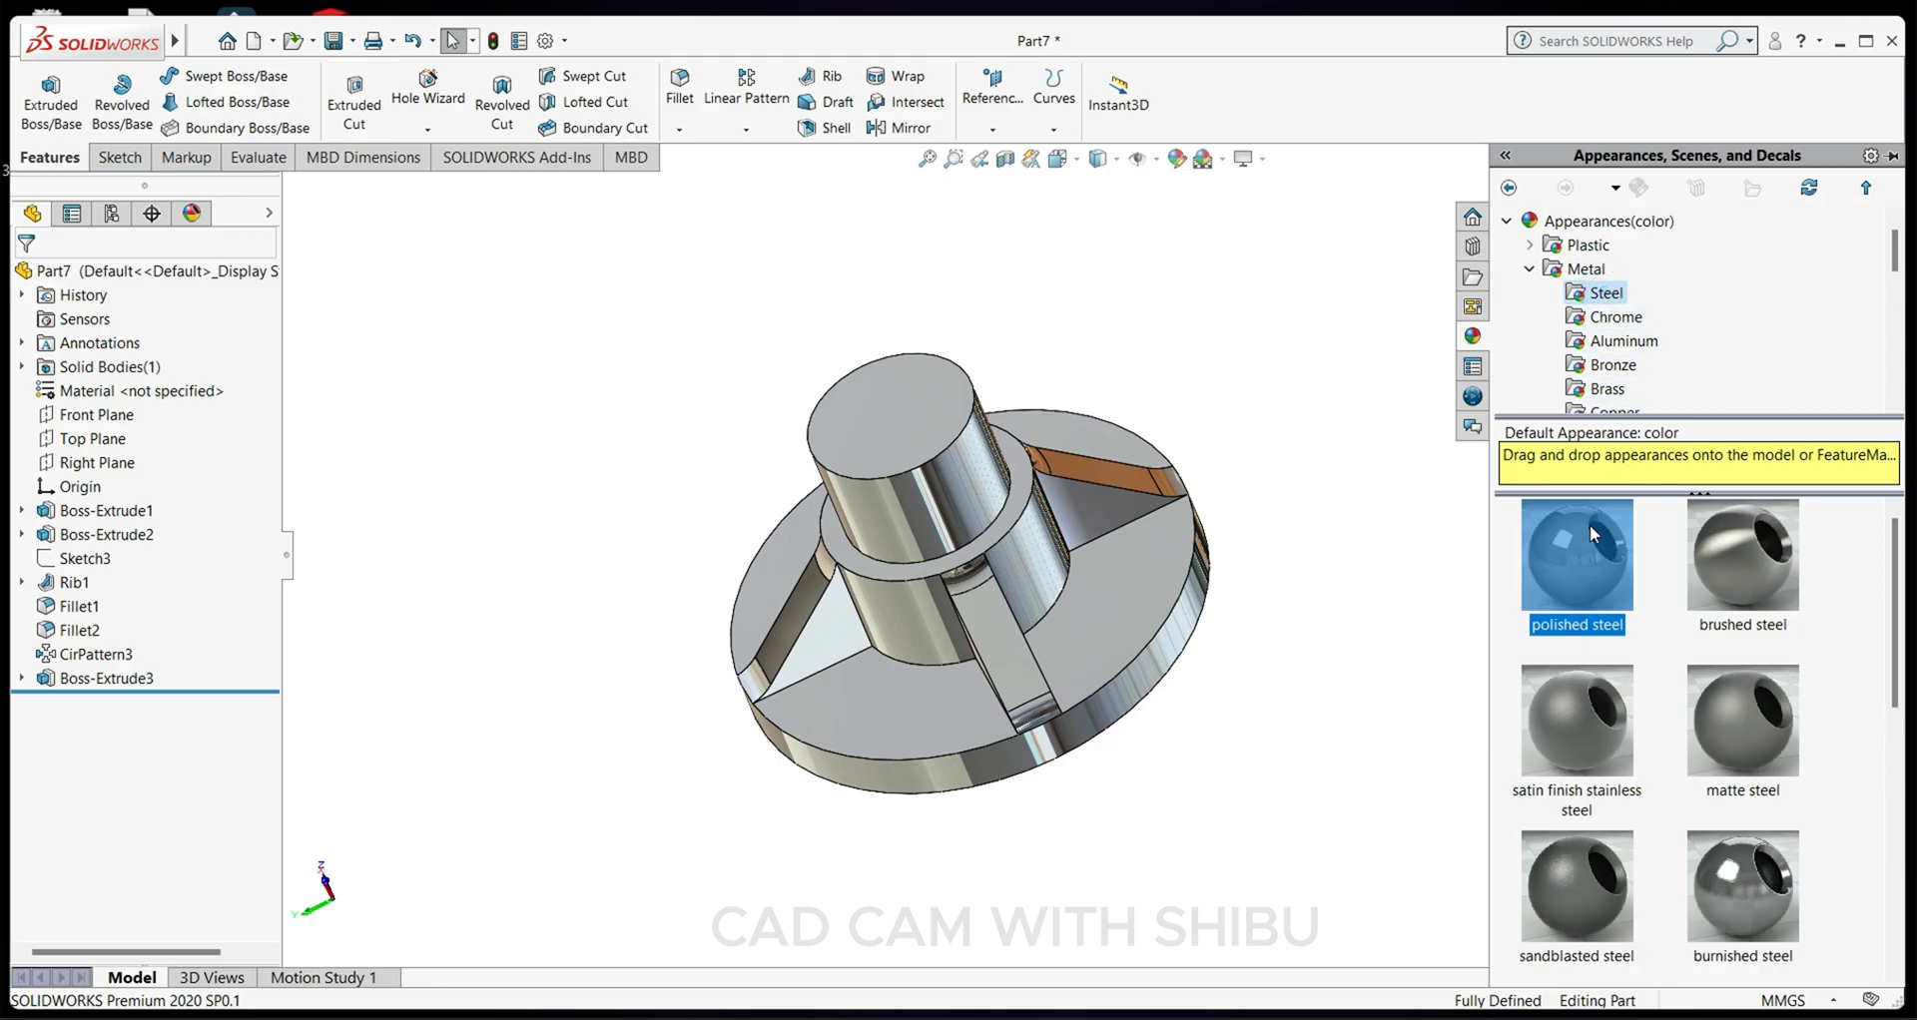